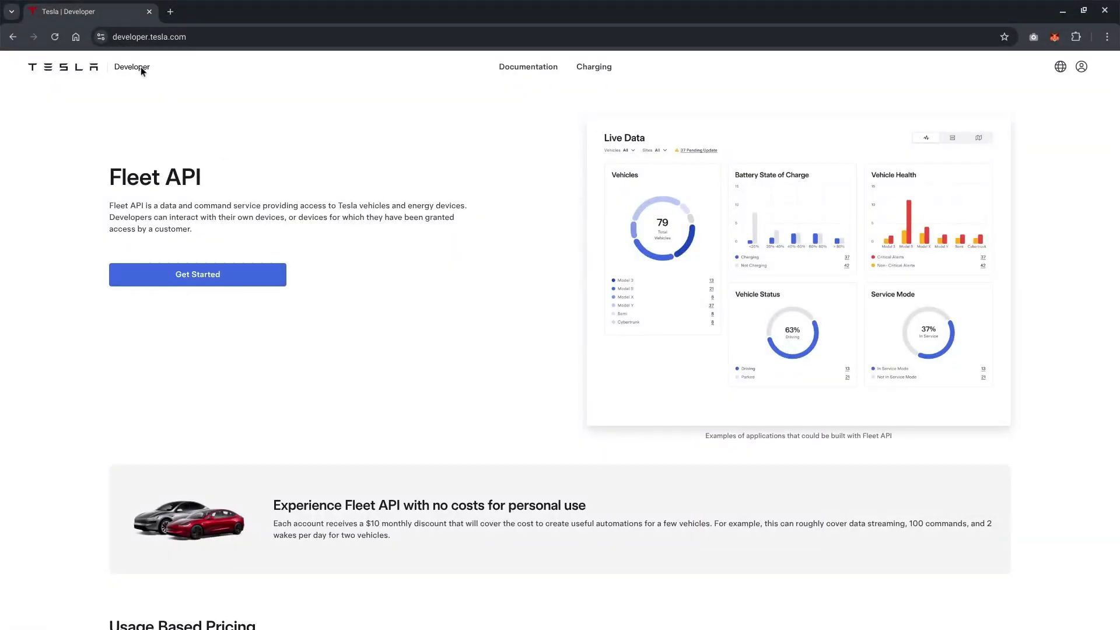
Click around the Tesla Developer page header and scroll down the page.
left_click(978, 137)
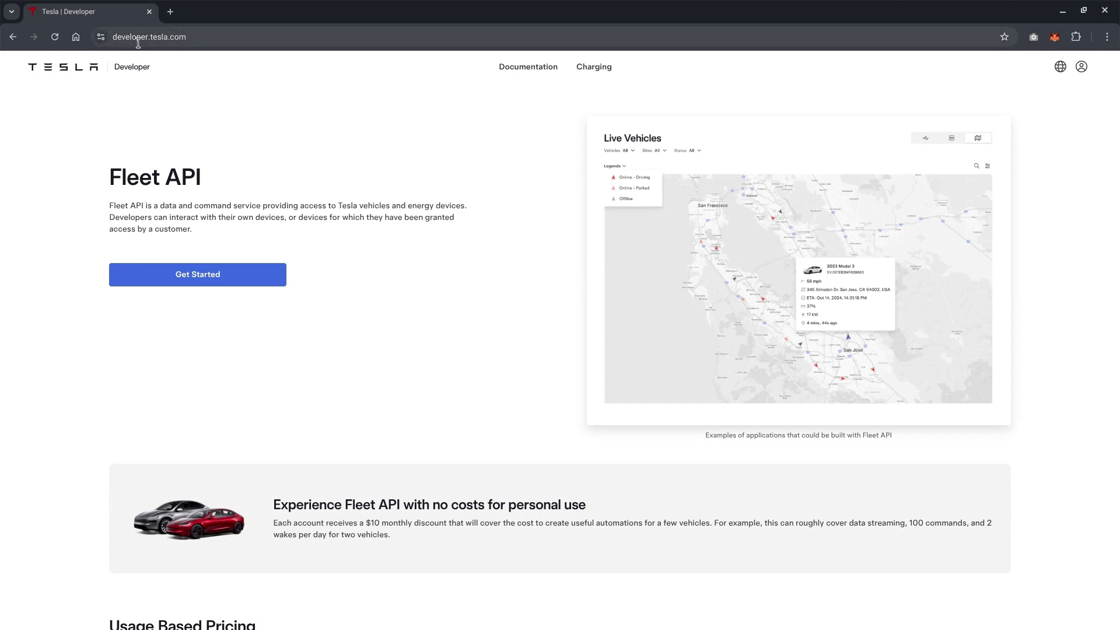
mouse_move(435, 187)
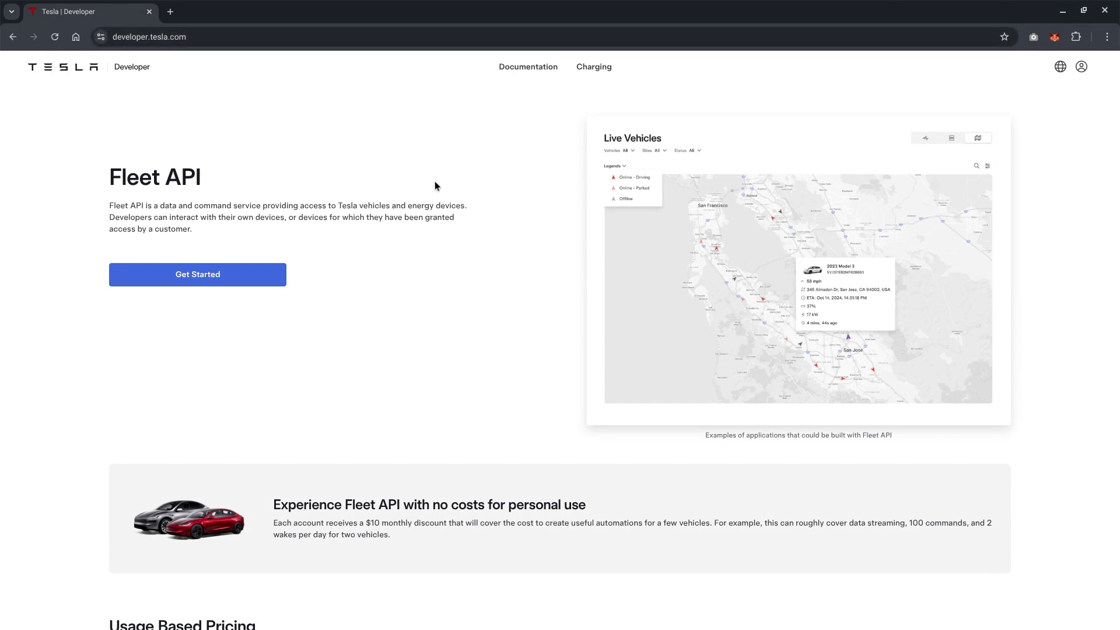
left_click(925, 138)
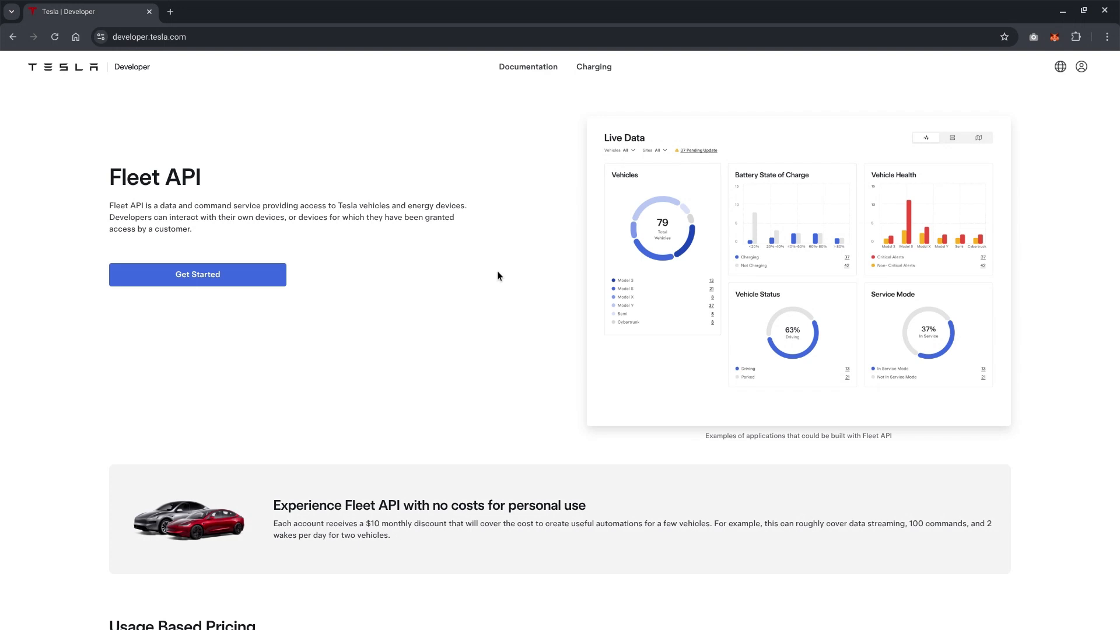
scroll("down", 3)
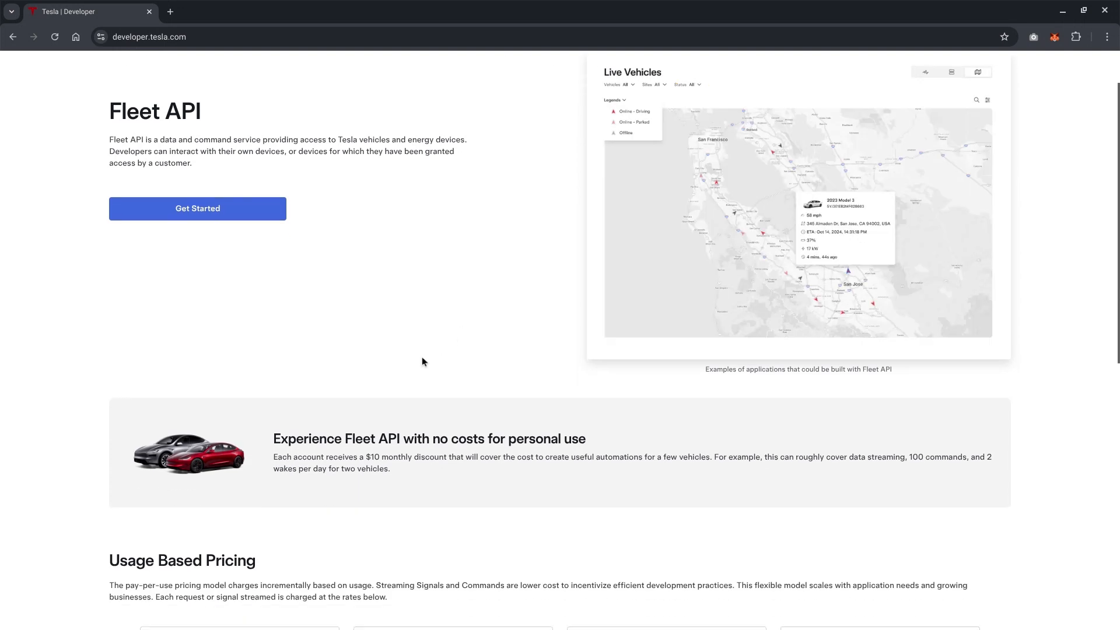
mouse_move(339, 439)
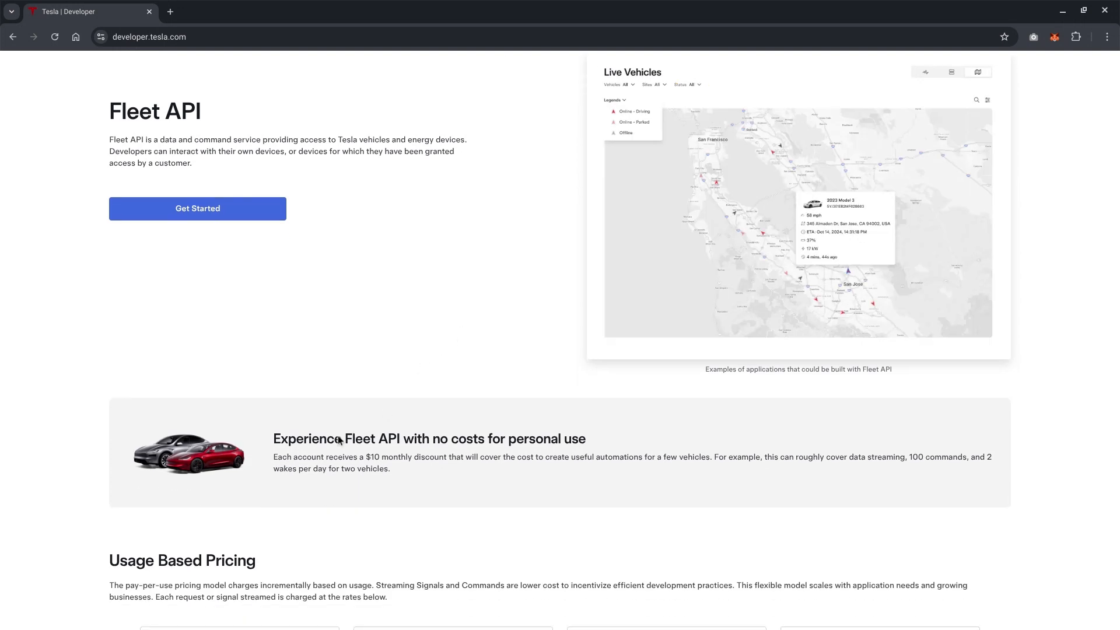
mouse_move(388, 452)
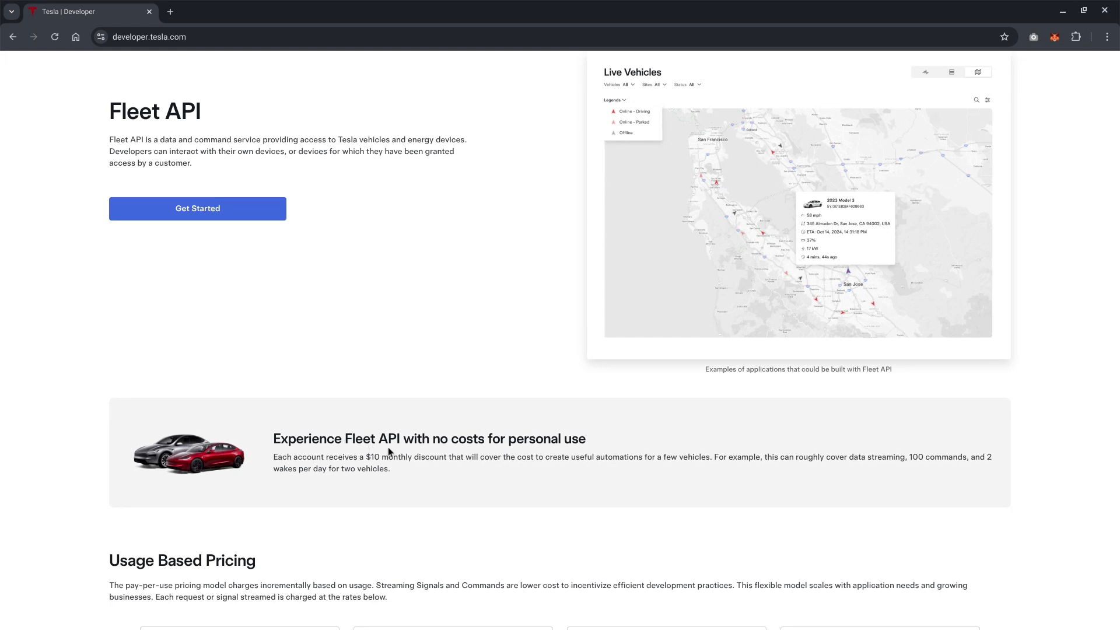
left_click(926, 71)
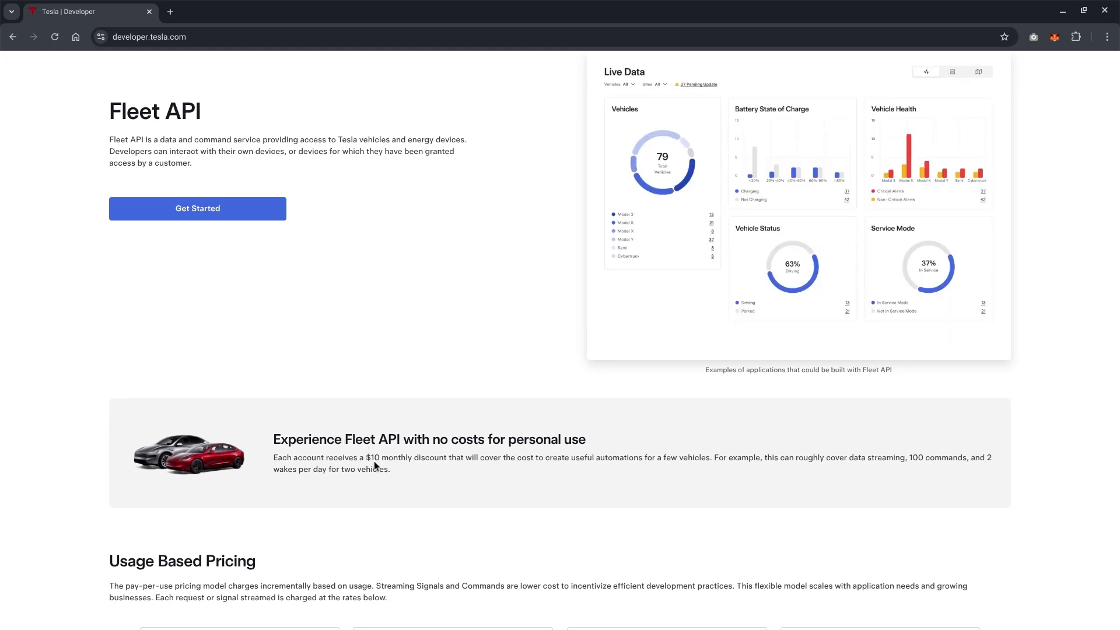
mouse_move(419, 471)
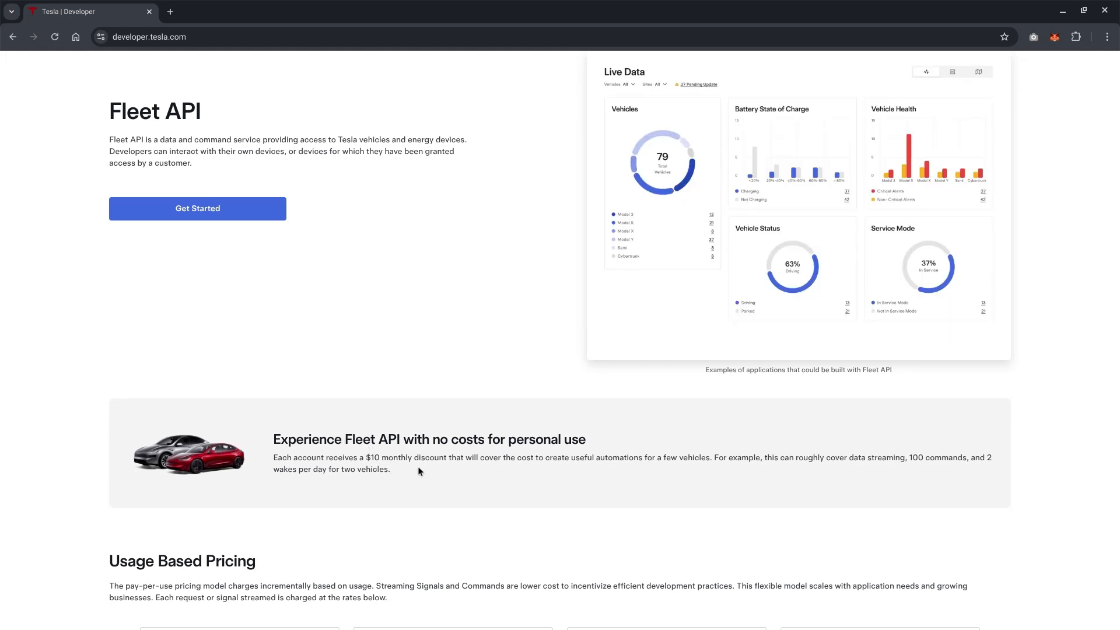
left_click(978, 71)
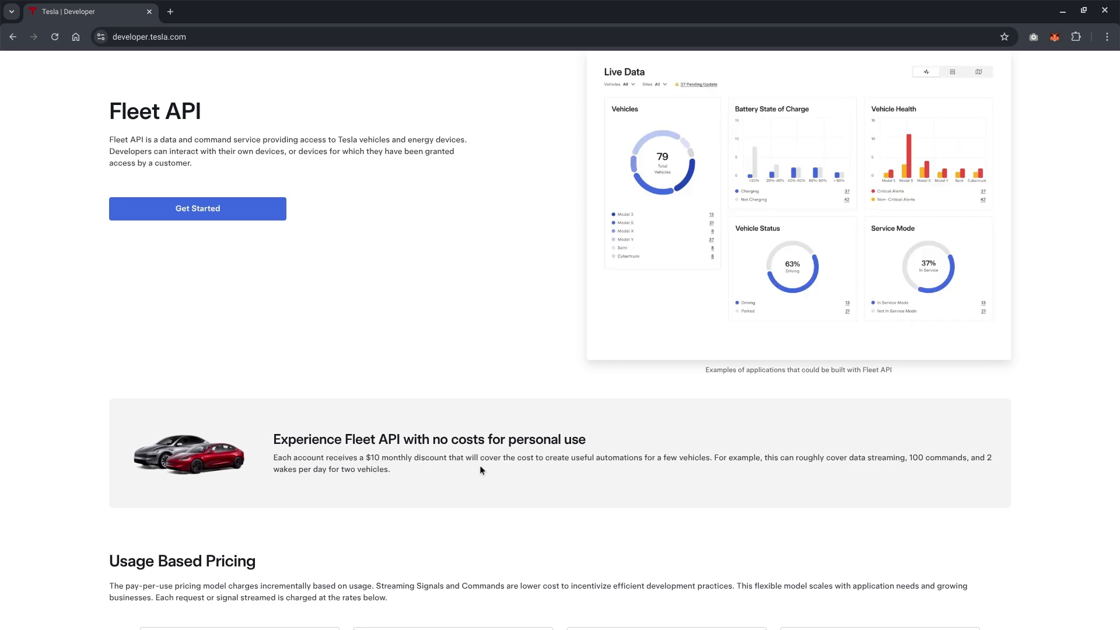
scroll("down", 3)
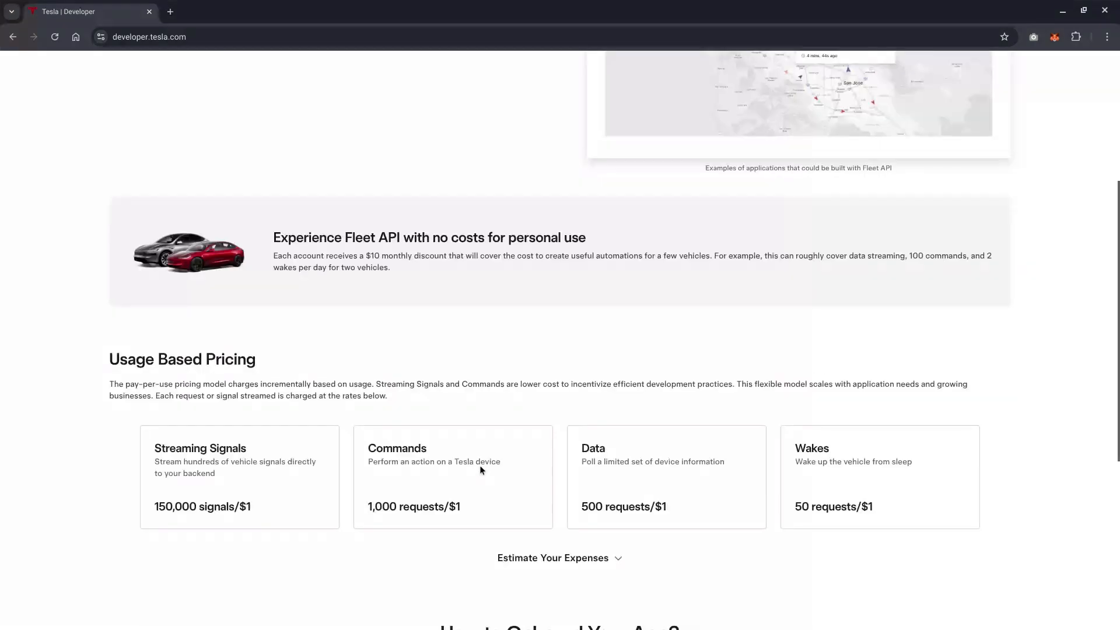
scroll("down", 3)
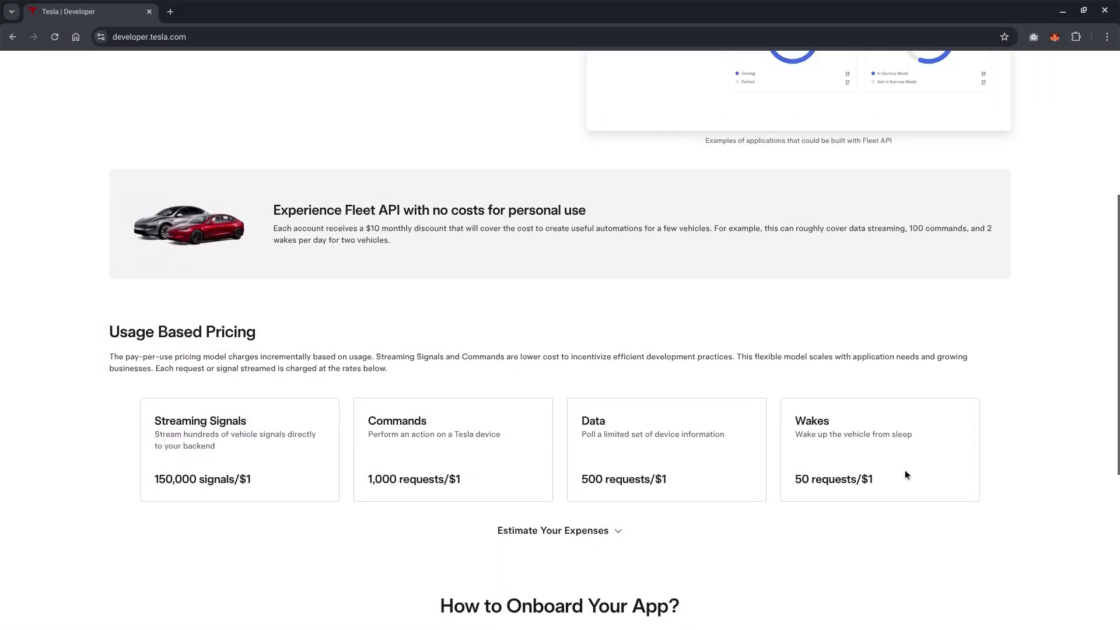
mouse_move(489, 452)
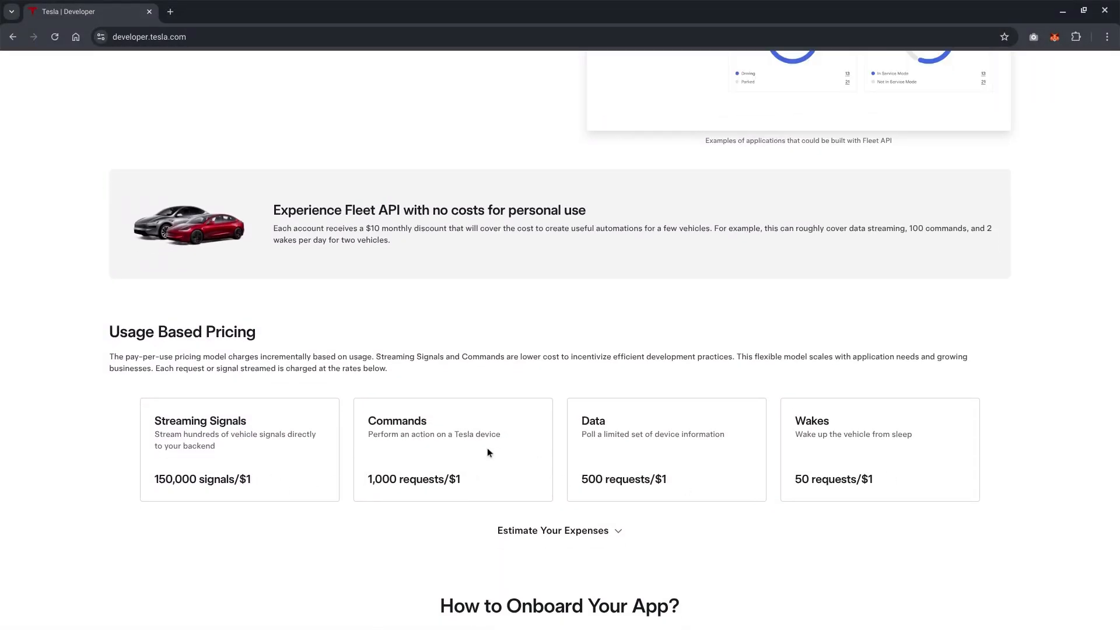
scroll("down", 3)
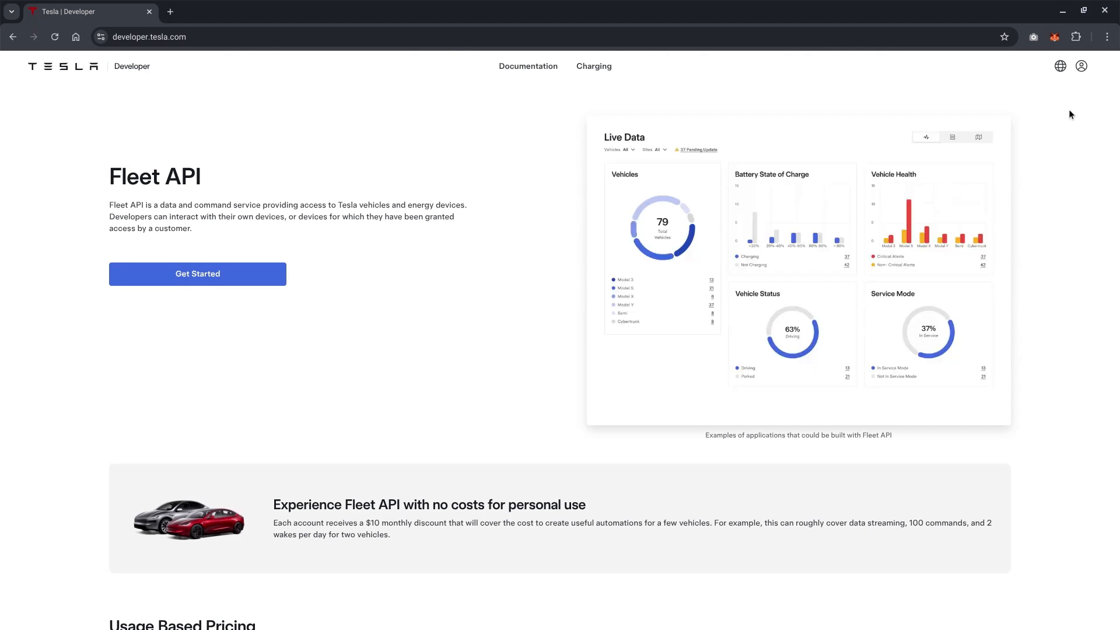
mouse_move(1092, 53)
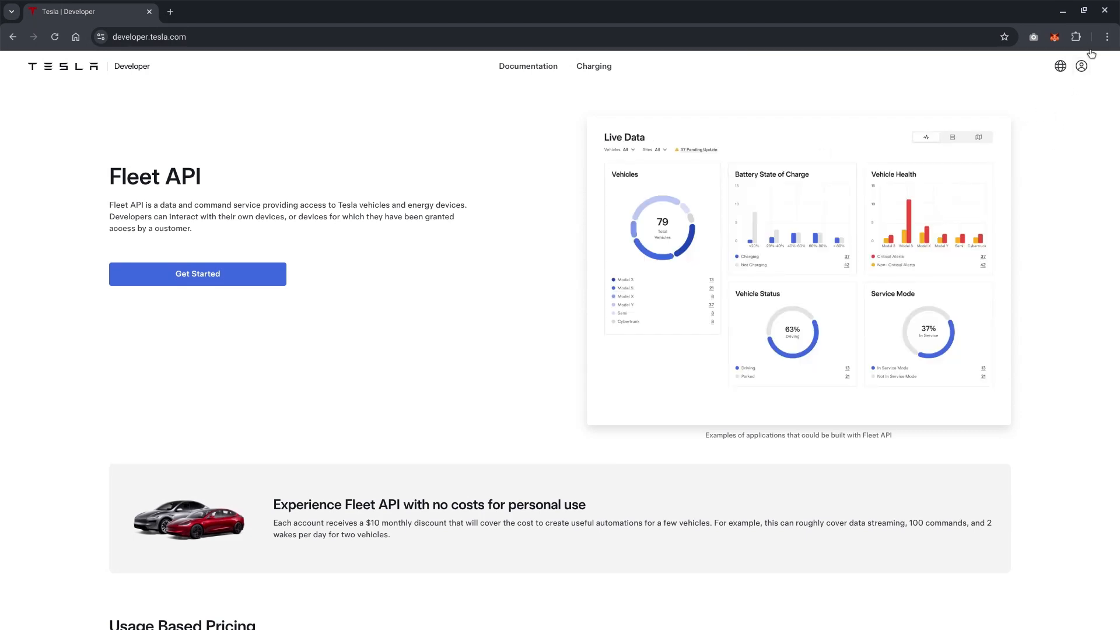
Sign in with the account email, password and authenticator passcode.
left_click(978, 136)
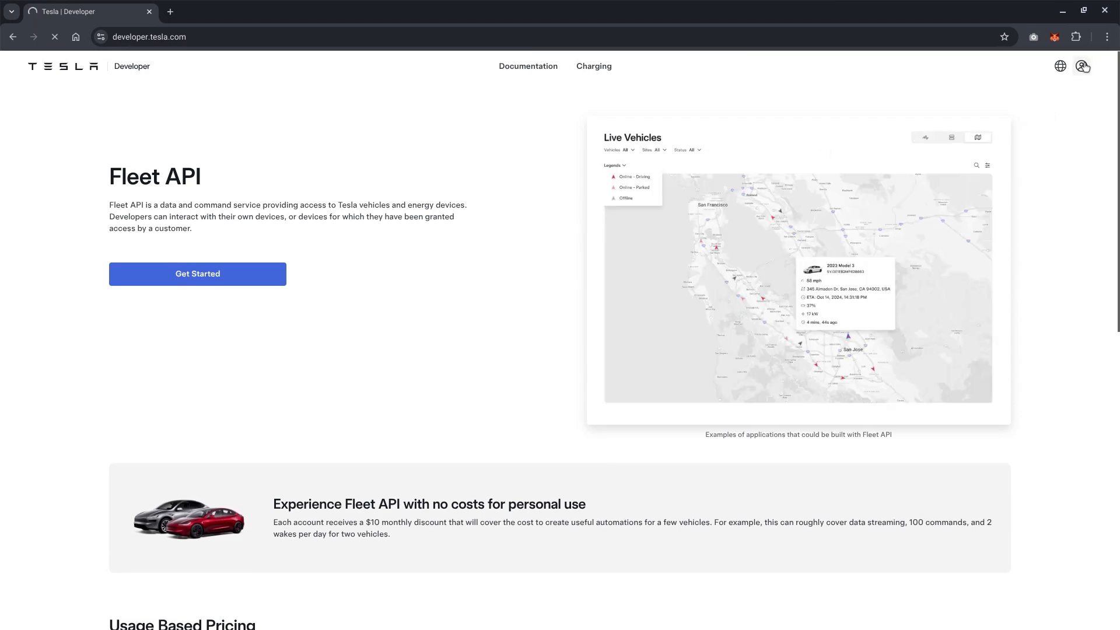
left_click(198, 273)
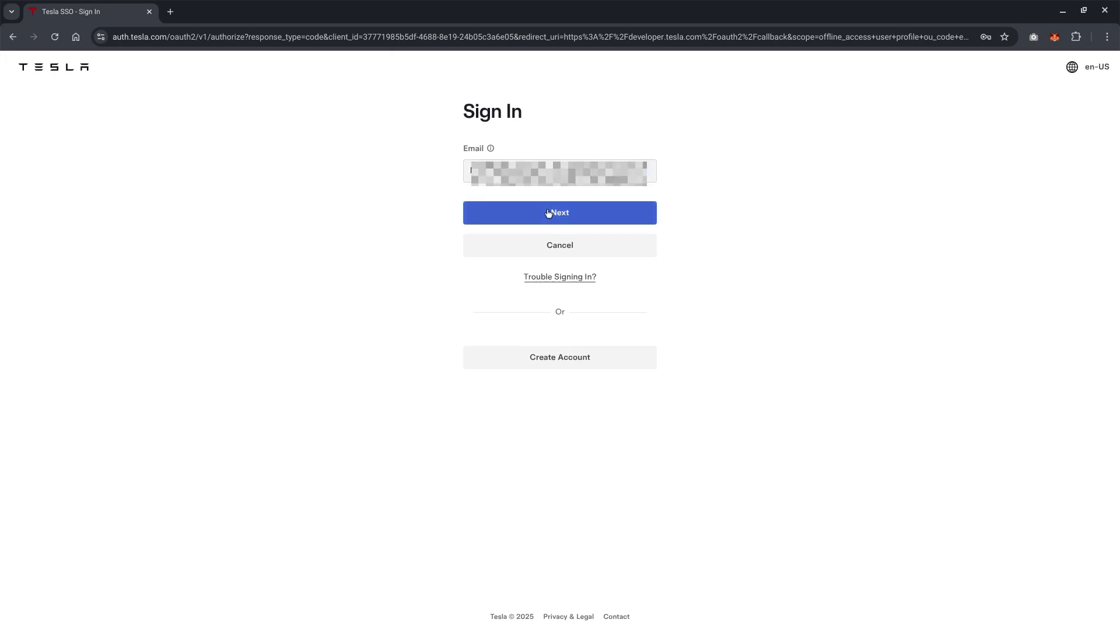
left_click(560, 212)
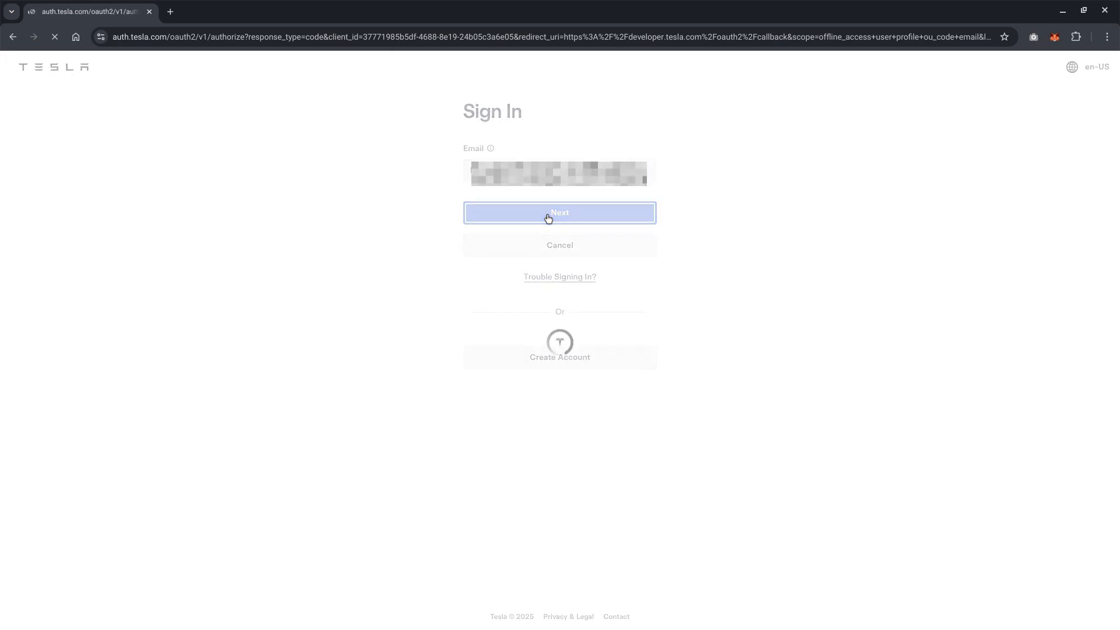
left_click(560, 212)
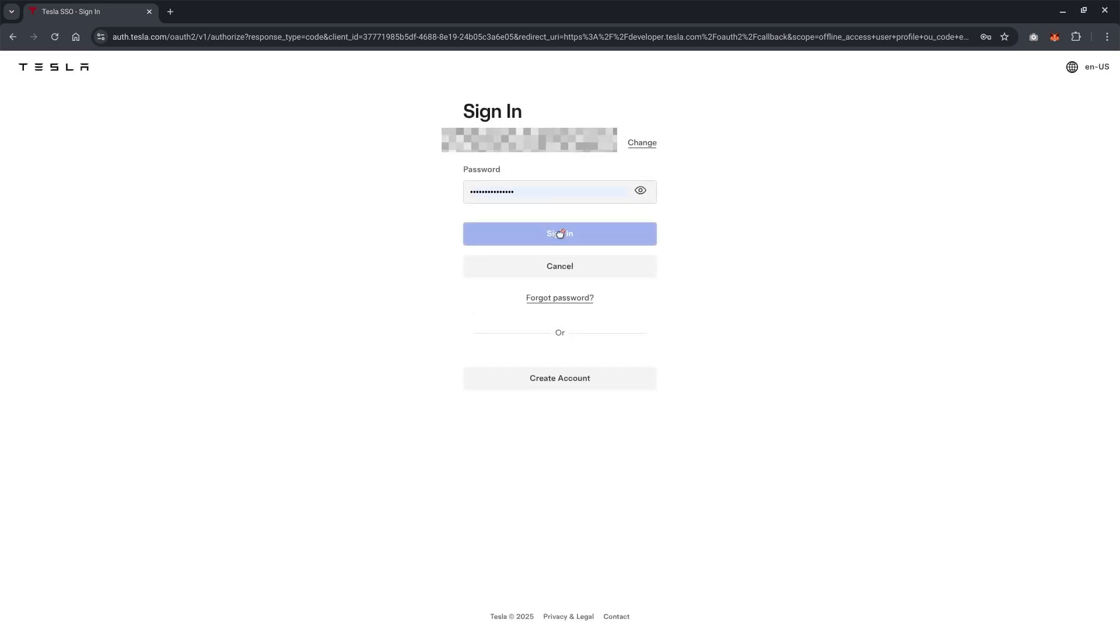
left_click(547, 191)
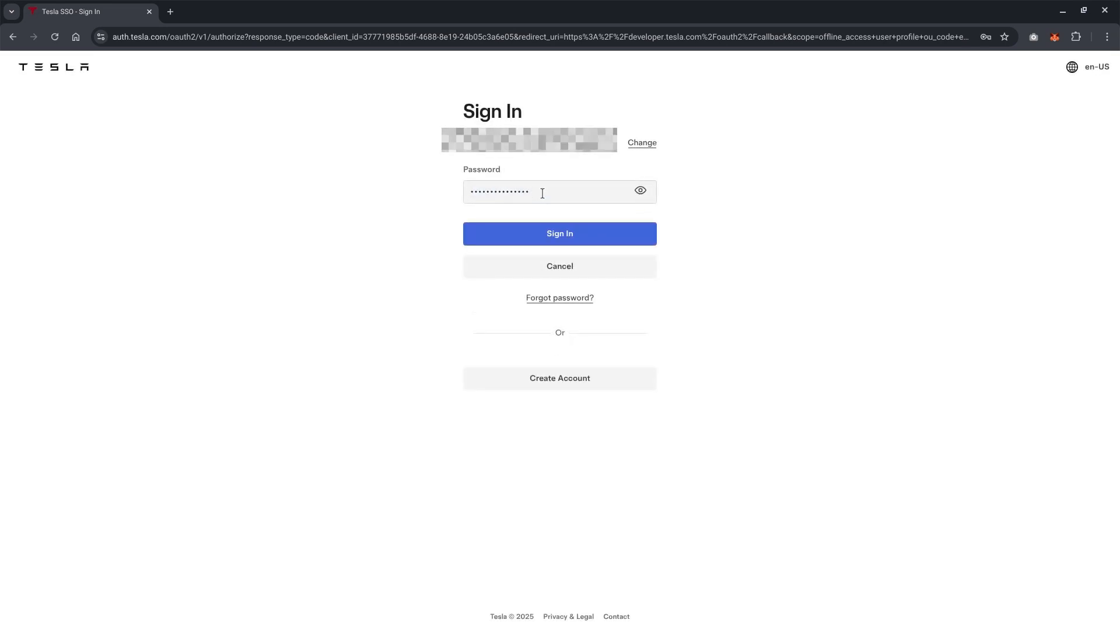
left_click(559, 233)
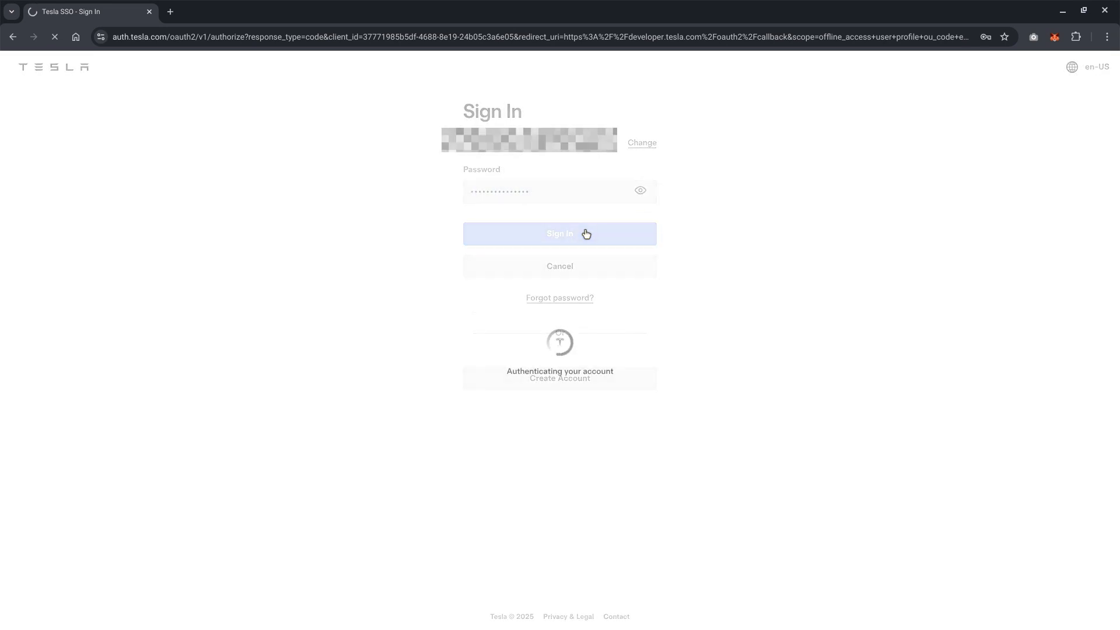
left_click(559, 233)
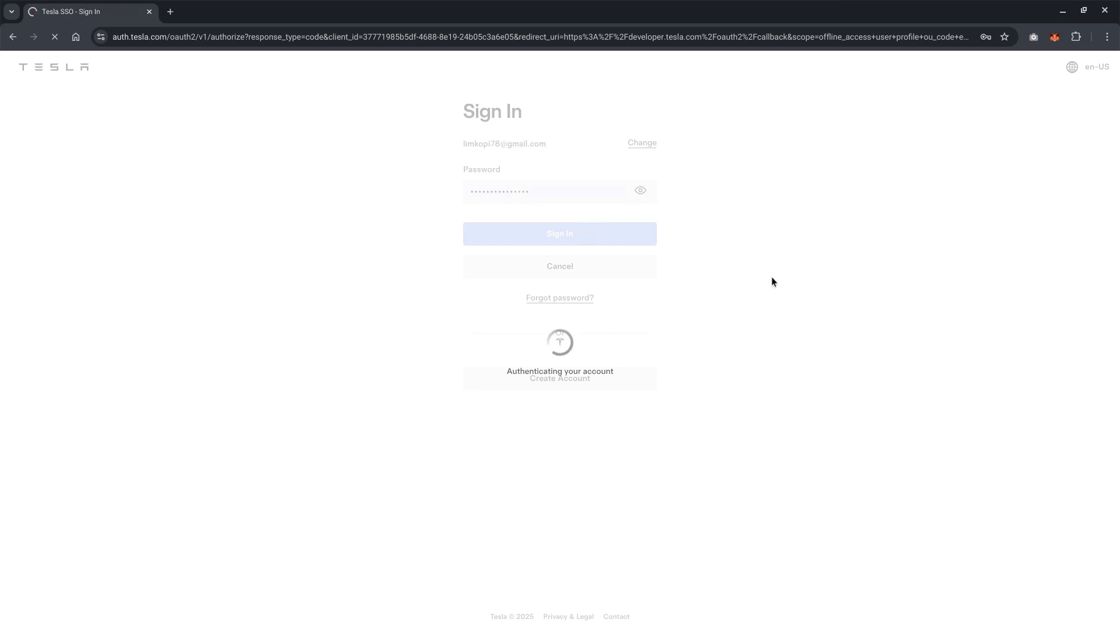
left_click(559, 234)
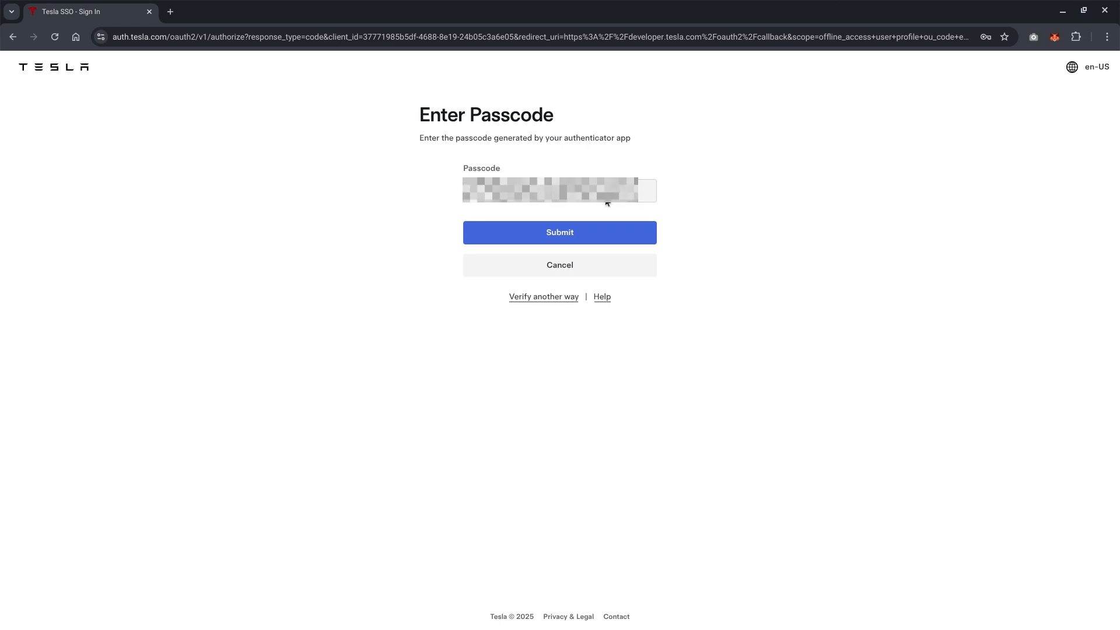
left_click(560, 233)
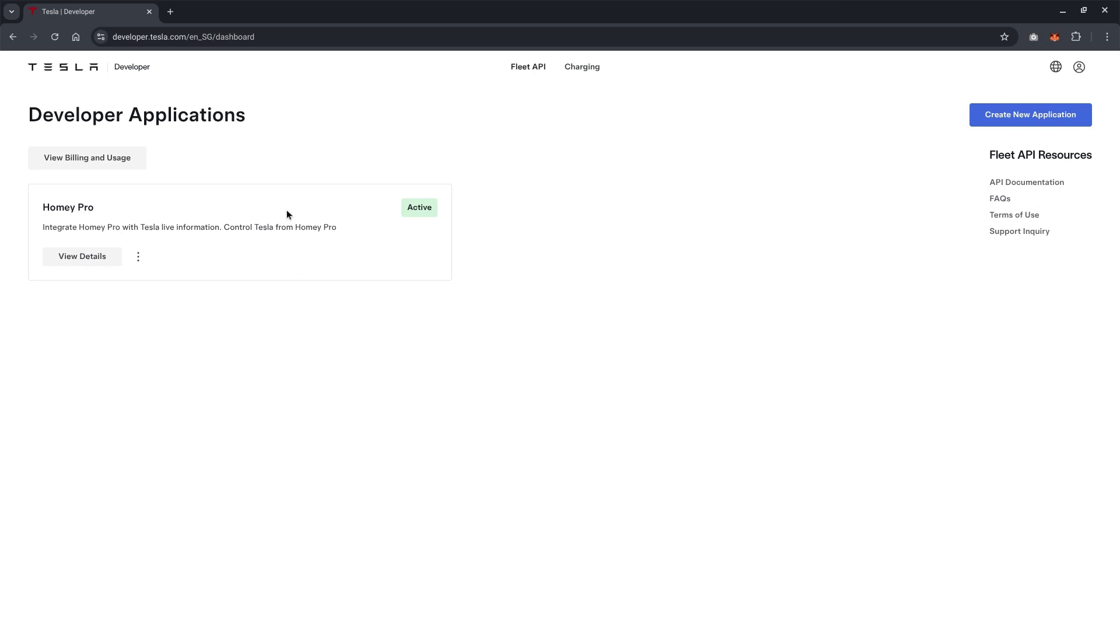
mouse_move(336, 230)
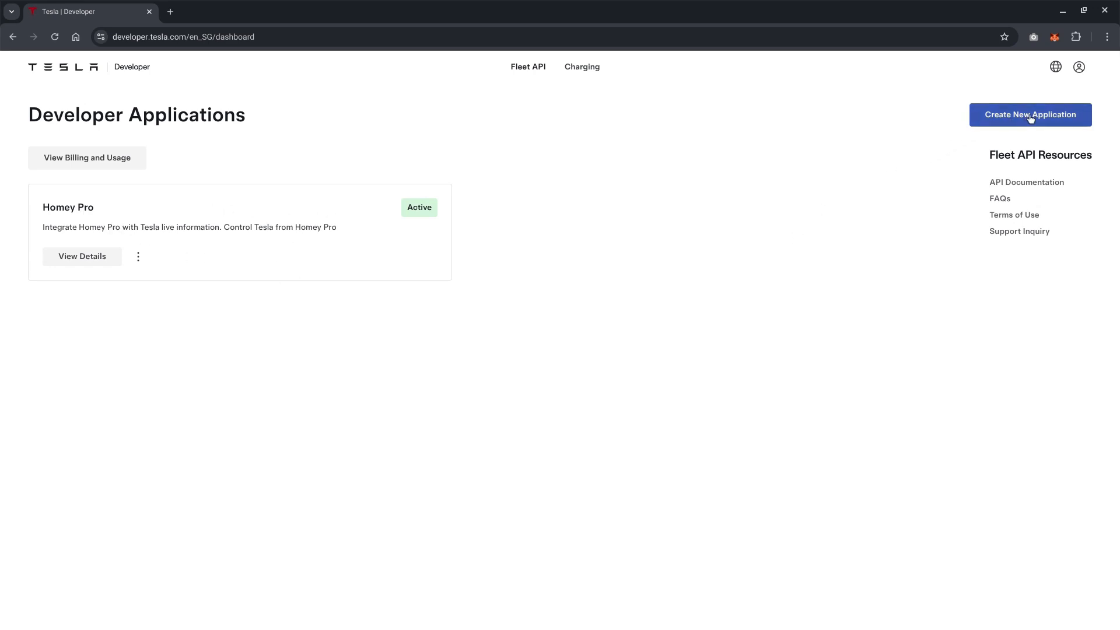
Choose Create New Application on the Developer Applications dashboard.
left_click(1029, 114)
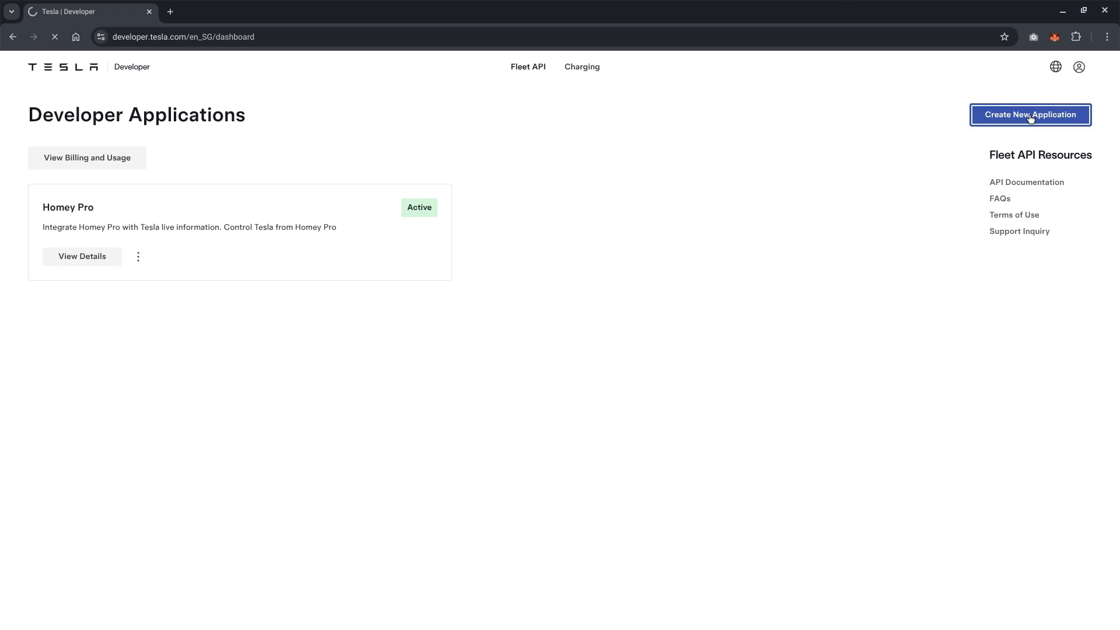
left_click(1029, 115)
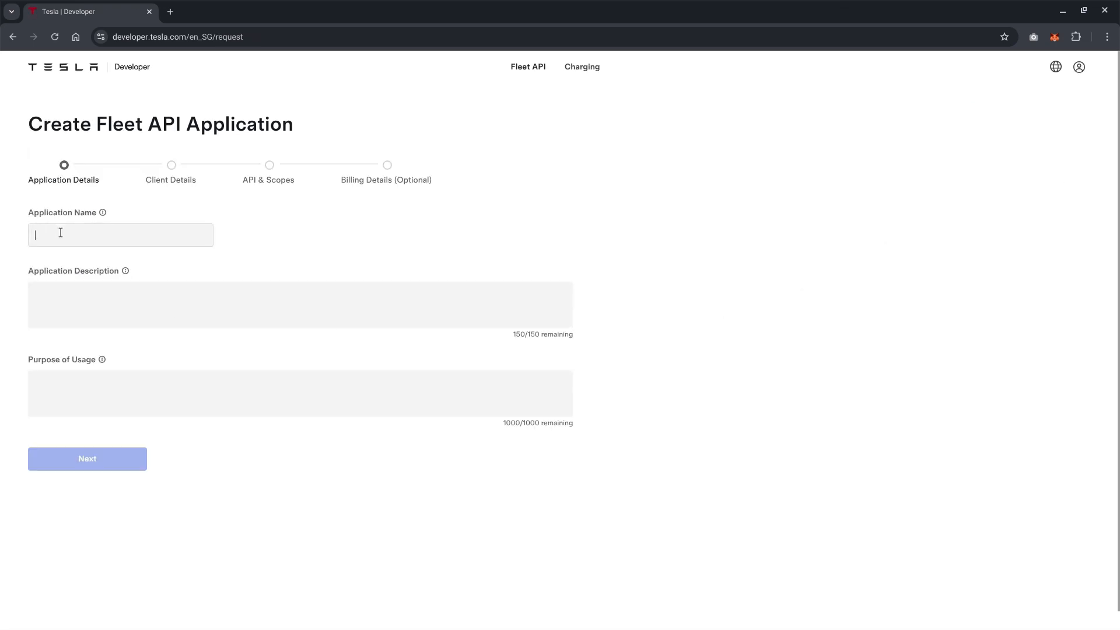
Describe the app as 'Smart Home', purpose 'Integration with Homey for Personal Usage', and continue.
type("Smart Home")
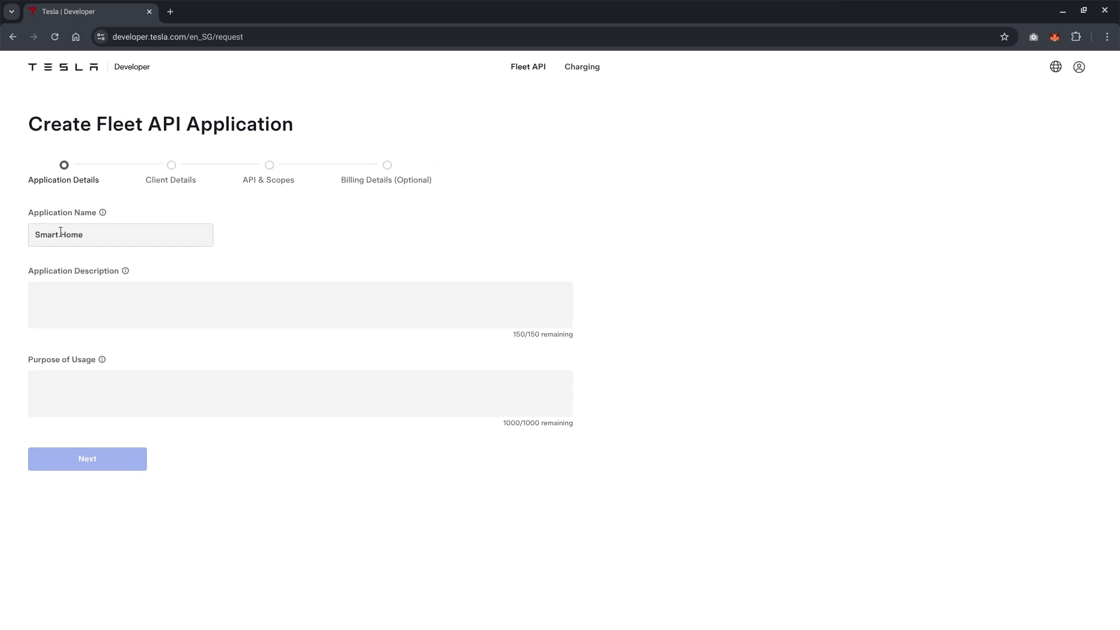
type("Inet")
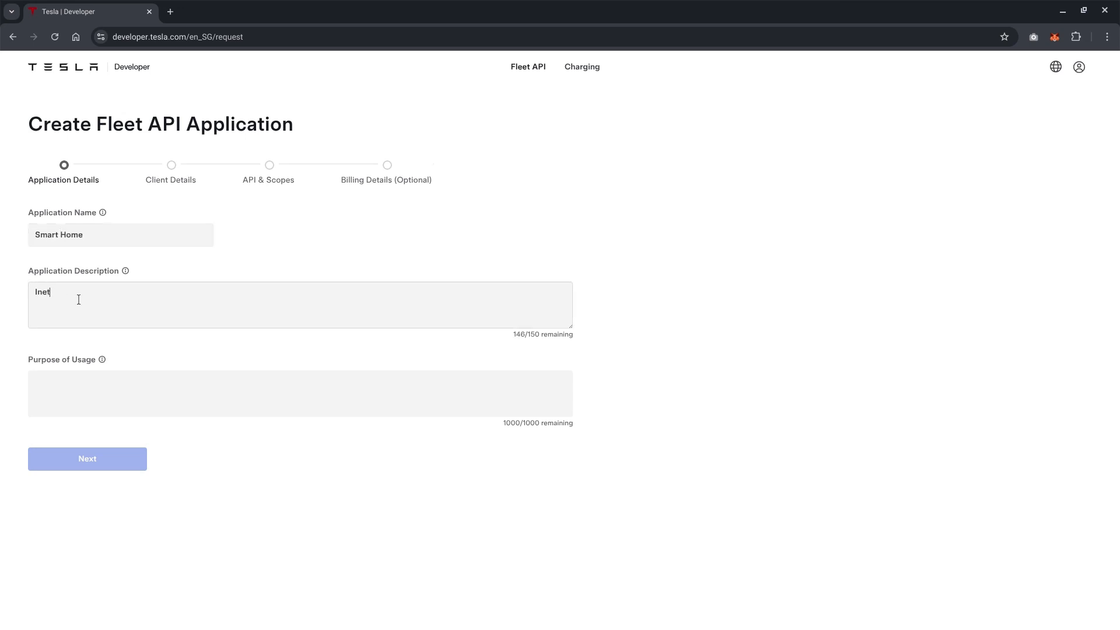
type("Interaction")
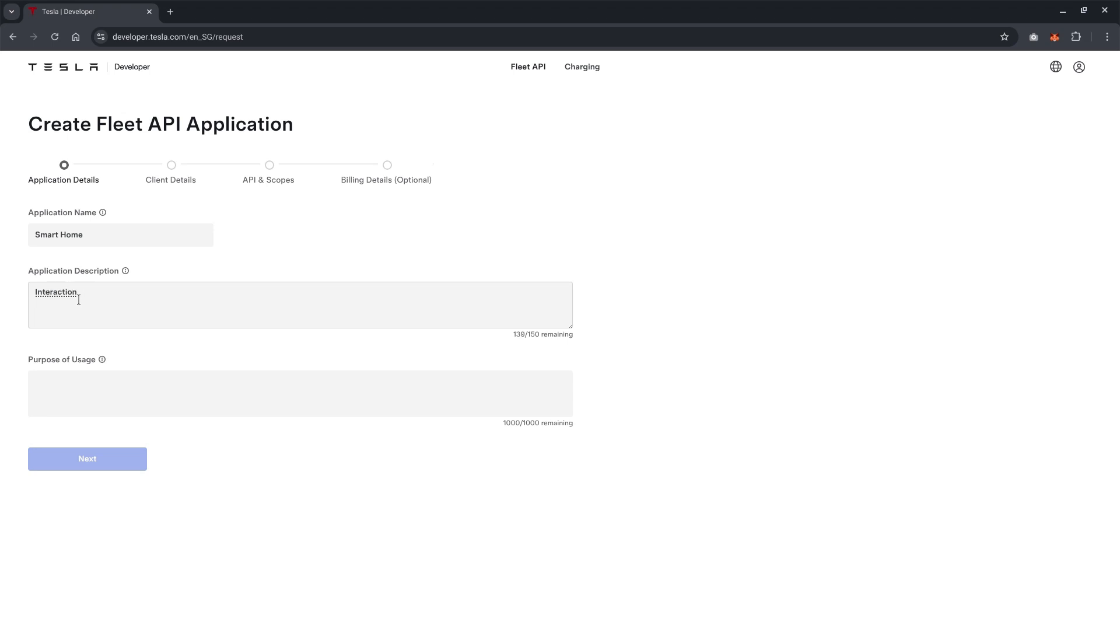
key("Backspace")
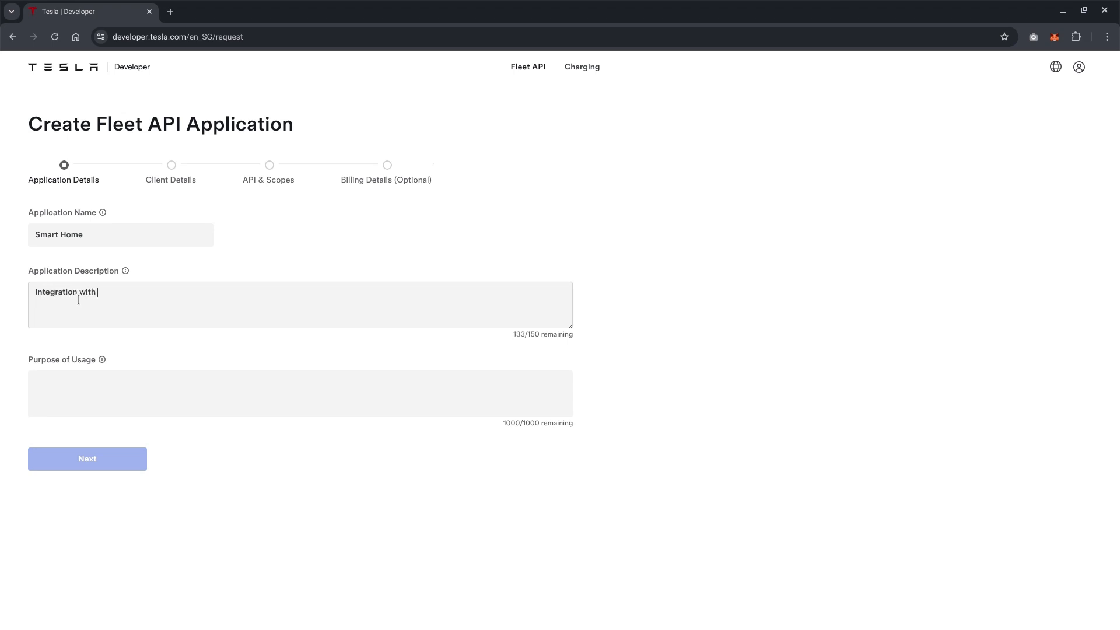
type("Homey")
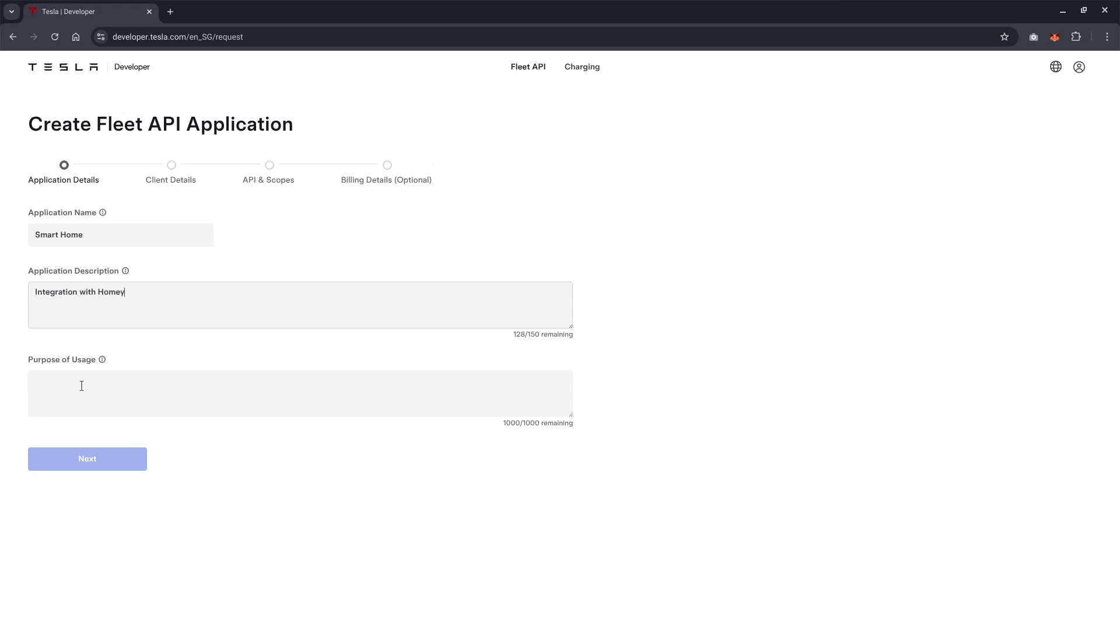
type("Personal")
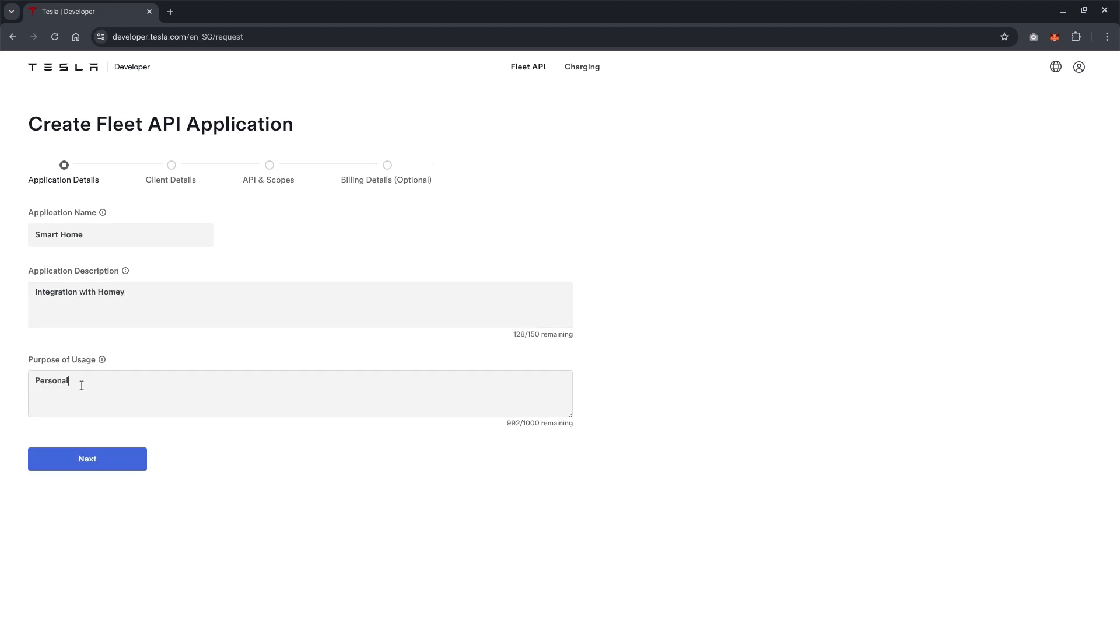
type("Usage")
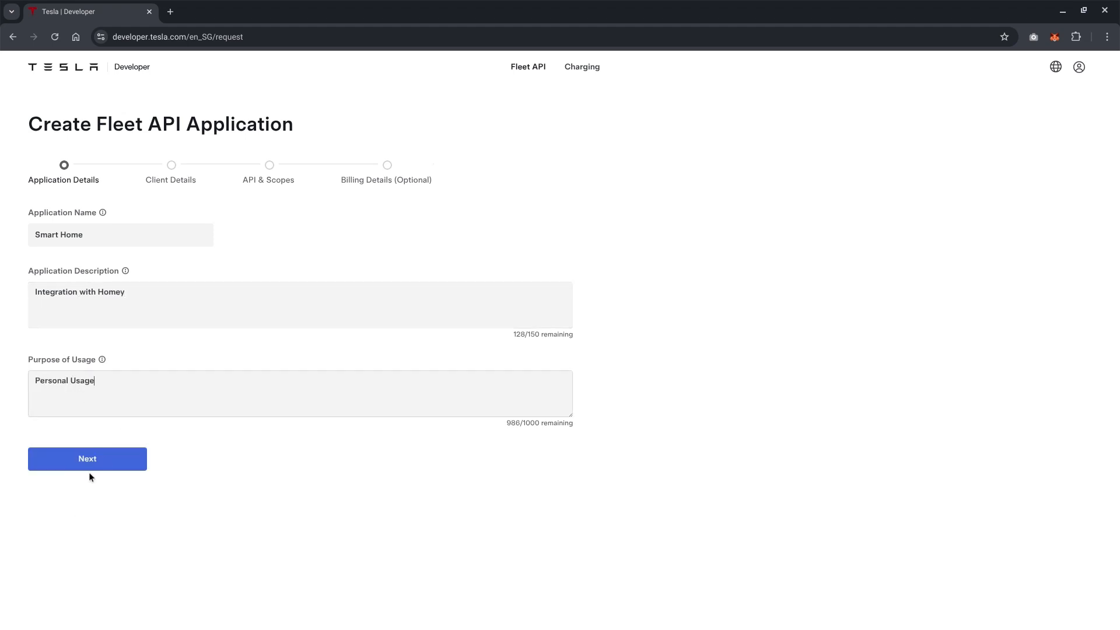
left_click(87, 458)
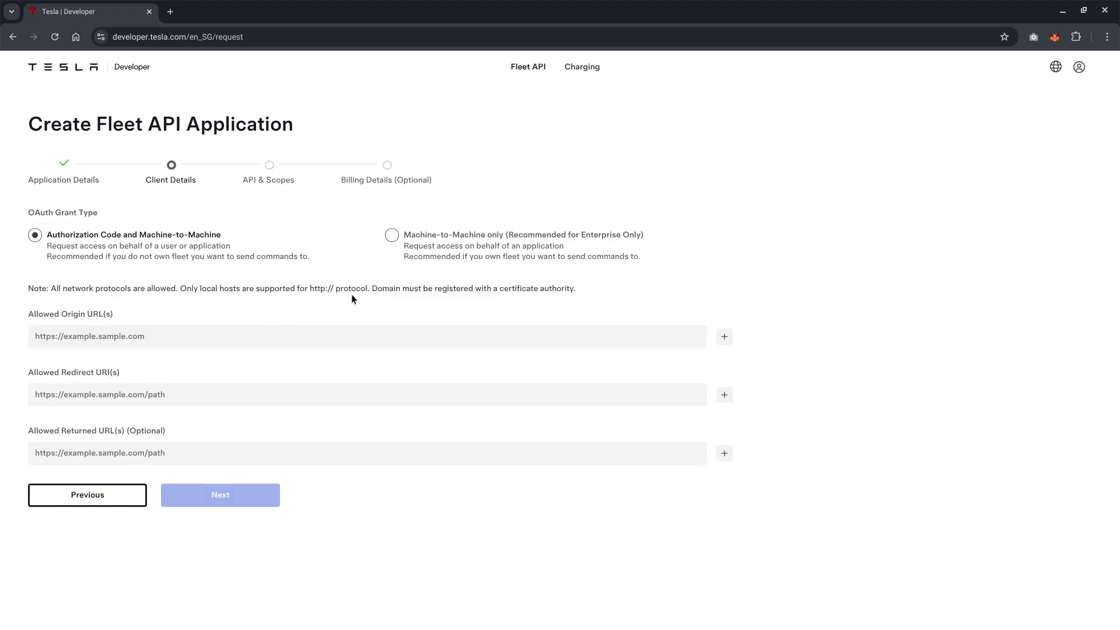
left_click(724, 337)
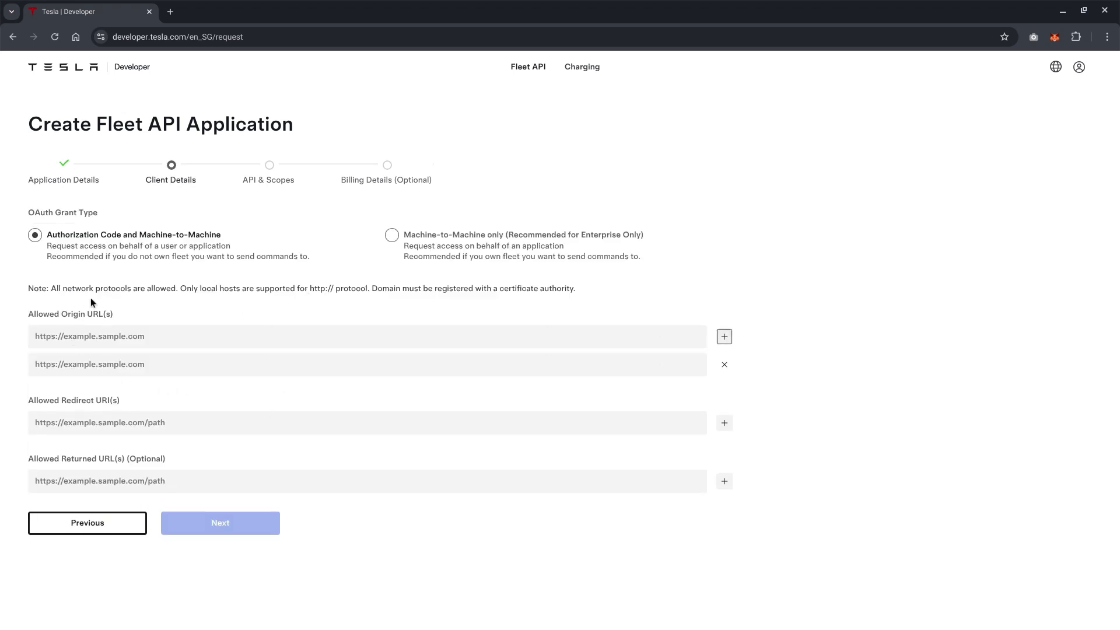
mouse_move(112, 410)
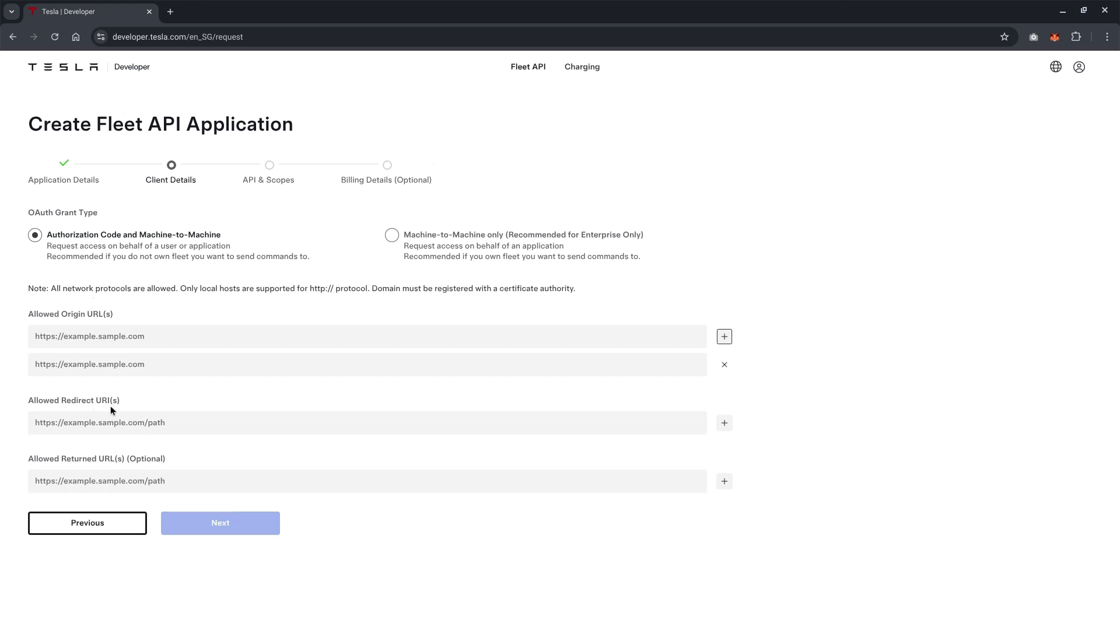
mouse_move(111, 410)
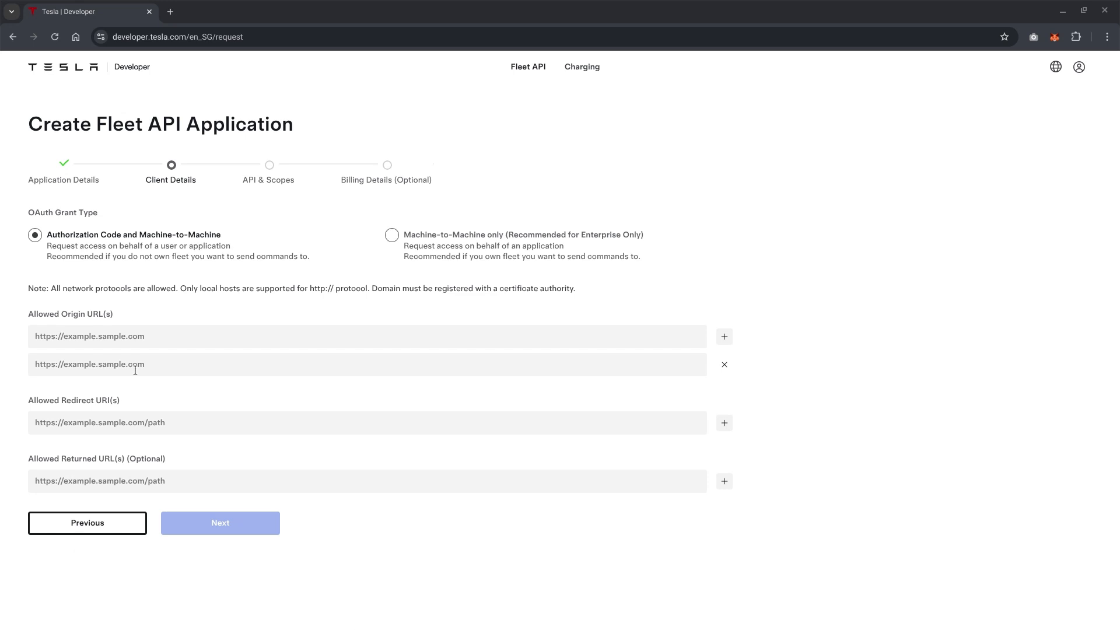
type("https://athom.com")
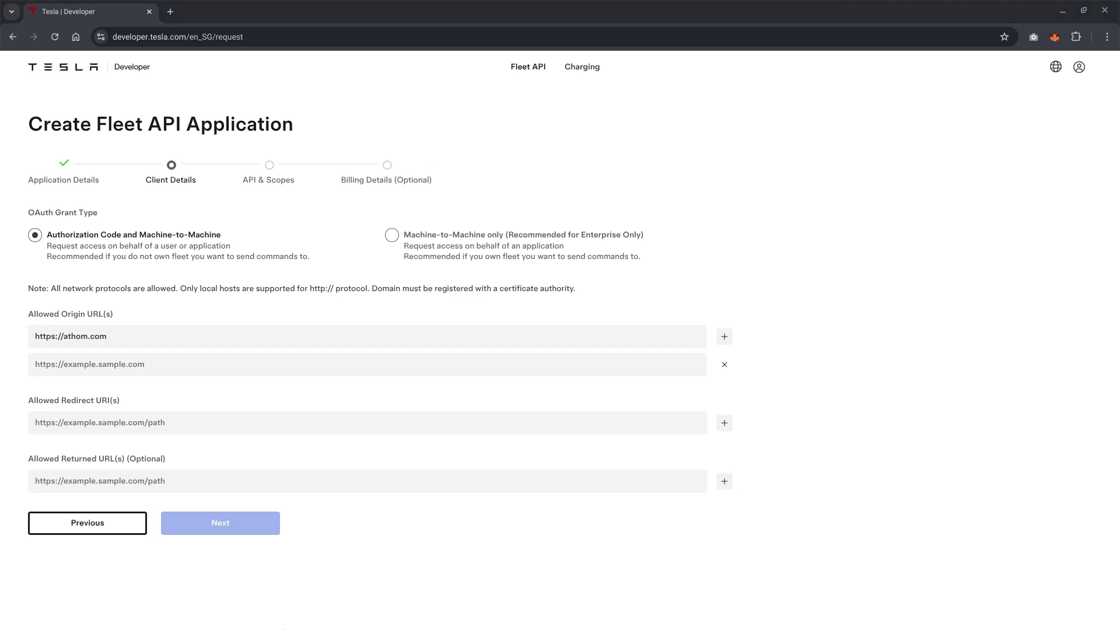
type("https://rwdevelopment.de")
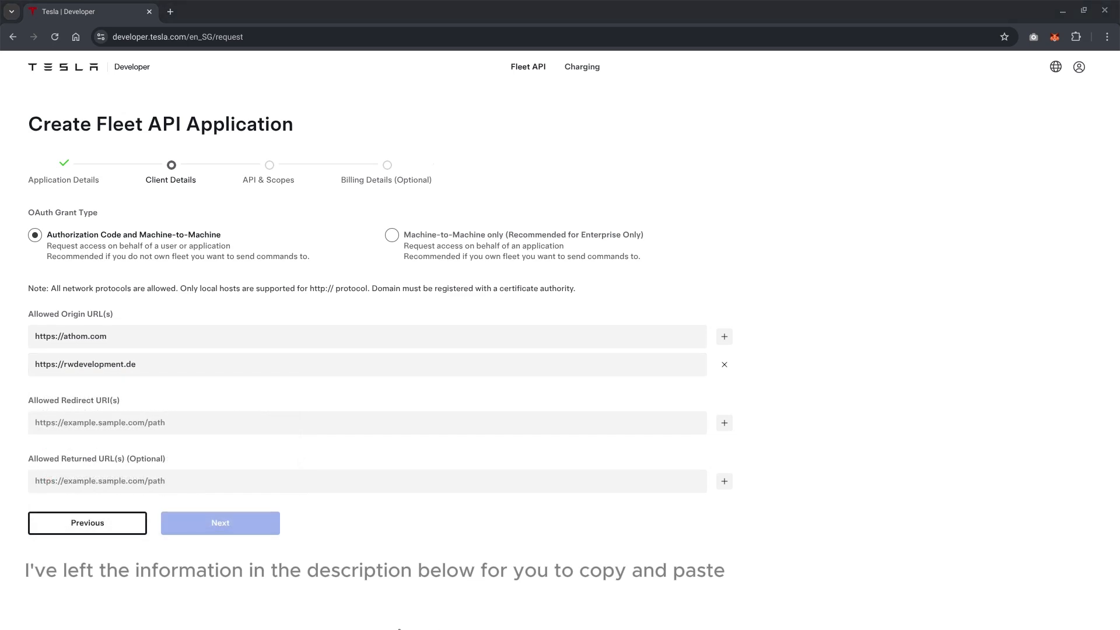
type("https://callback.athom.com/oauth2/callback")
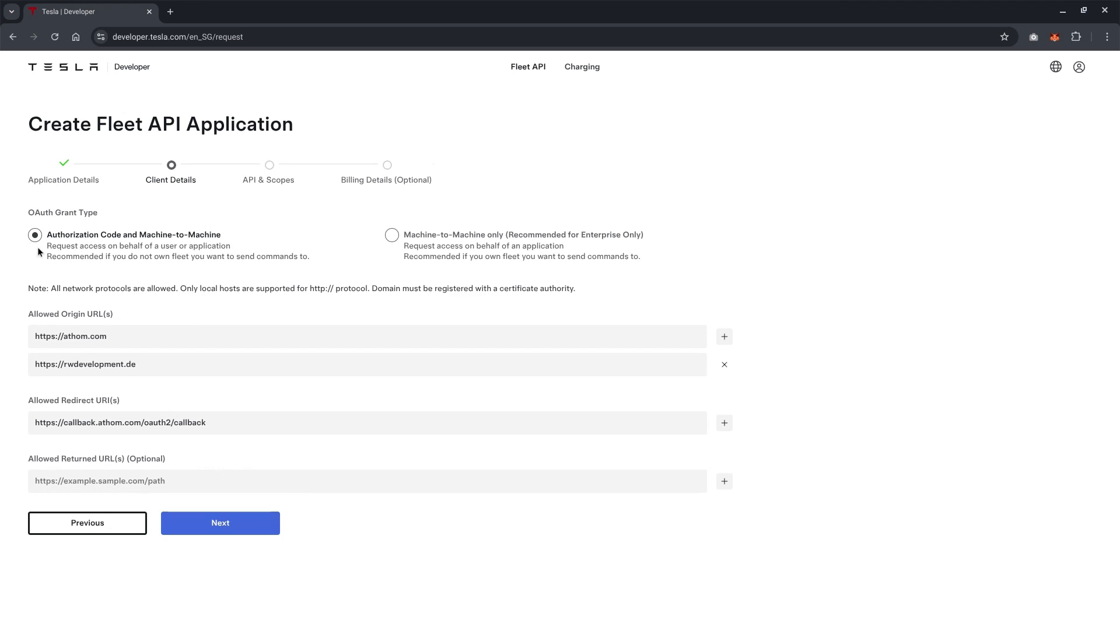
mouse_move(228, 258)
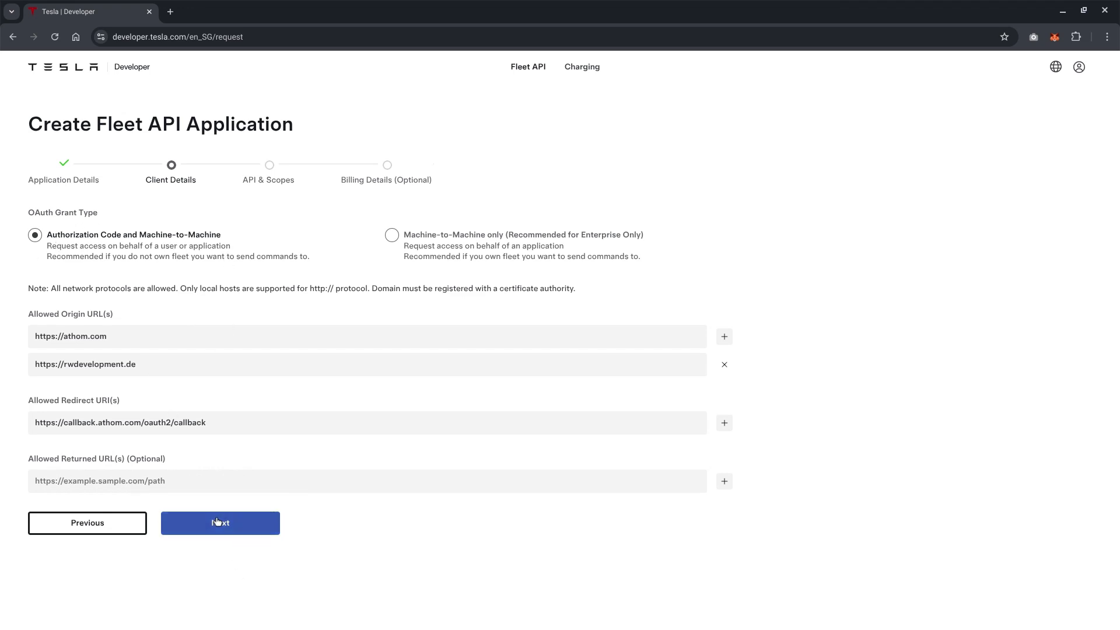
left_click(220, 522)
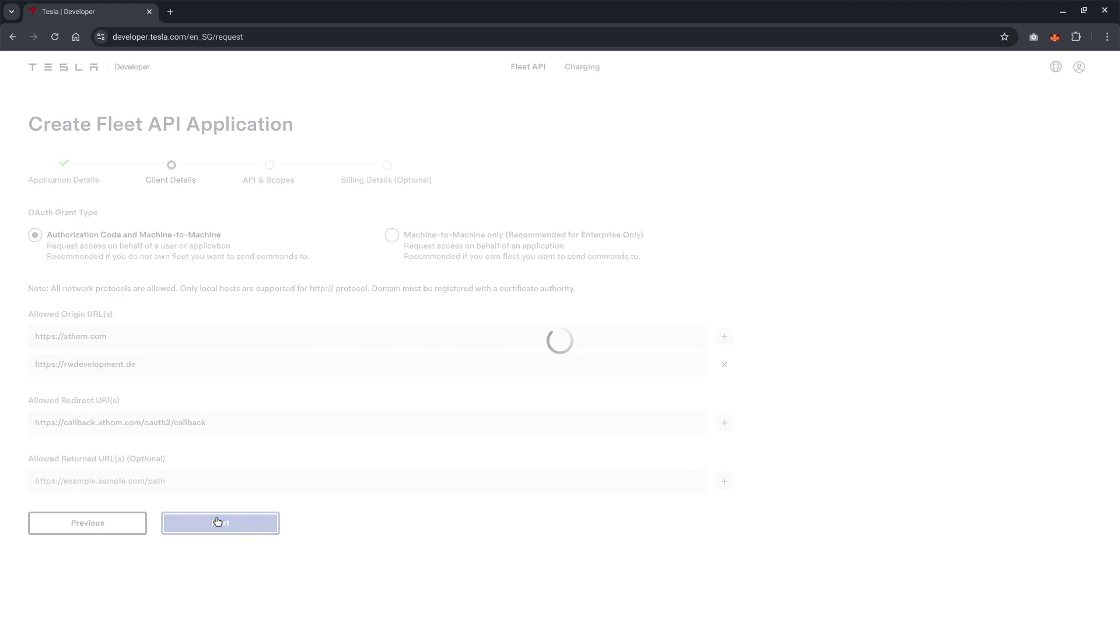
Tick the Profile, Vehicle Information, Location, Commands and Charging Management scopes, then continue.
left_click(220, 522)
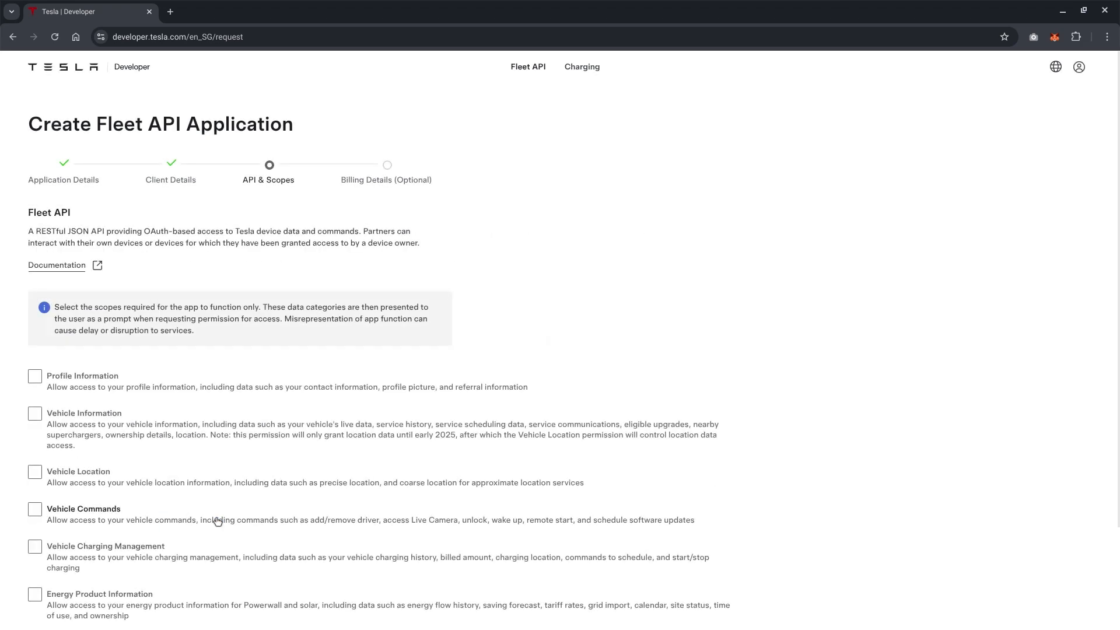
scroll("down", 3)
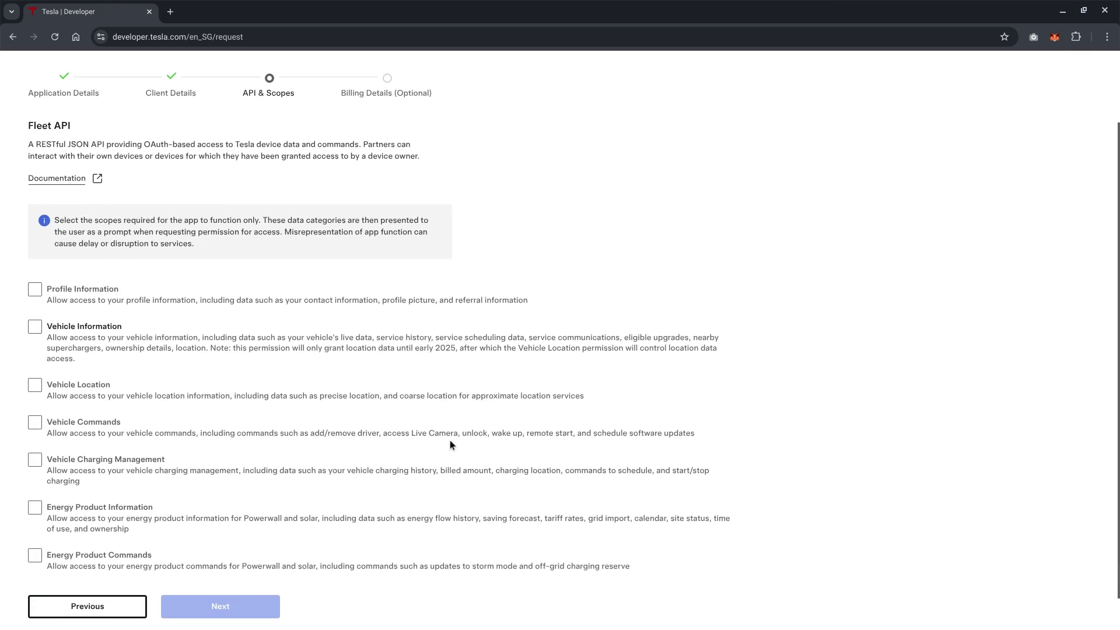
scroll("down", 3)
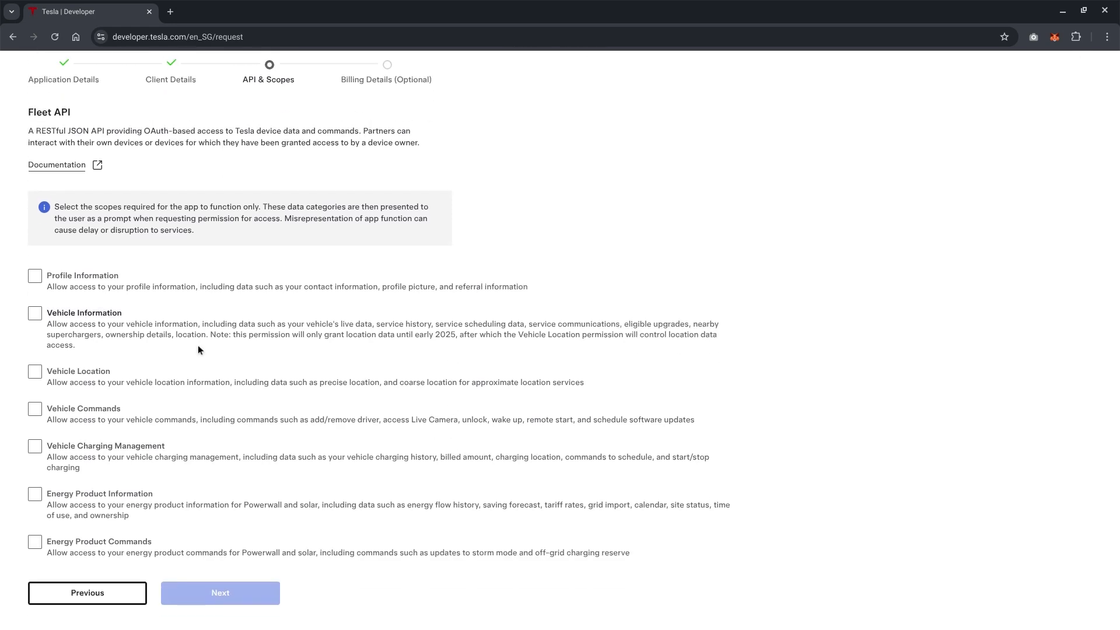
left_click(35, 277)
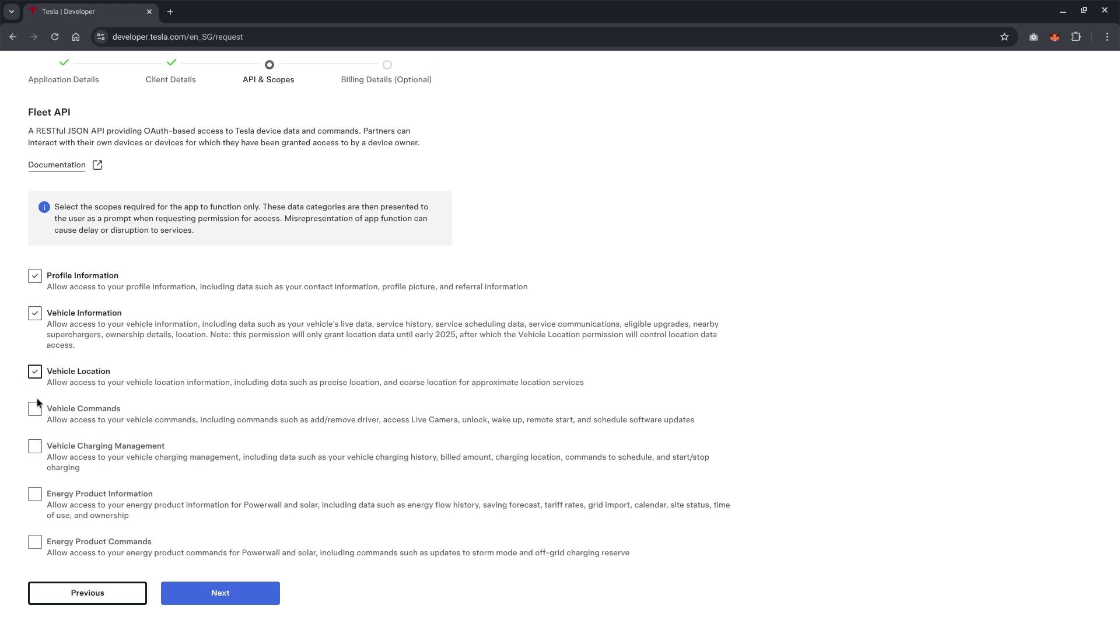
left_click(34, 408)
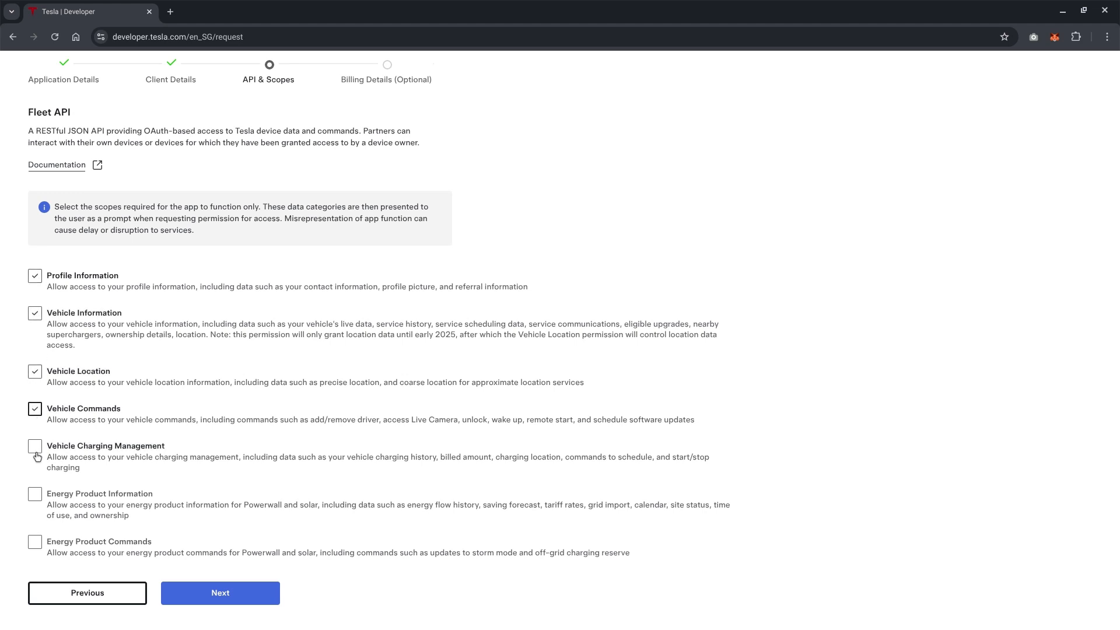
left_click(34, 445)
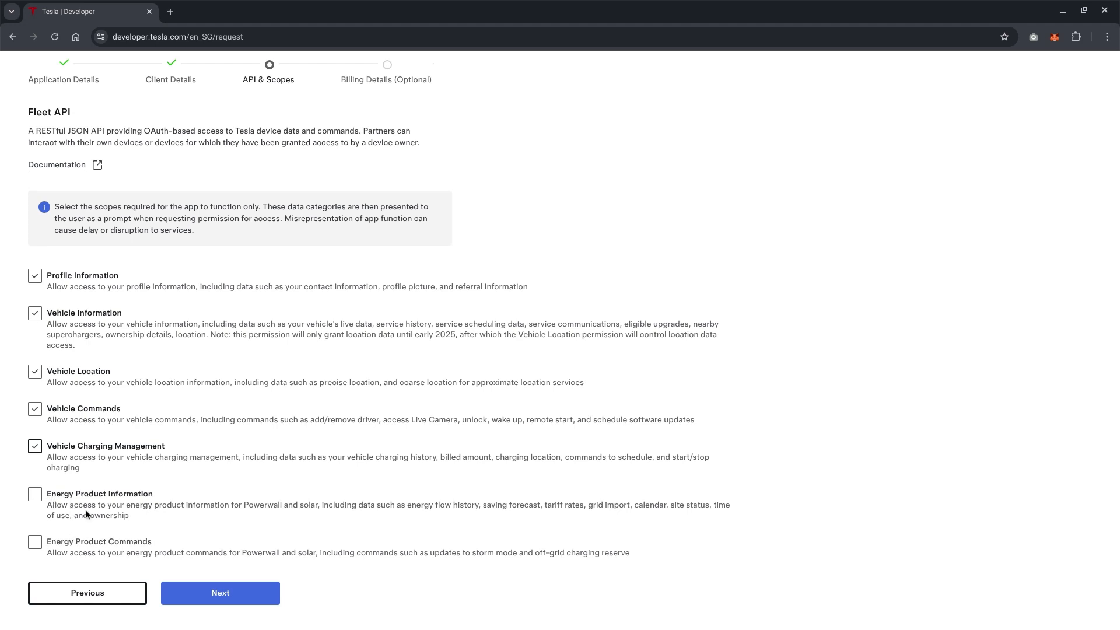
mouse_move(114, 154)
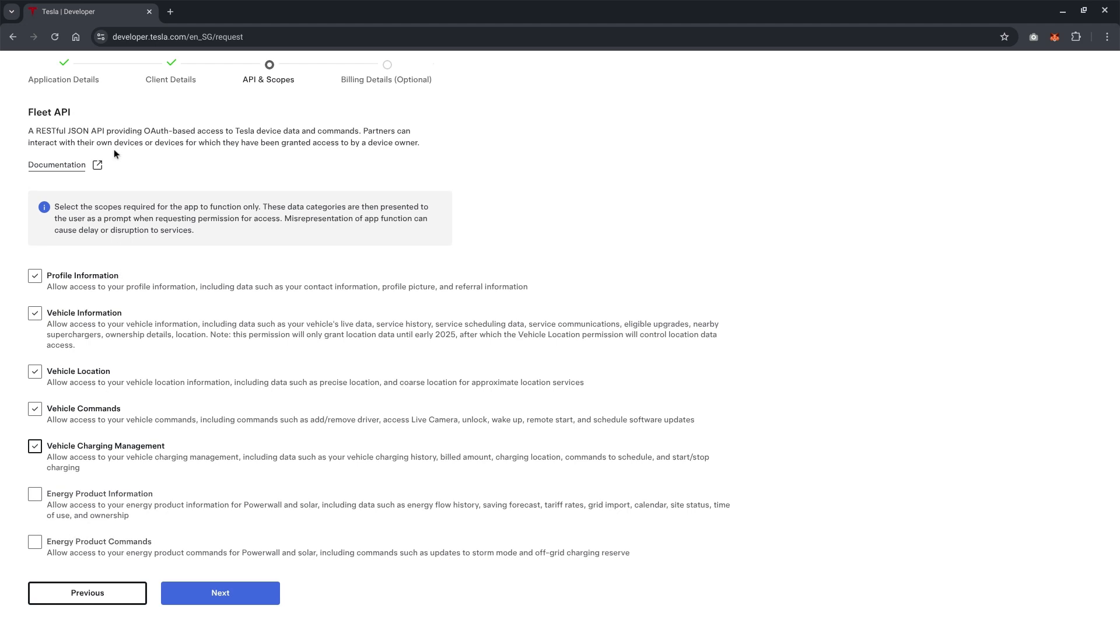
mouse_move(238, 581)
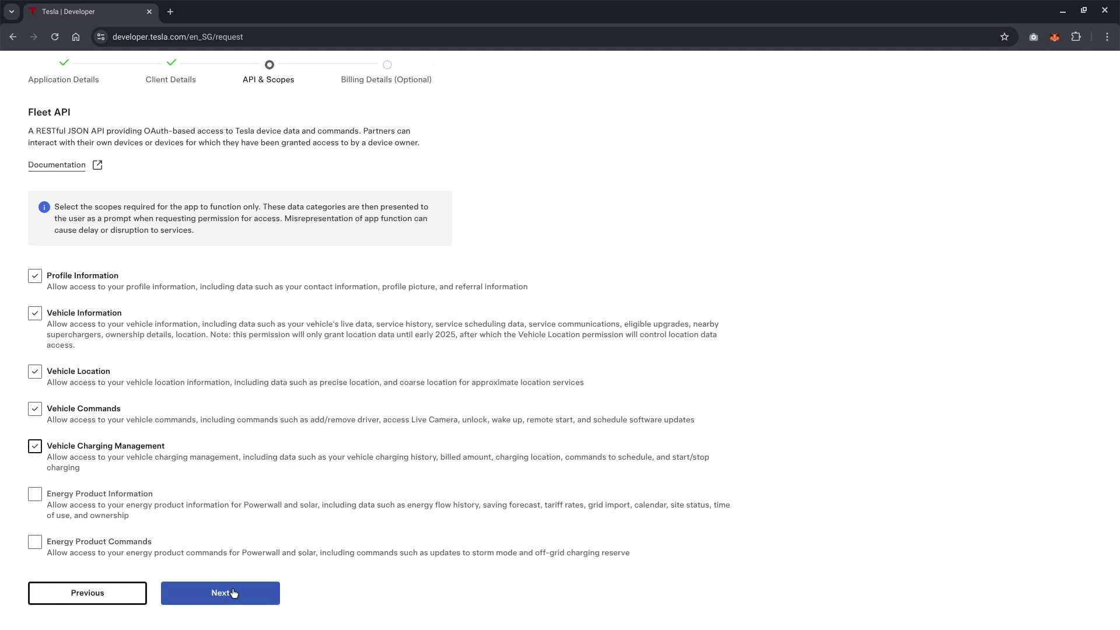
left_click(220, 593)
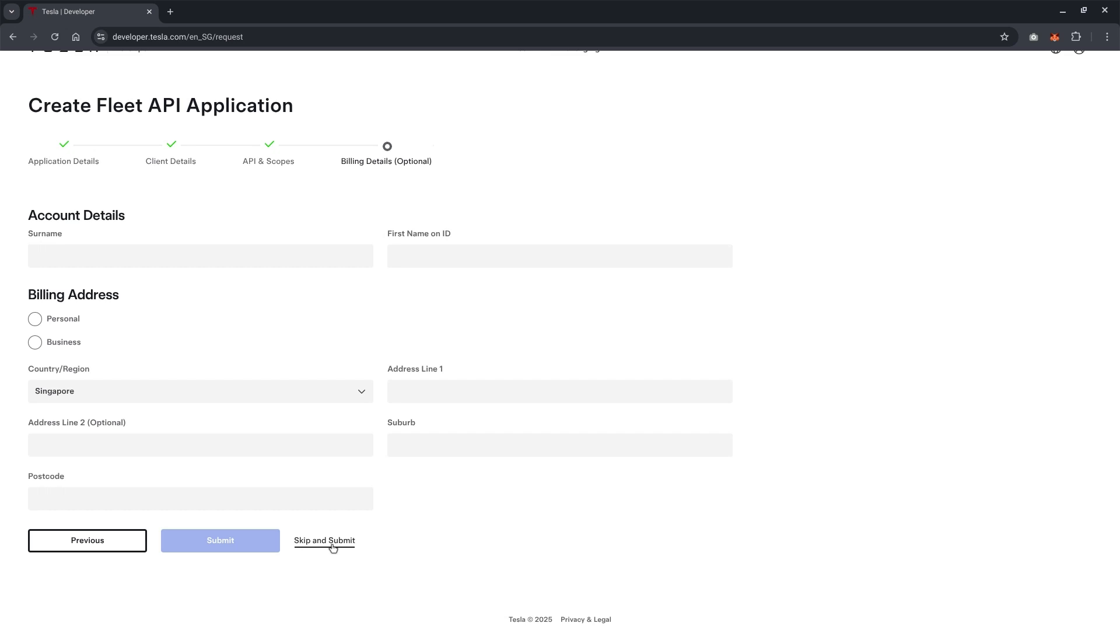
Skip billing details and submit the Smart Home application.
left_click(325, 541)
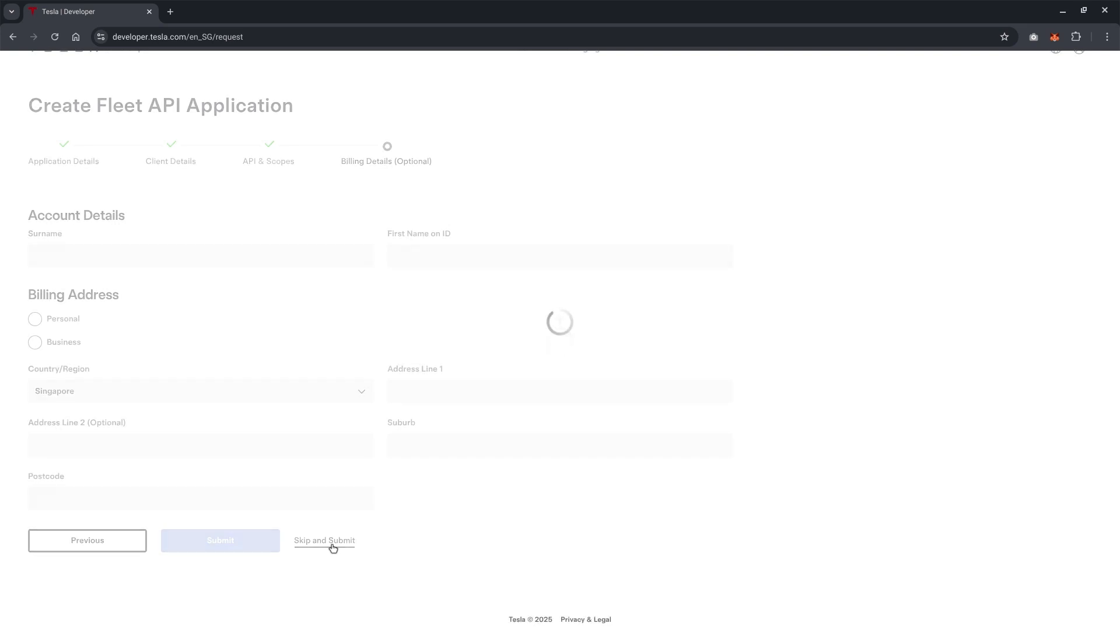
left_click(325, 541)
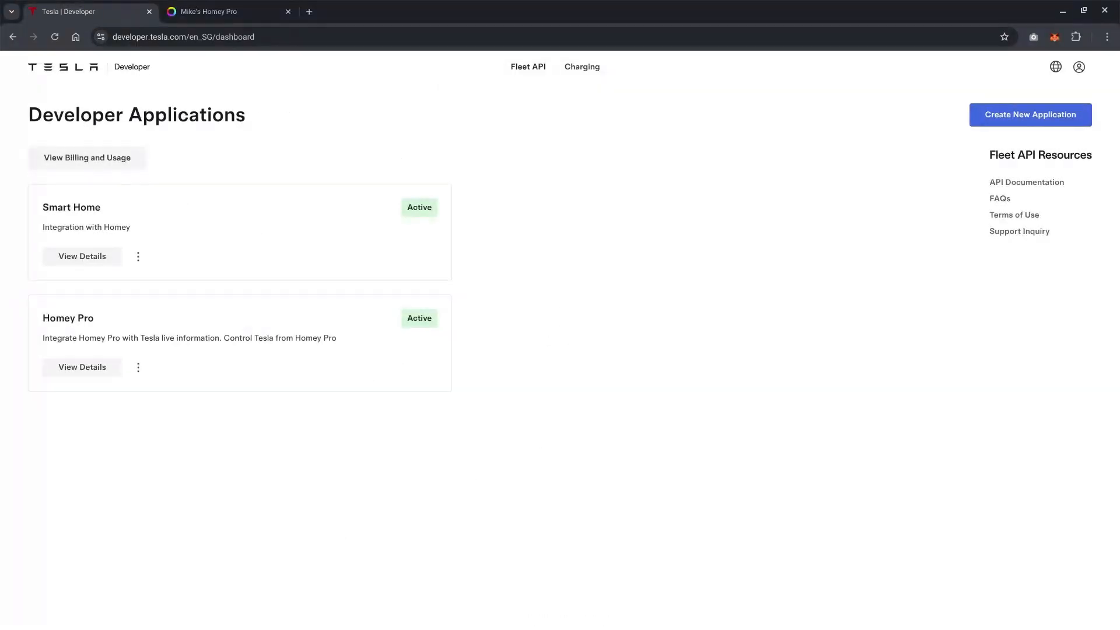
mouse_move(467, 187)
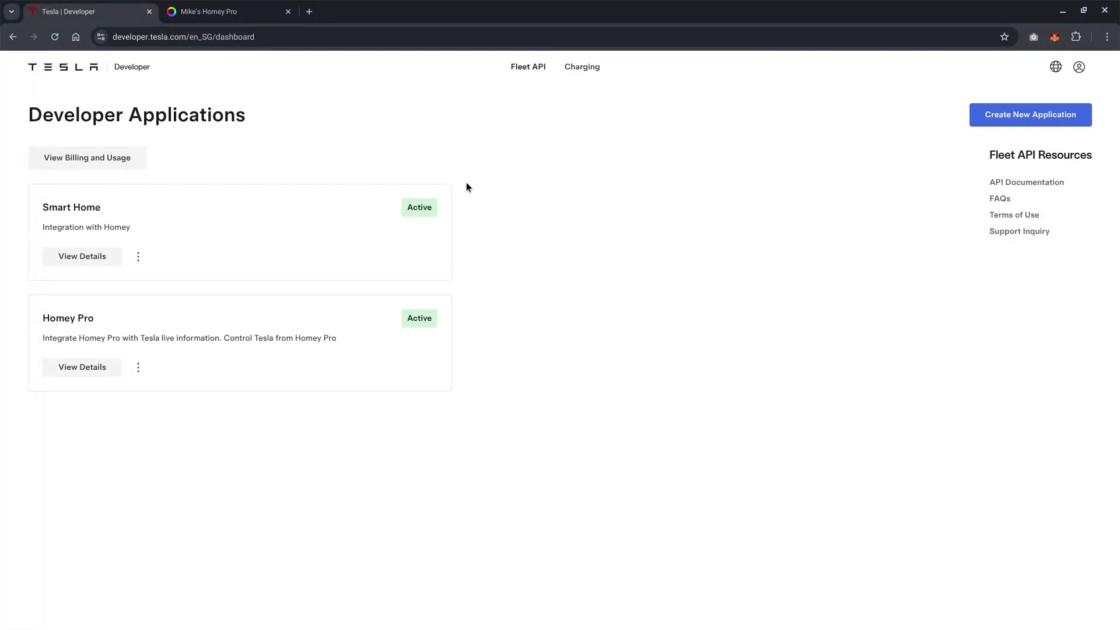
mouse_move(52, 190)
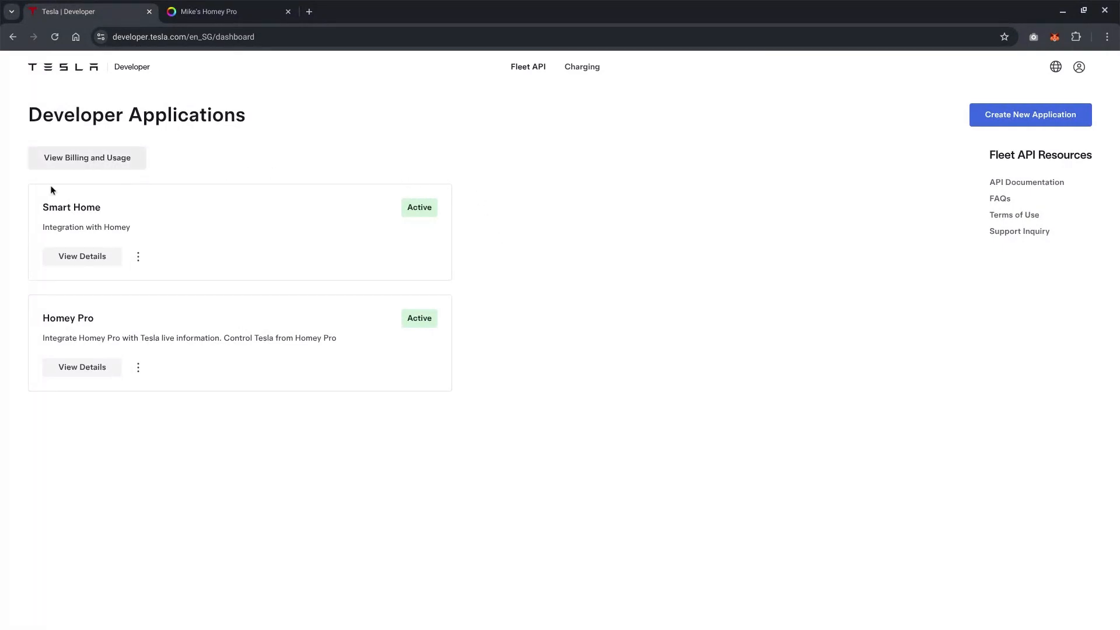
mouse_move(242, 213)
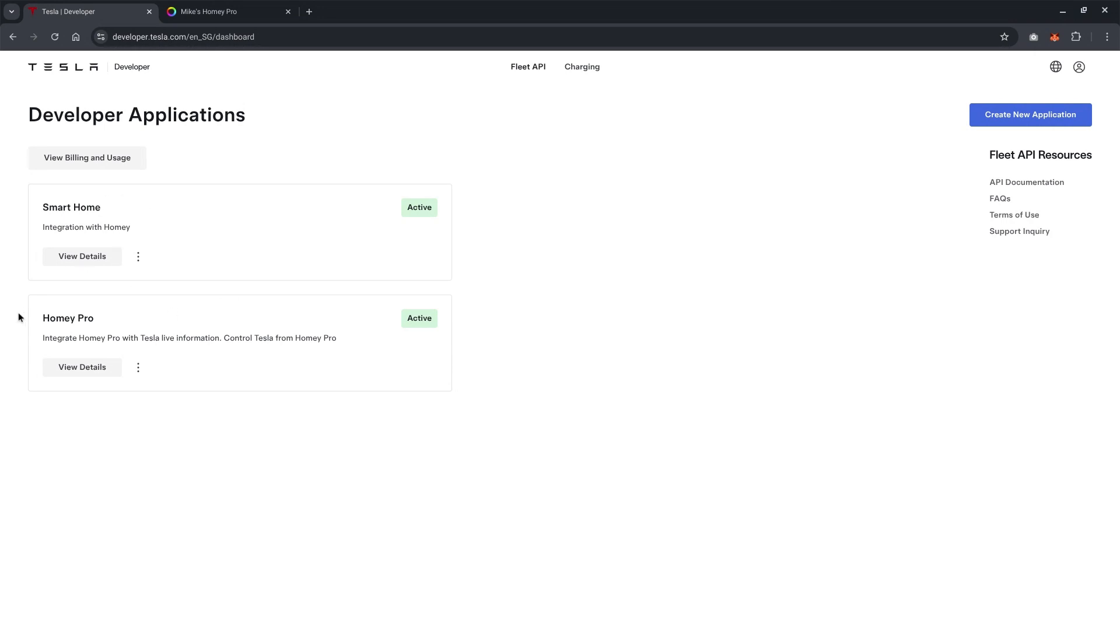
mouse_move(141, 385)
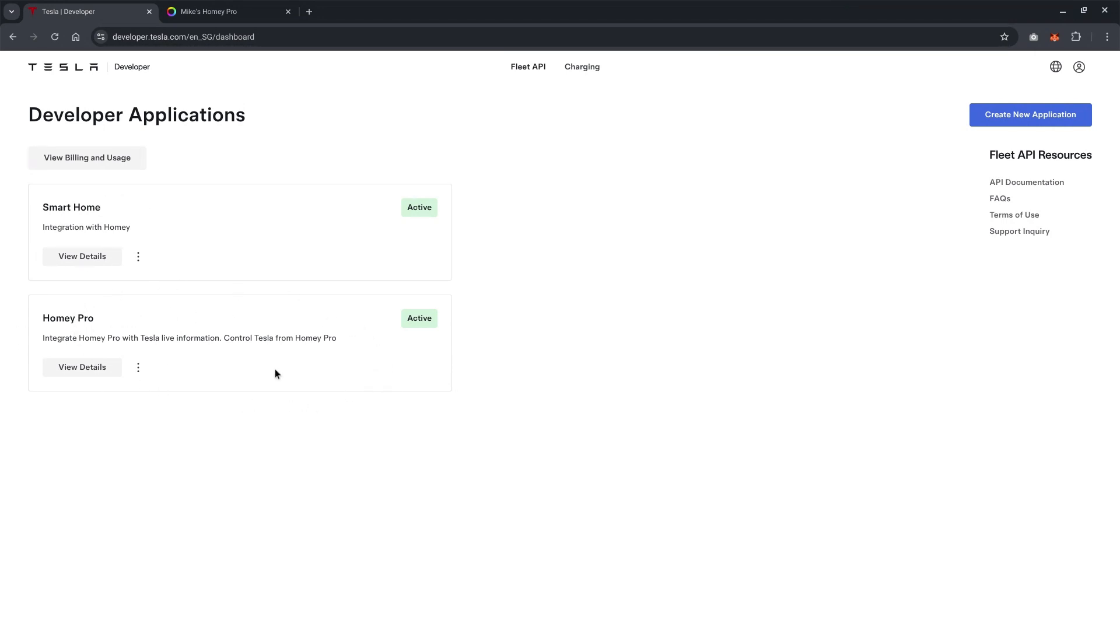
mouse_move(82, 257)
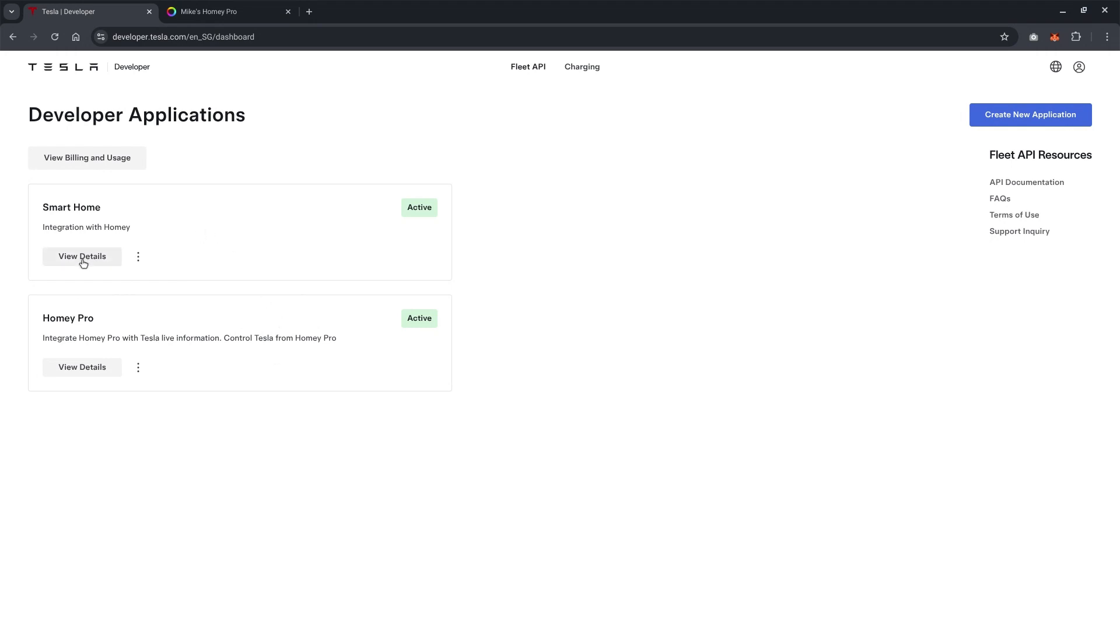
Open View Details for the Smart Home application.
left_click(82, 255)
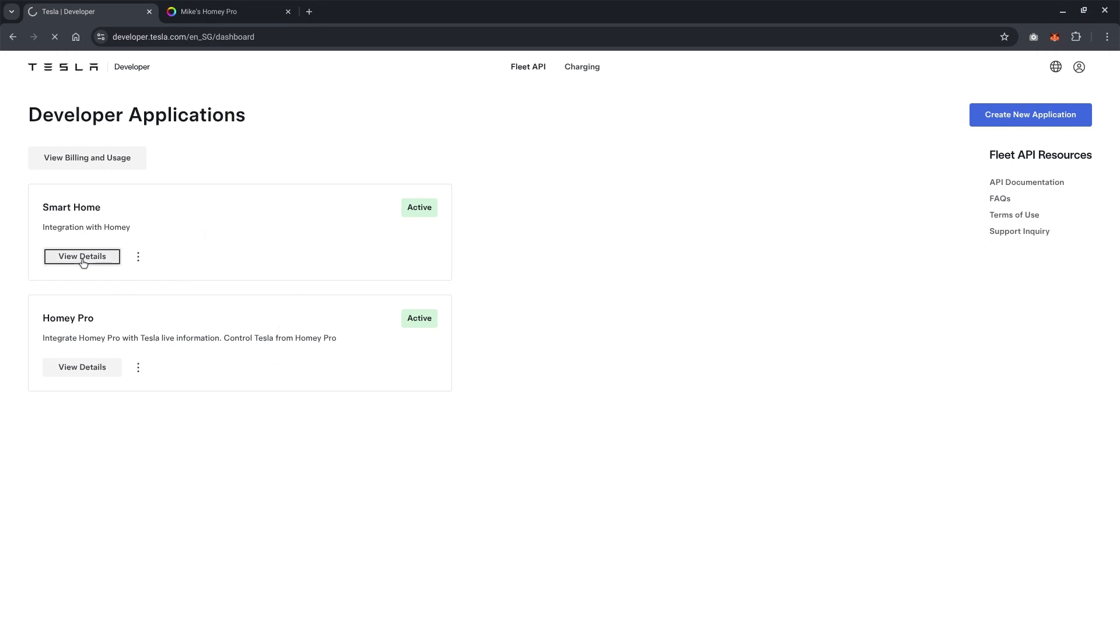
left_click(82, 255)
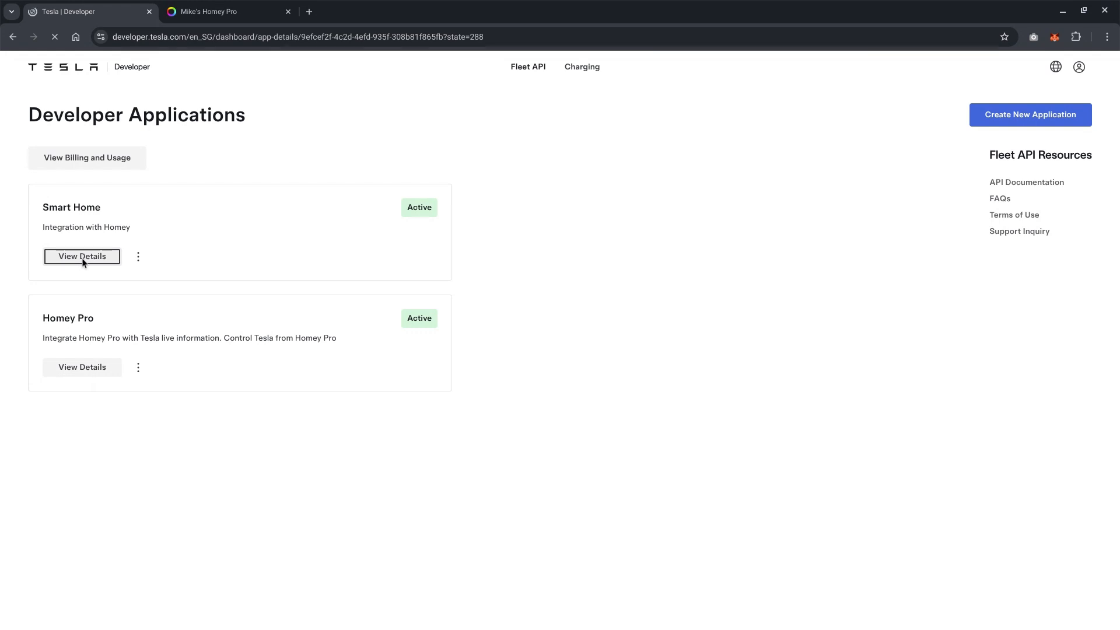
left_click(81, 257)
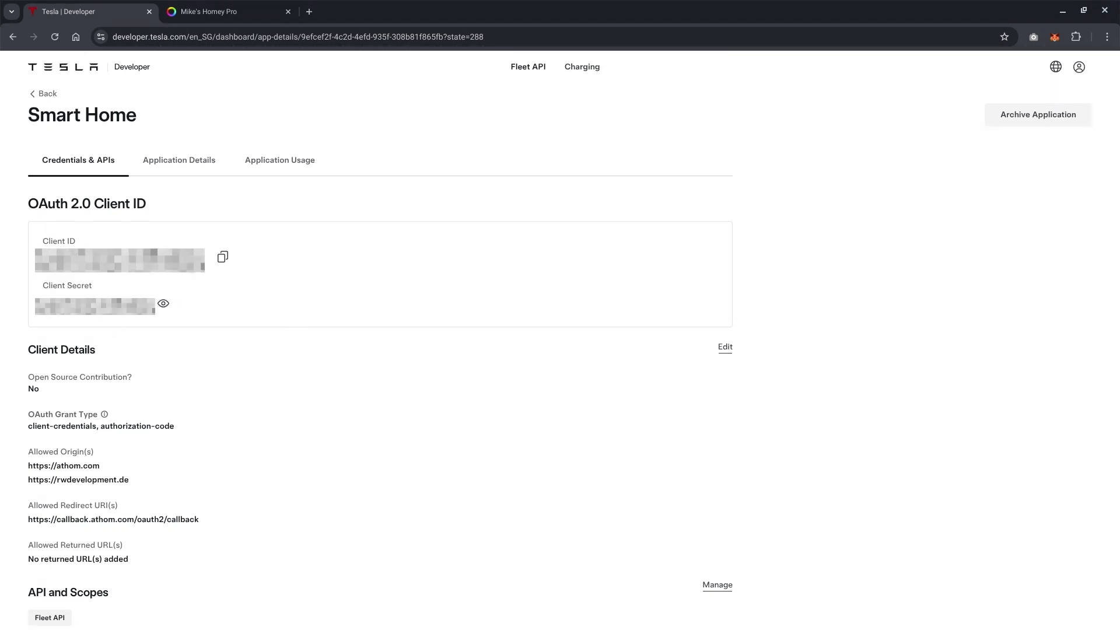
mouse_move(163, 303)
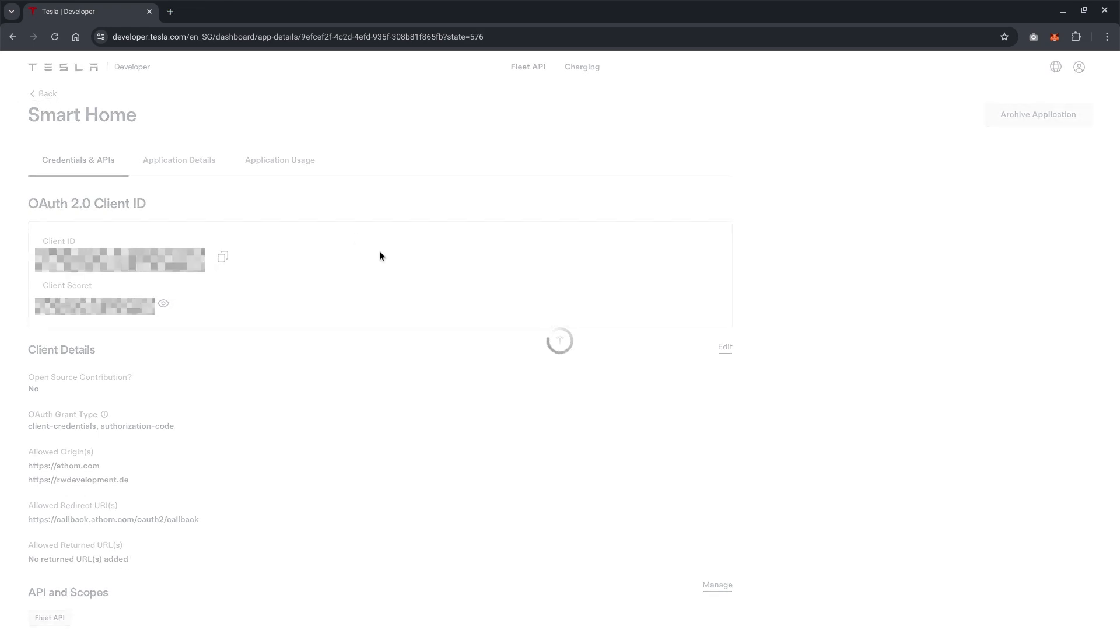
Go back to the applications list and open Homey Pro's Application Usage tab.
left_click(42, 93)
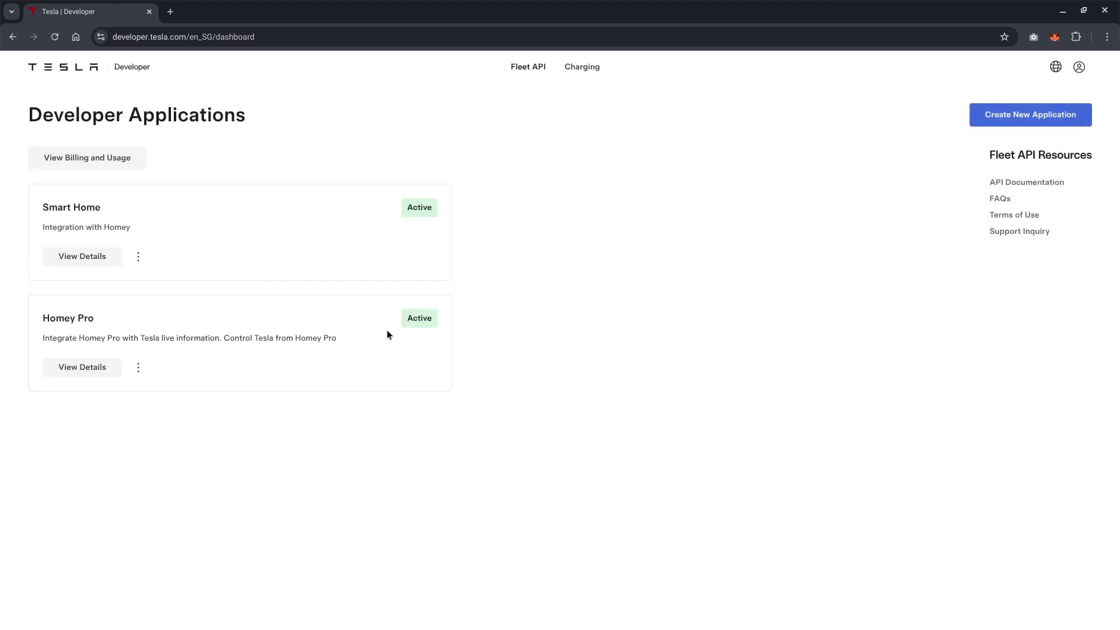
left_click(82, 367)
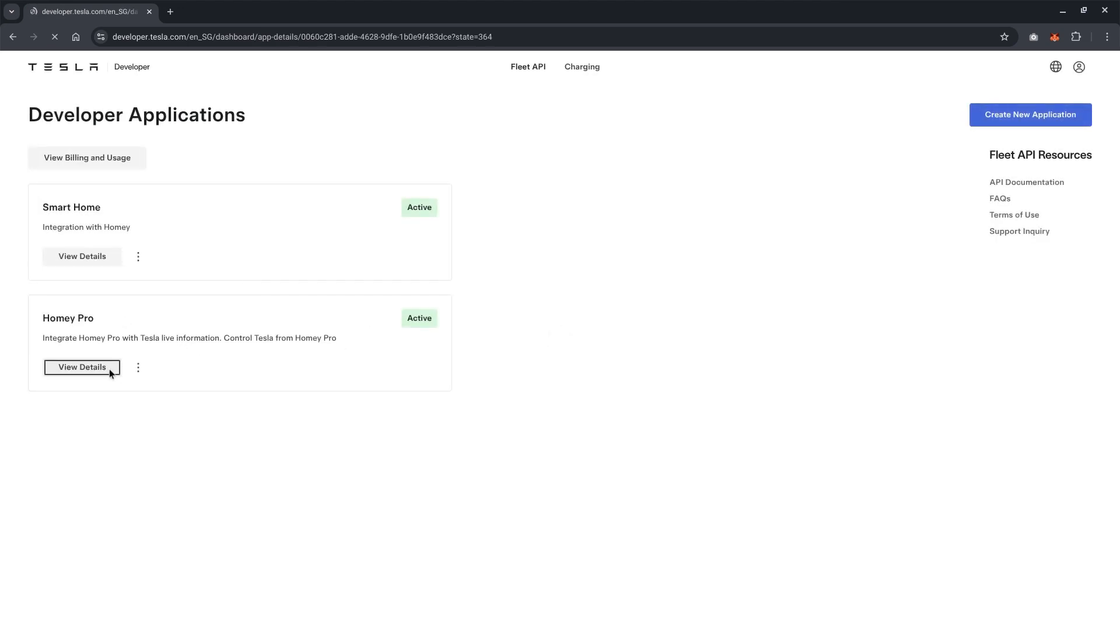
left_click(82, 367)
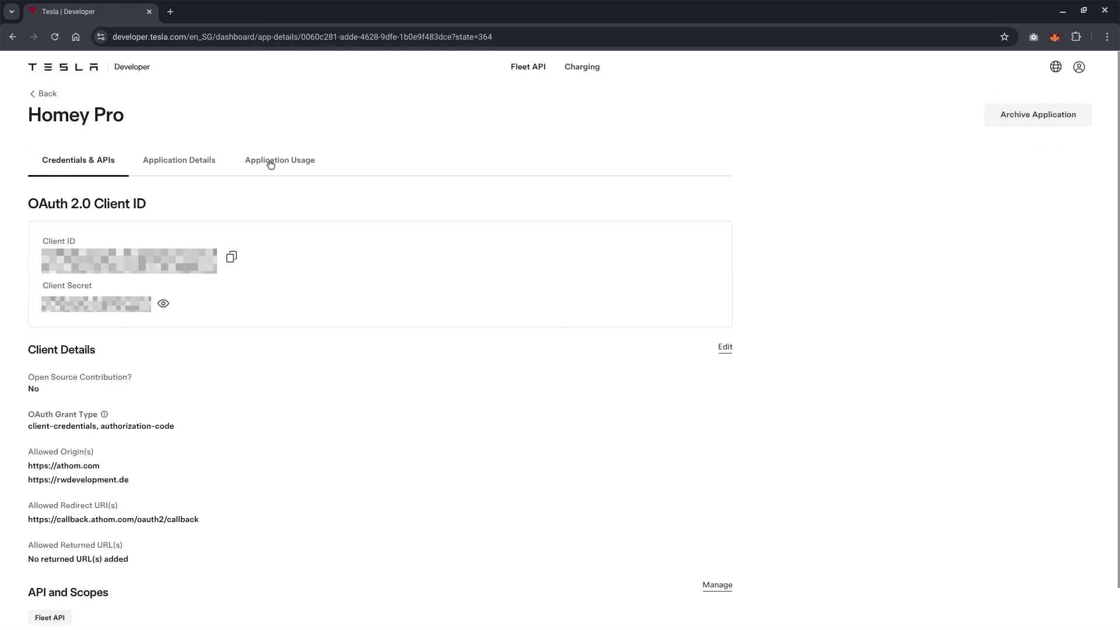
left_click(280, 160)
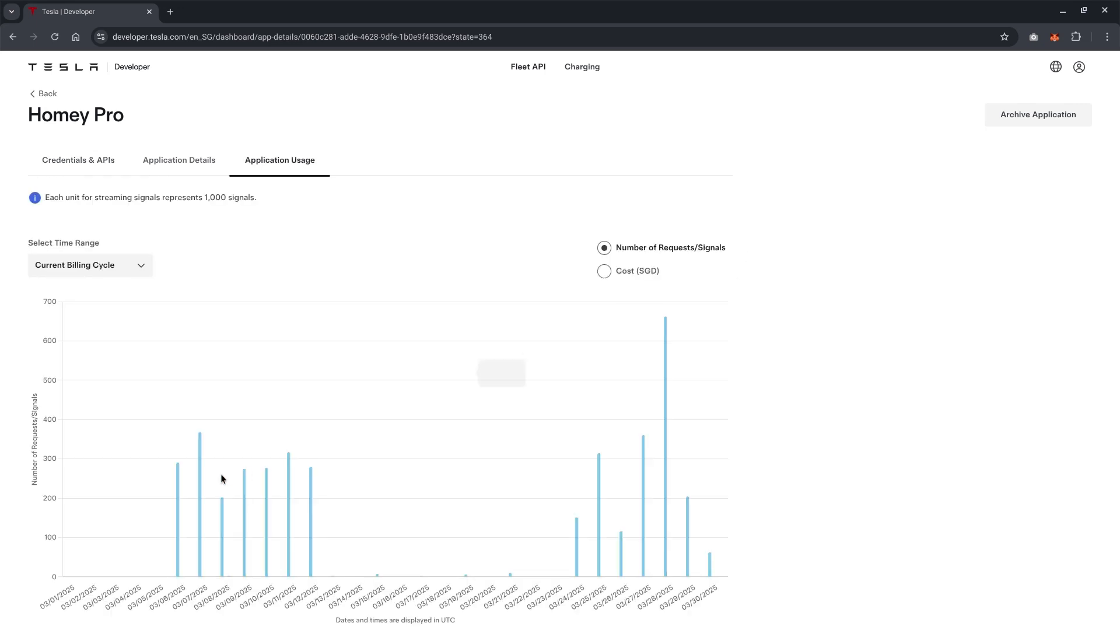
mouse_move(198, 509)
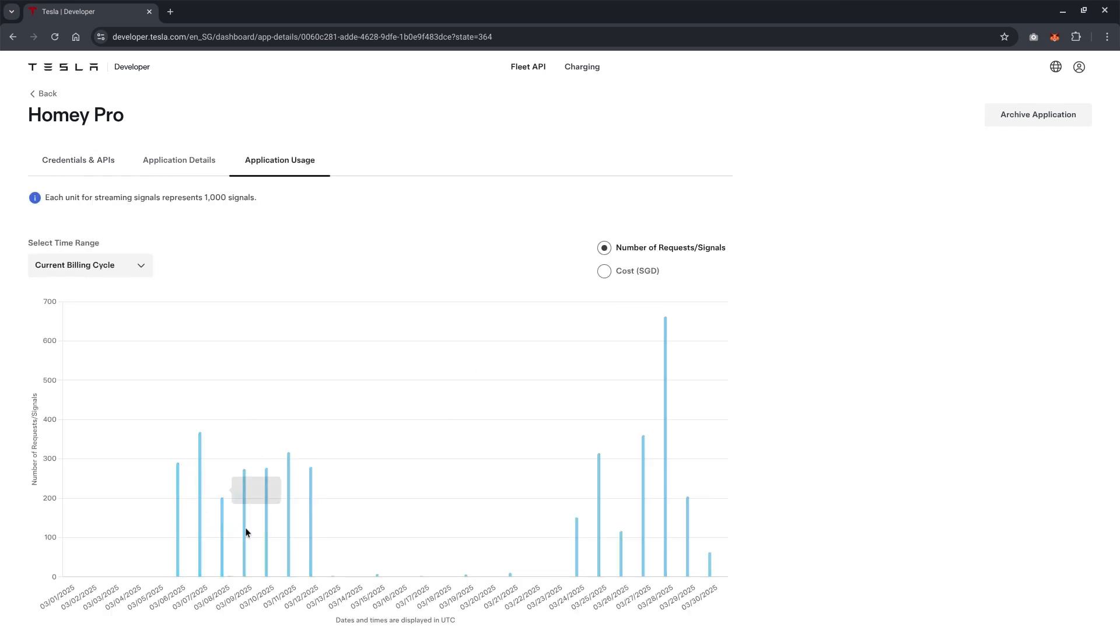
mouse_move(292, 538)
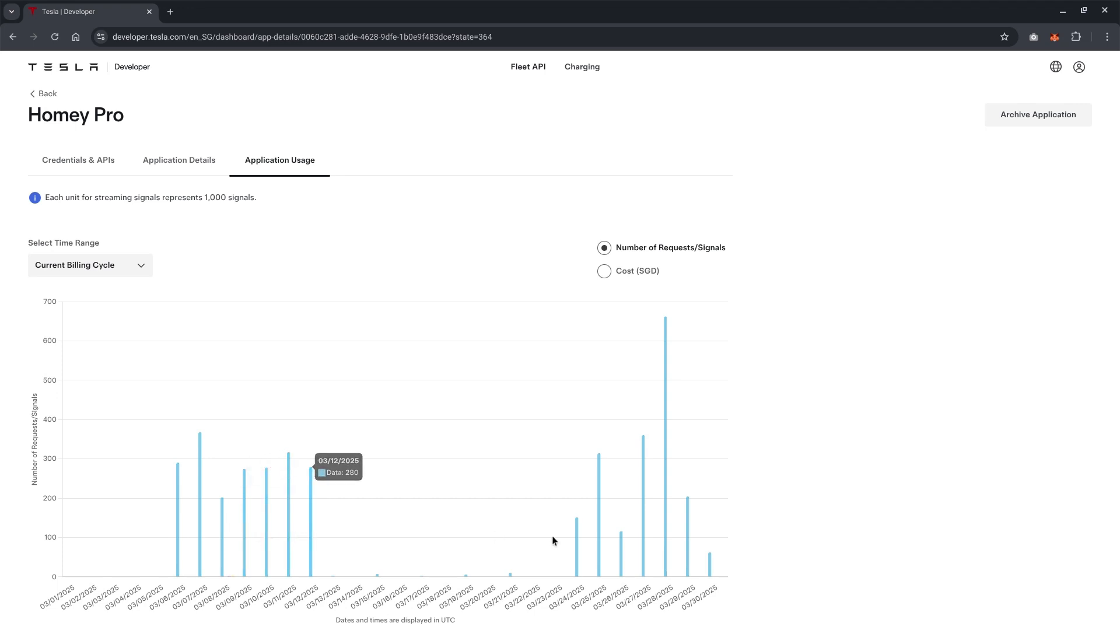
mouse_move(602, 547)
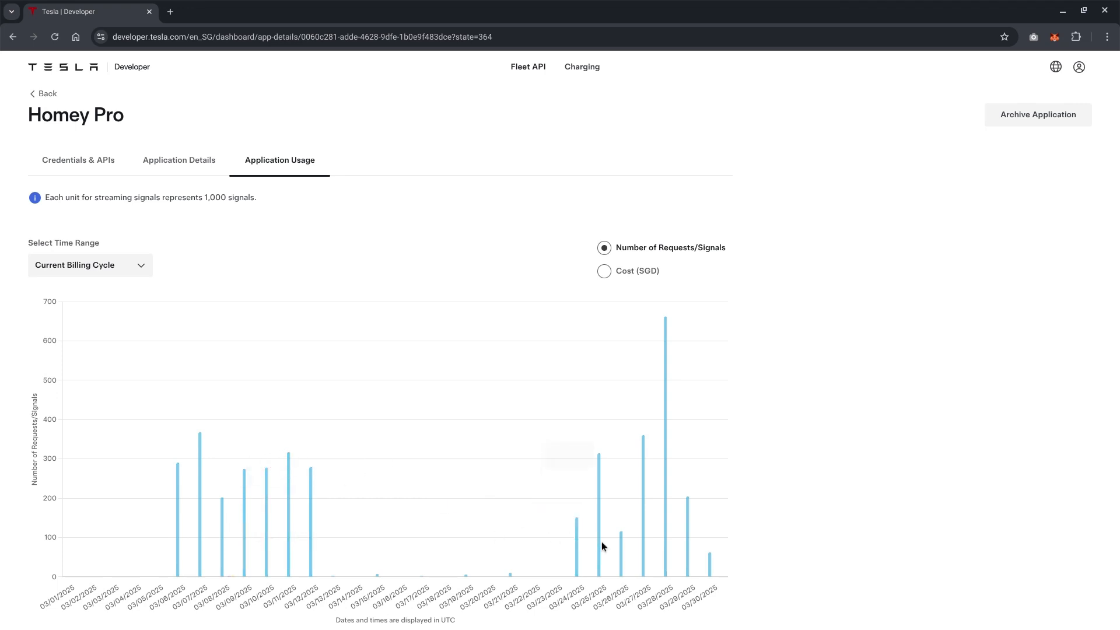
mouse_move(551, 571)
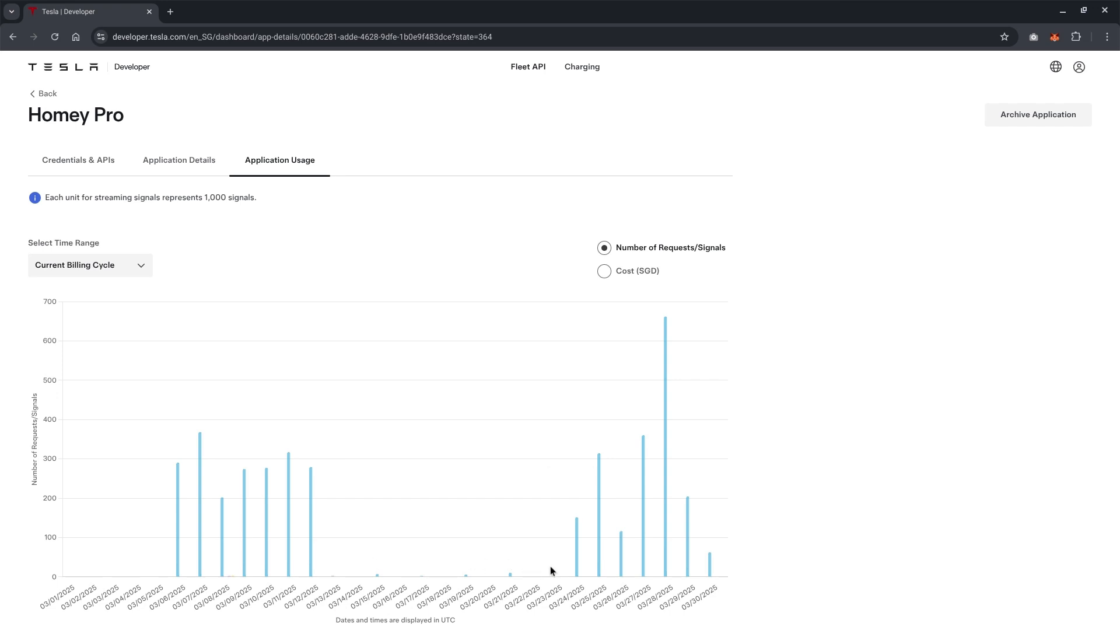
mouse_move(424, 565)
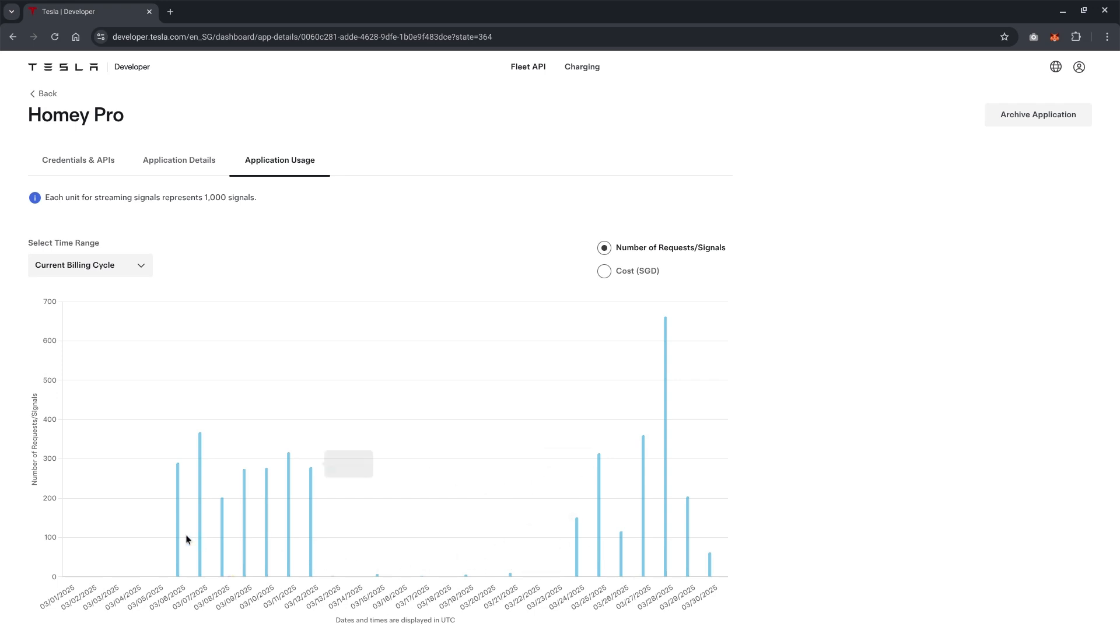
mouse_move(306, 537)
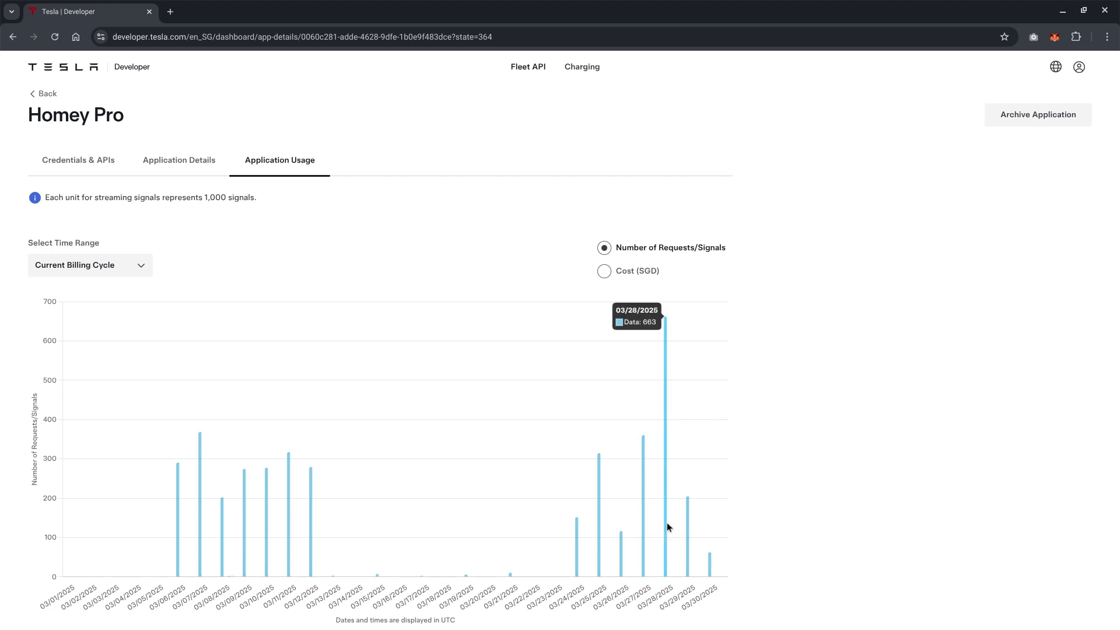
mouse_move(816, 463)
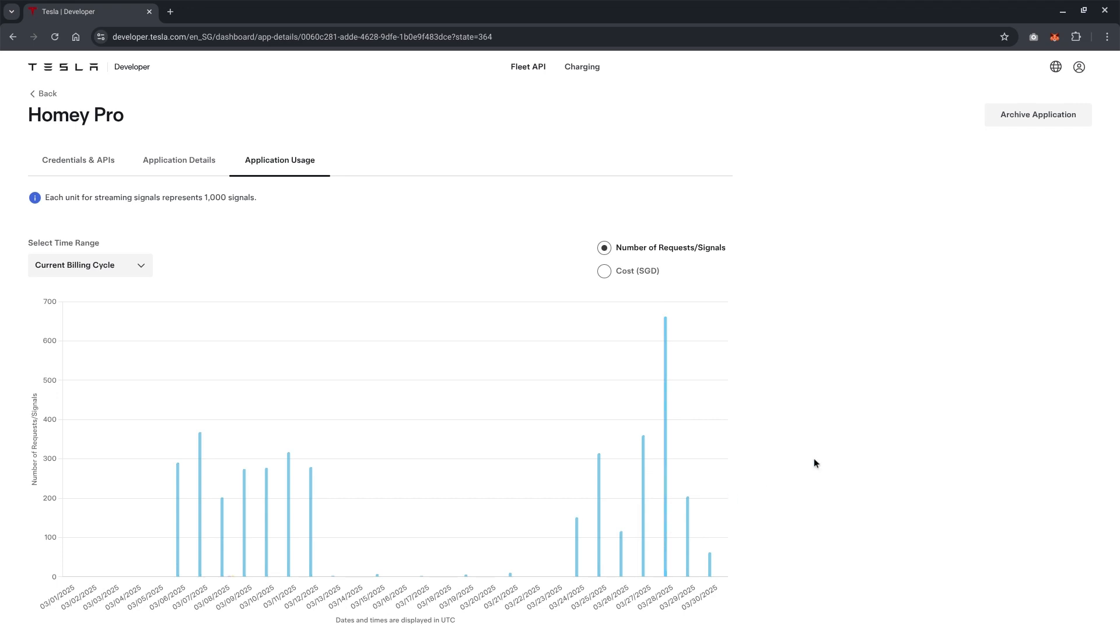
mouse_move(817, 428)
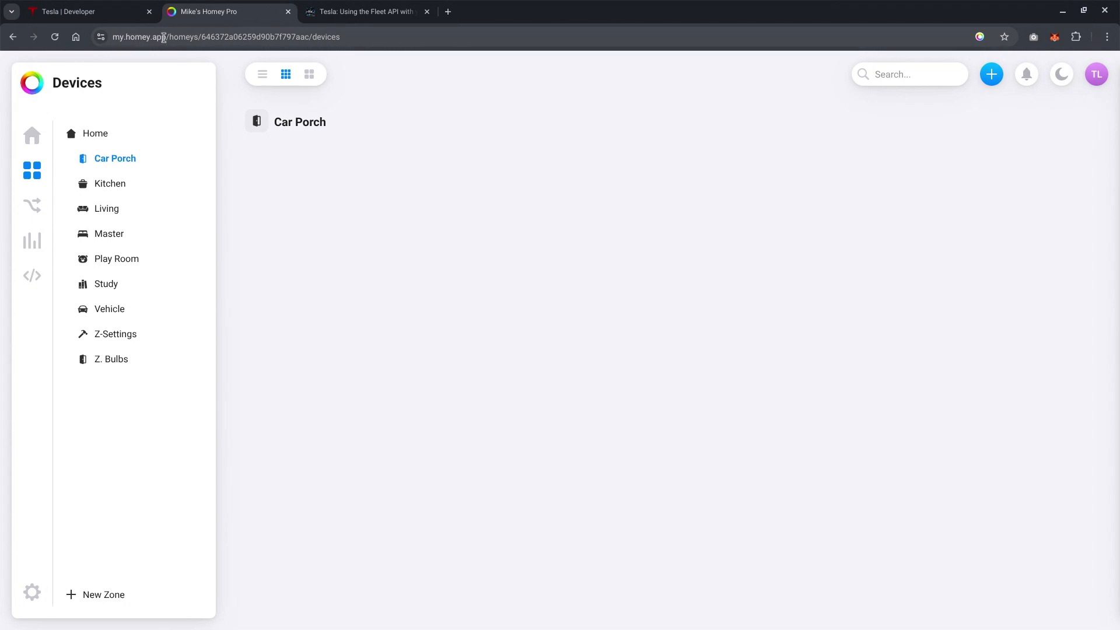
mouse_move(53, 166)
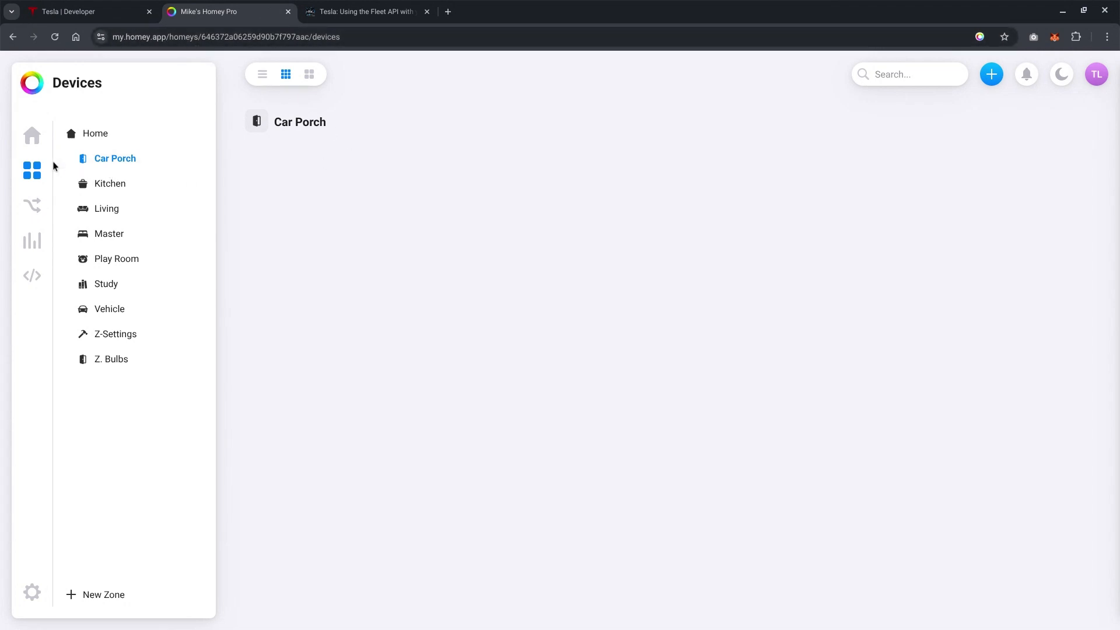
mouse_move(32, 135)
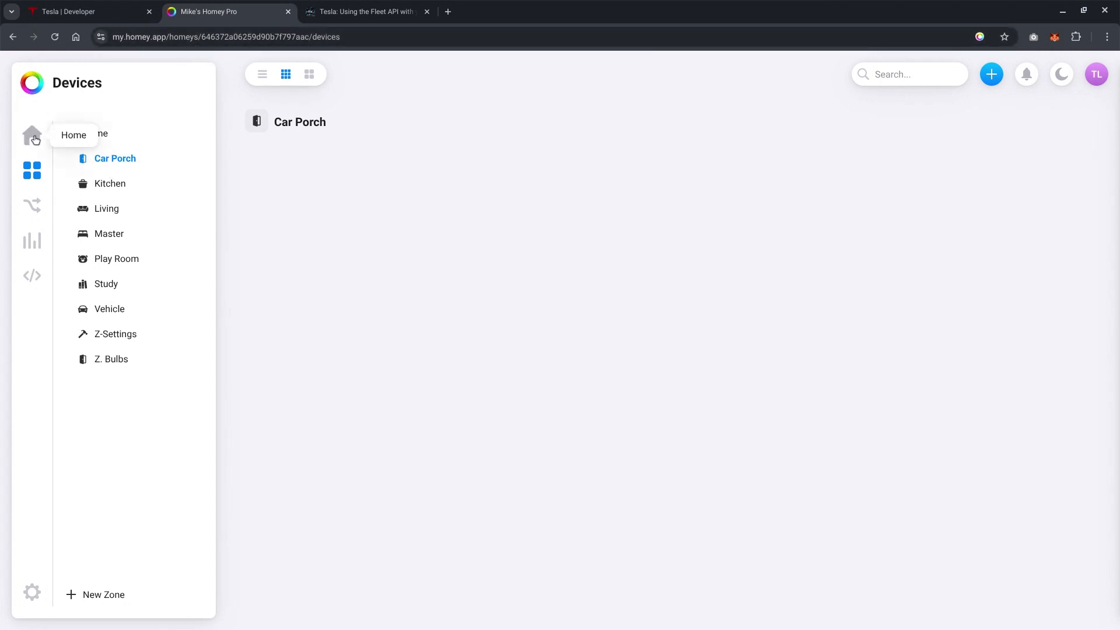
left_click(33, 171)
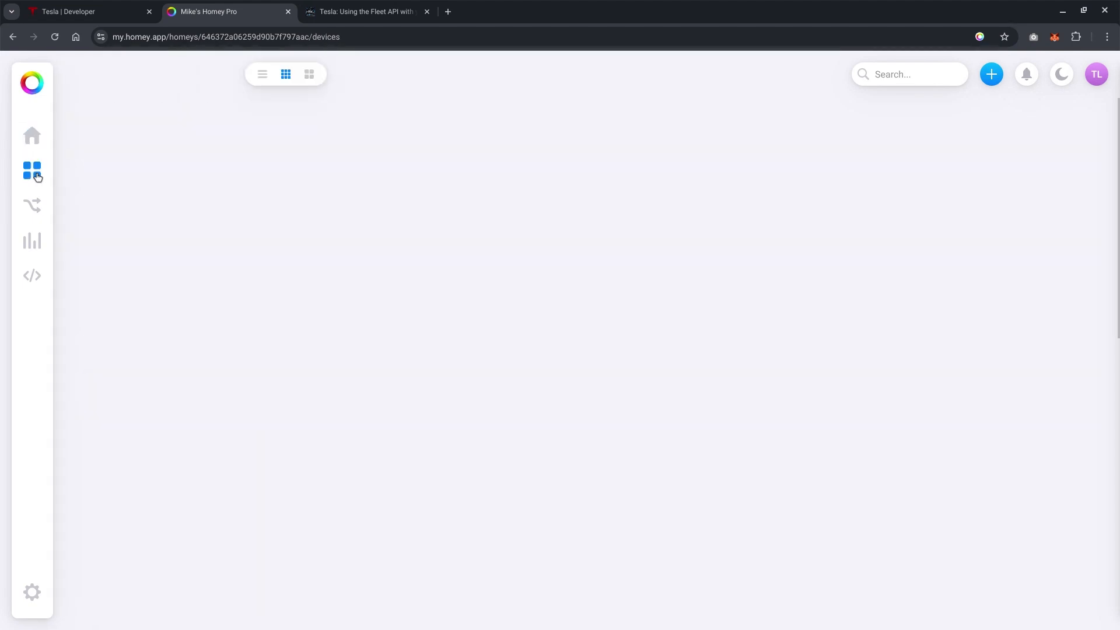
left_click(32, 171)
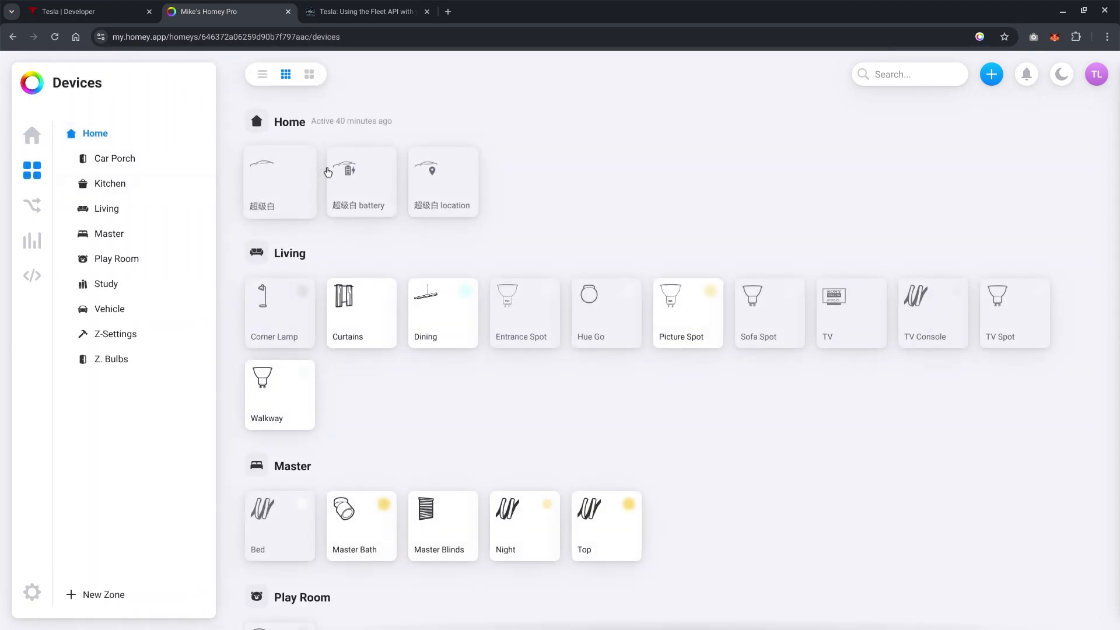
left_click(114, 158)
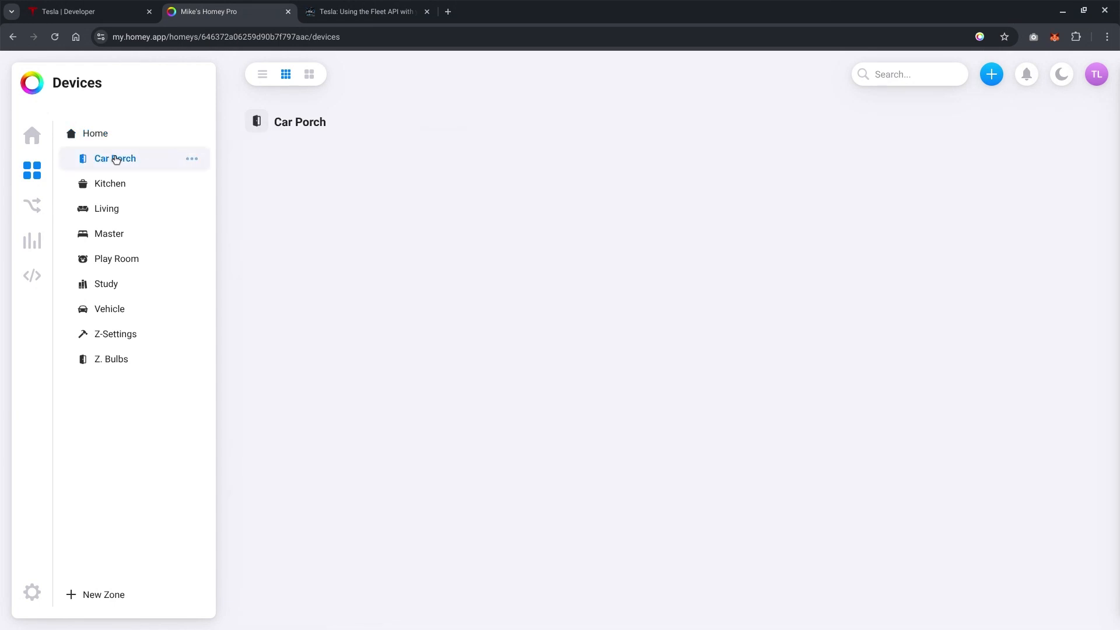
Start a New Device in Homey Pro and search for 'Tesla'.
left_click(992, 74)
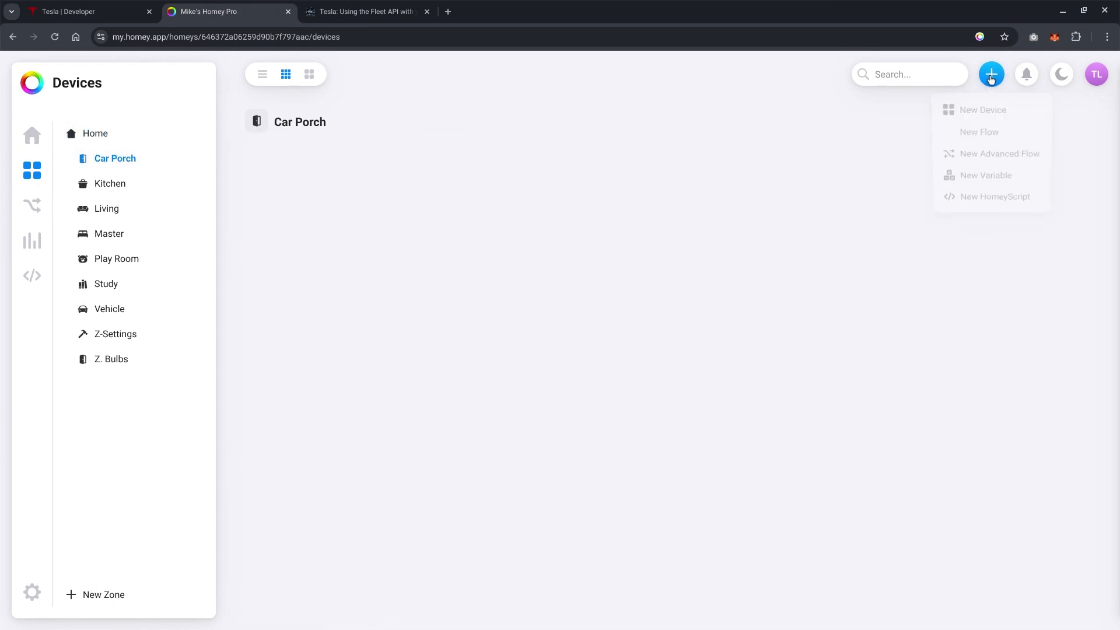
left_click(983, 109)
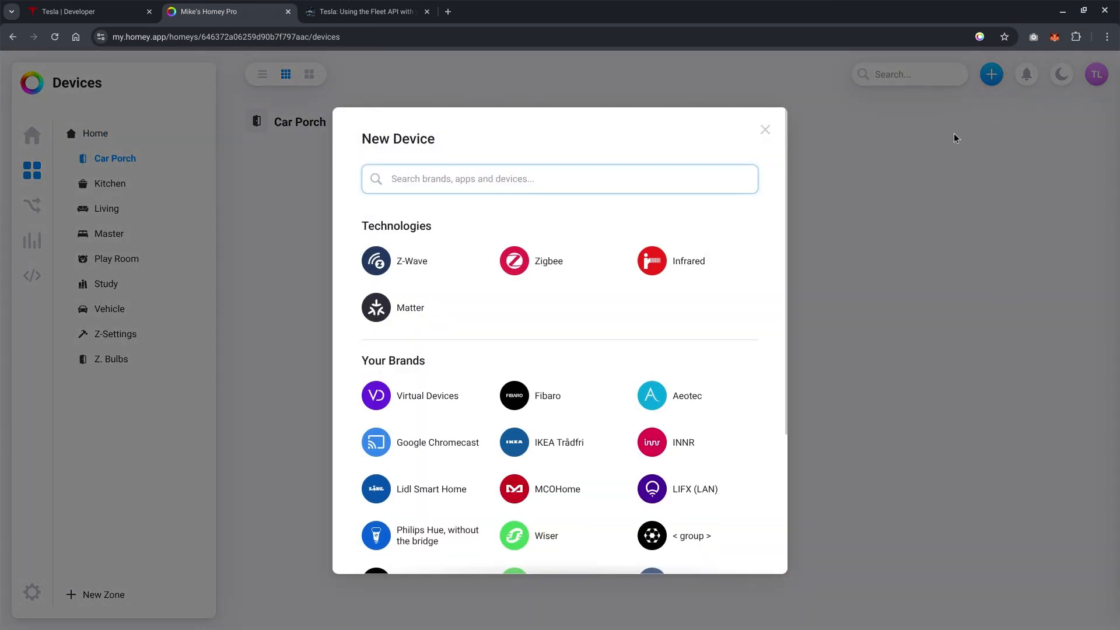
type("Te")
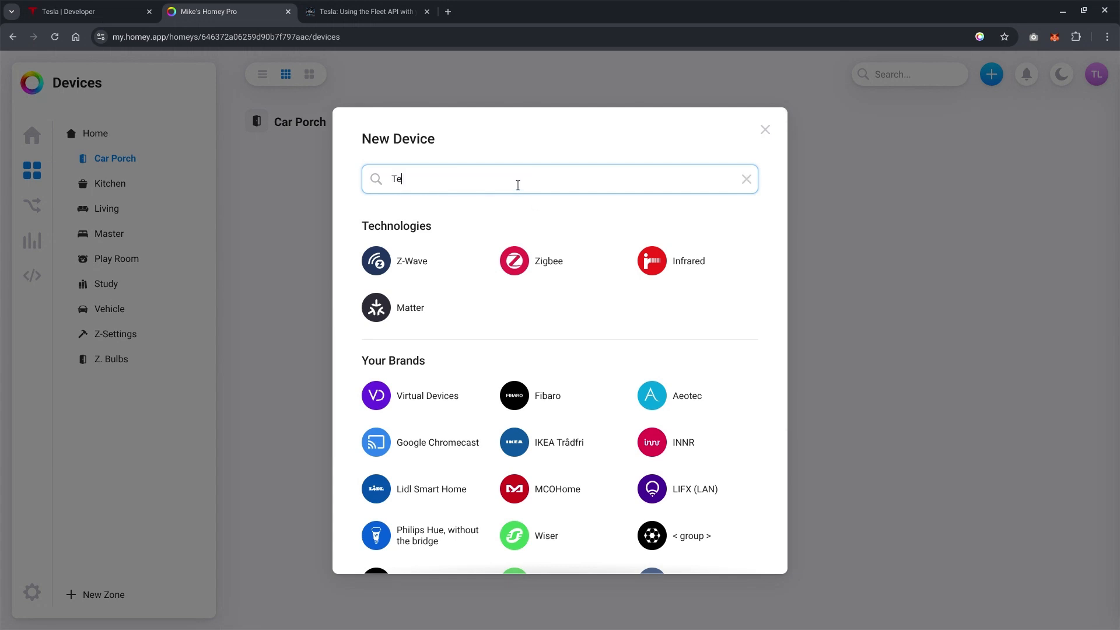
type("sla")
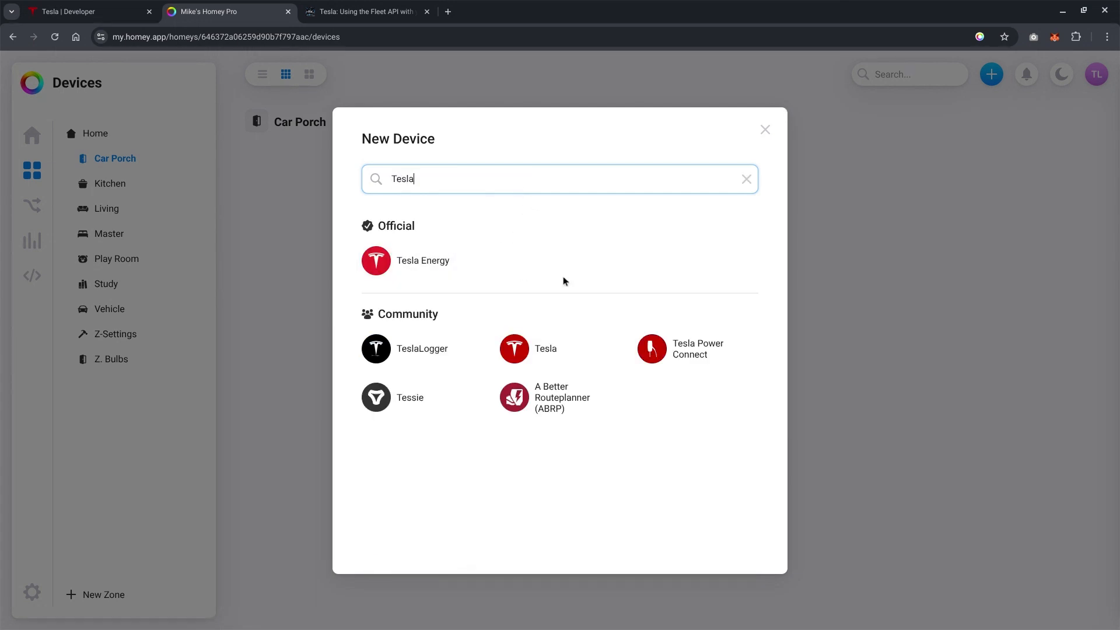
mouse_move(411, 398)
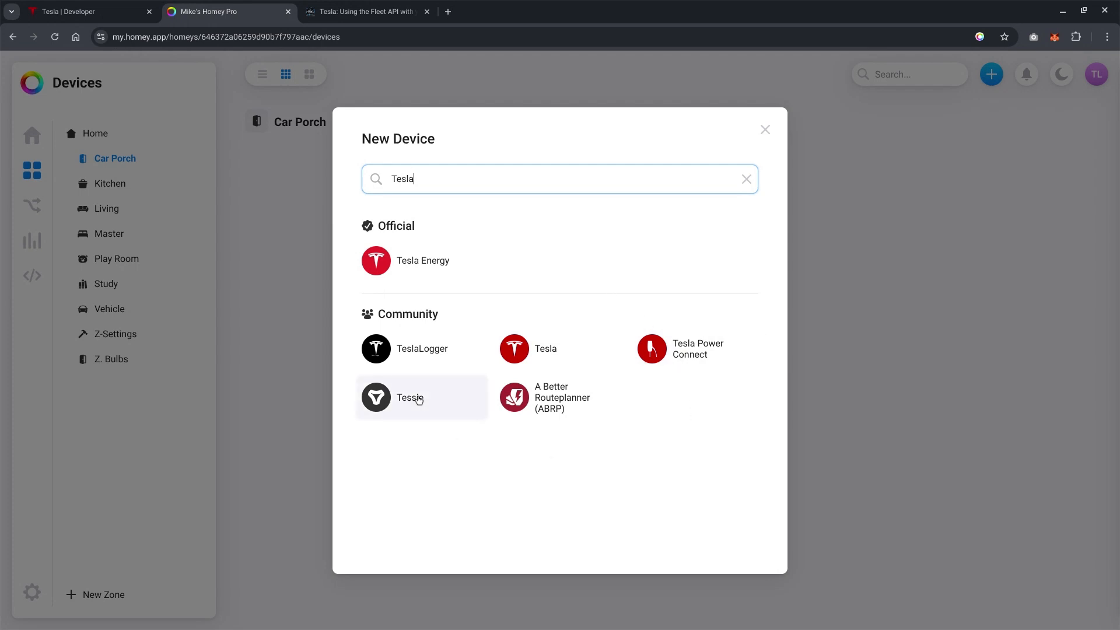
mouse_move(668, 389)
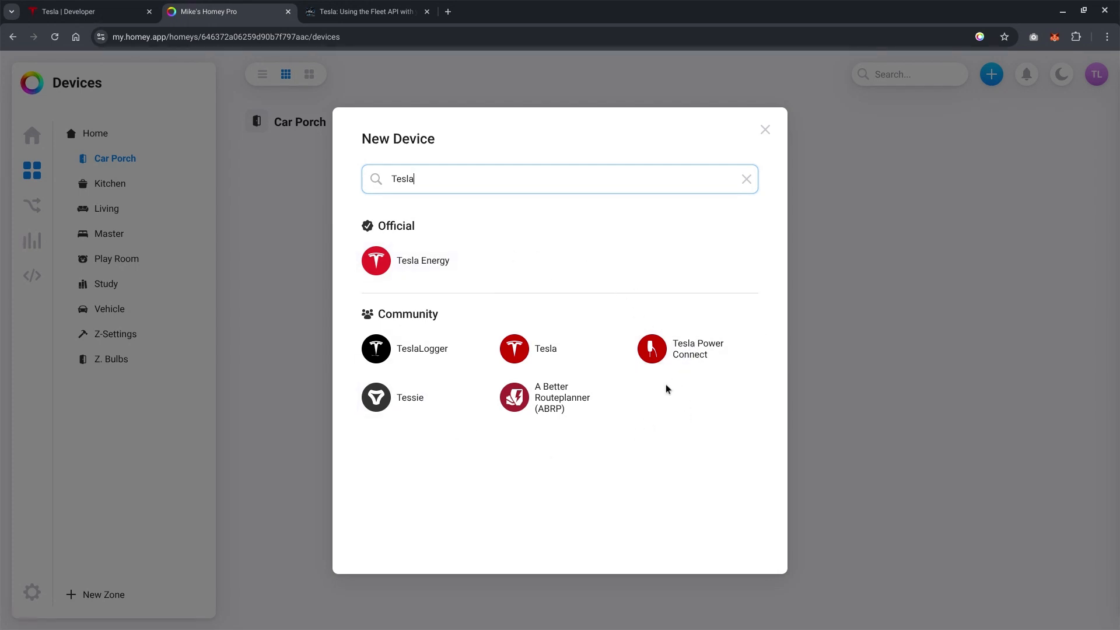
mouse_move(532, 334)
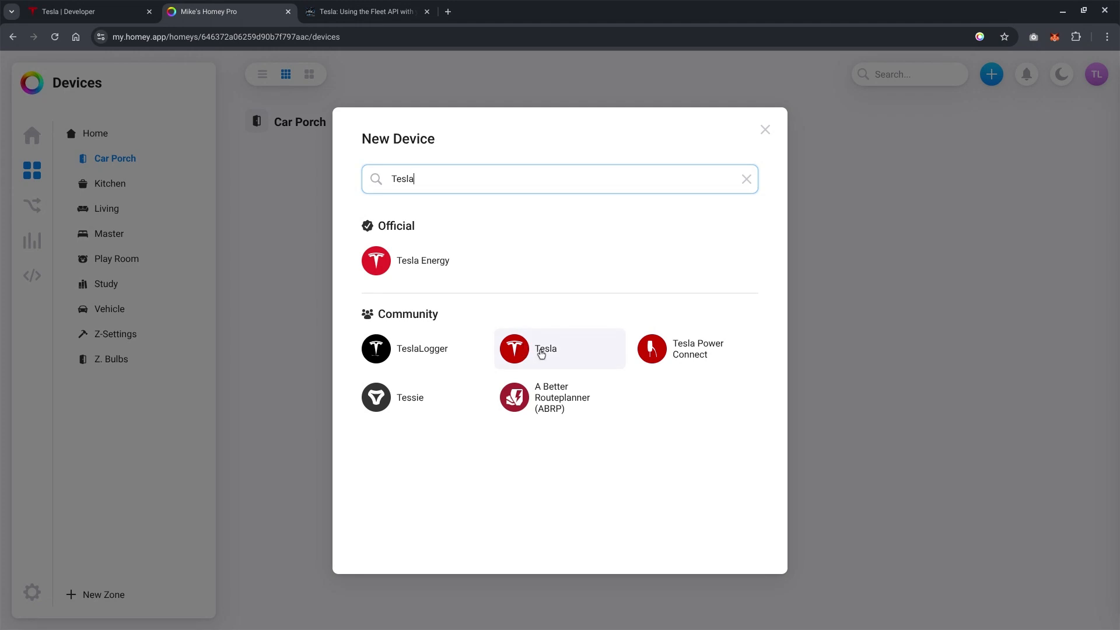
Choose the community Tesla app and its car device type to reach the pairing intro.
left_click(559, 349)
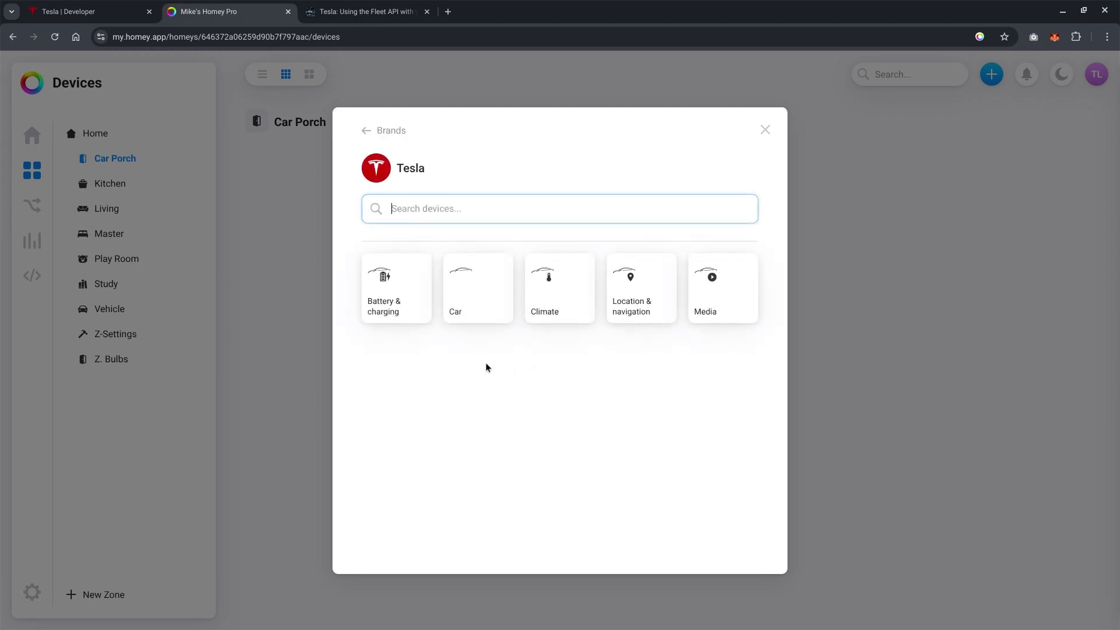
mouse_move(481, 306)
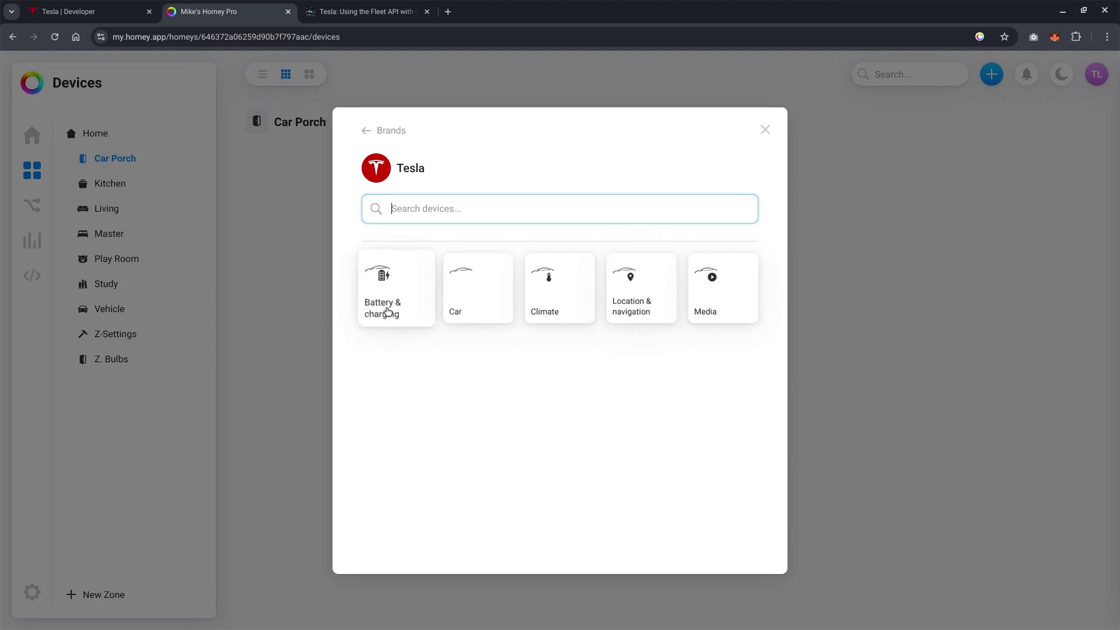
left_click(477, 288)
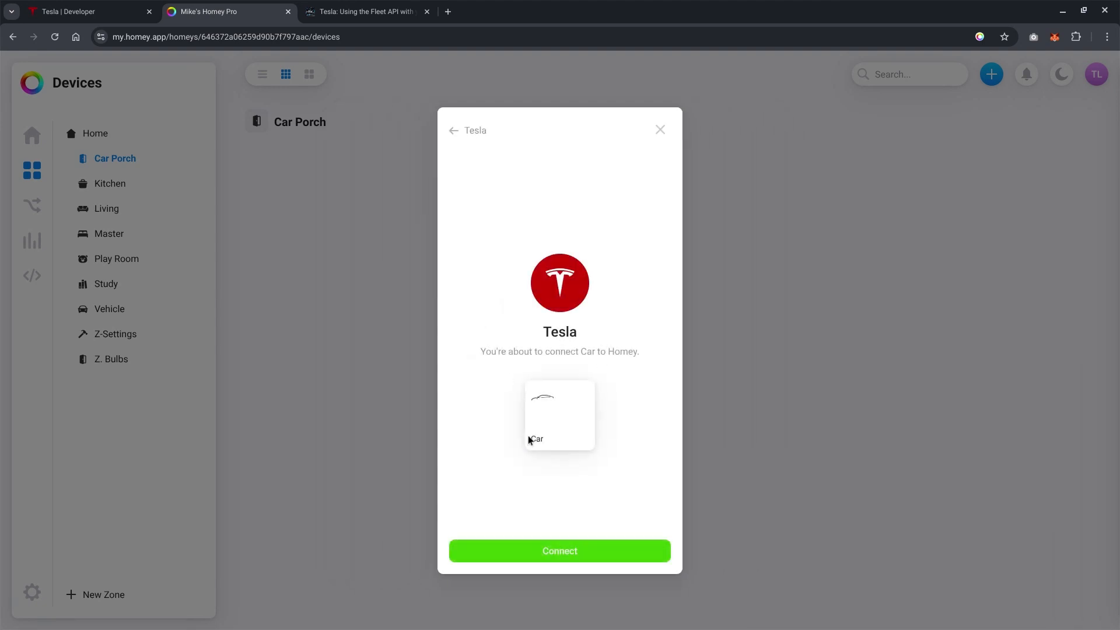
left_click(559, 550)
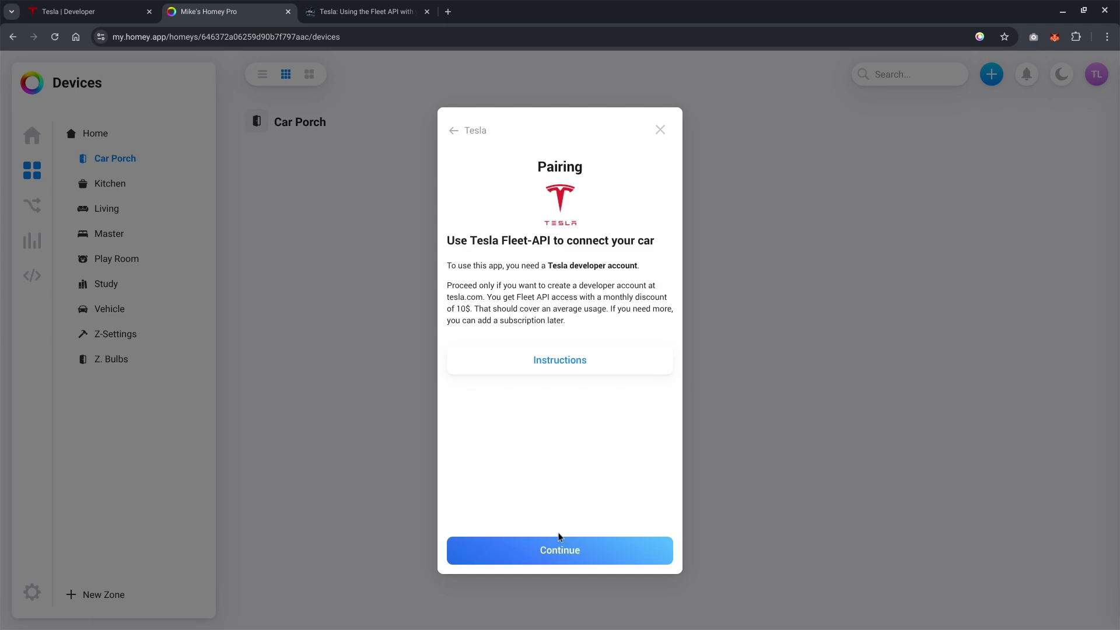
mouse_move(570, 538)
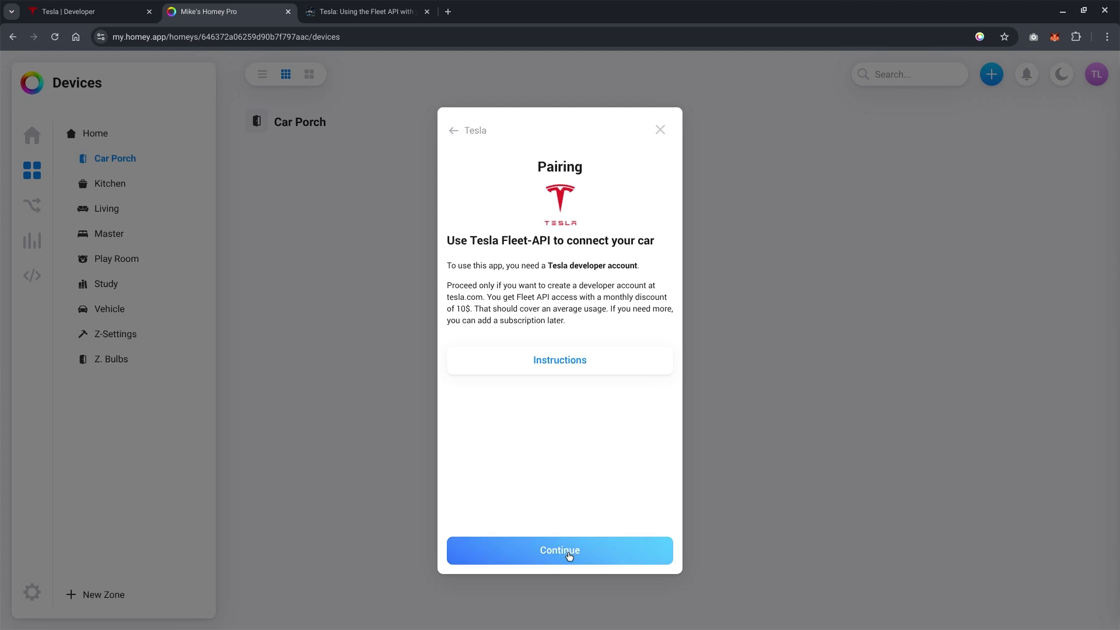
Enter the Tesla app's Client ID and Client Secret to reach the Tesla account login.
left_click(560, 551)
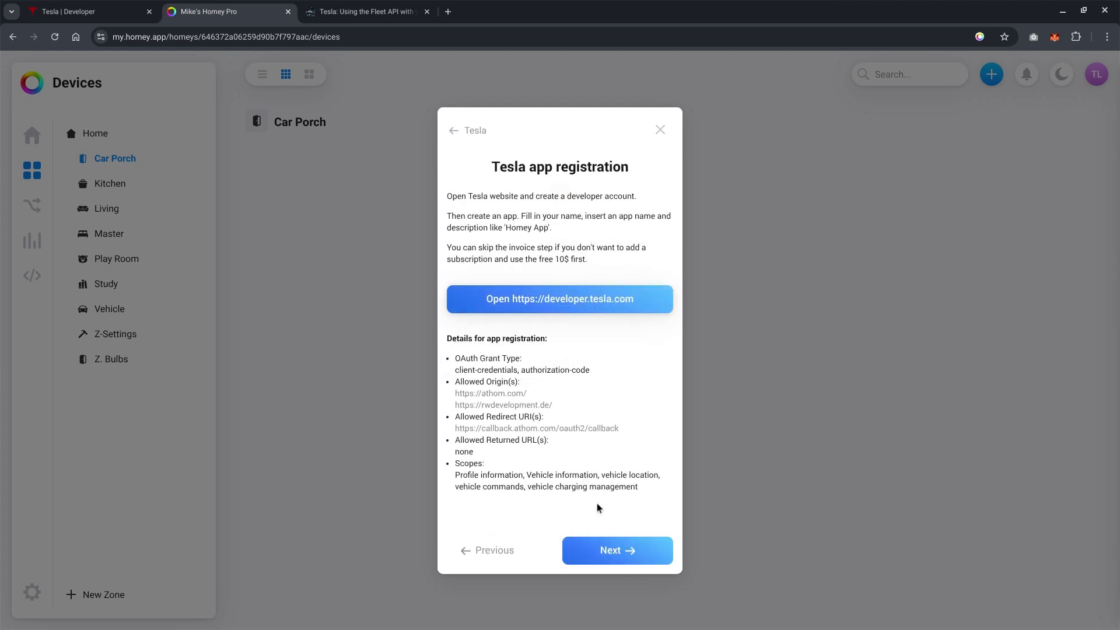
mouse_move(529, 385)
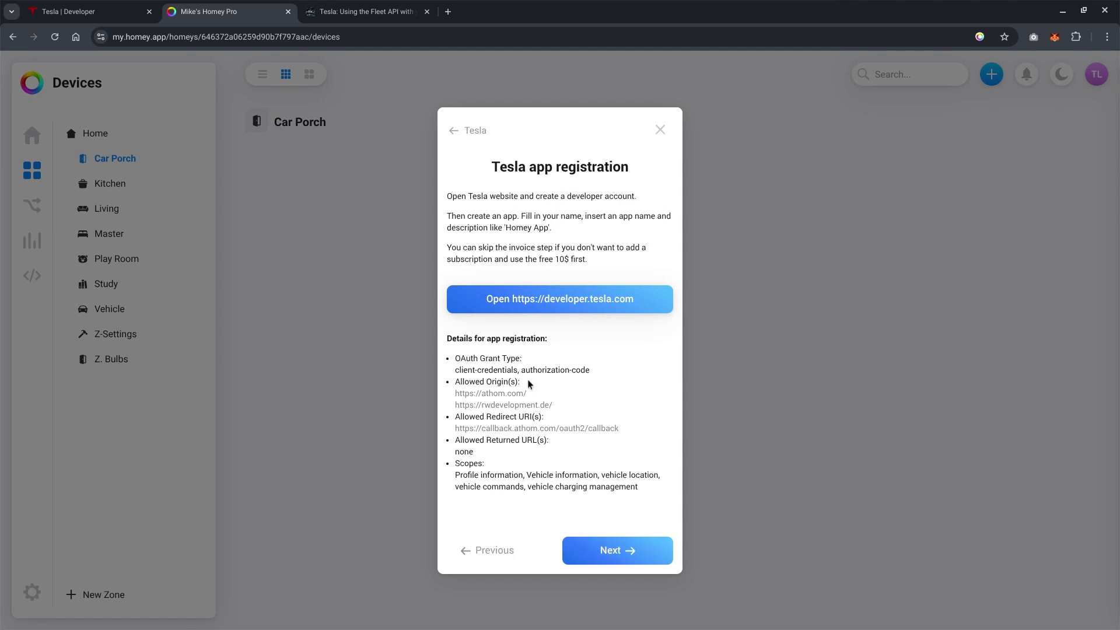
left_click(616, 550)
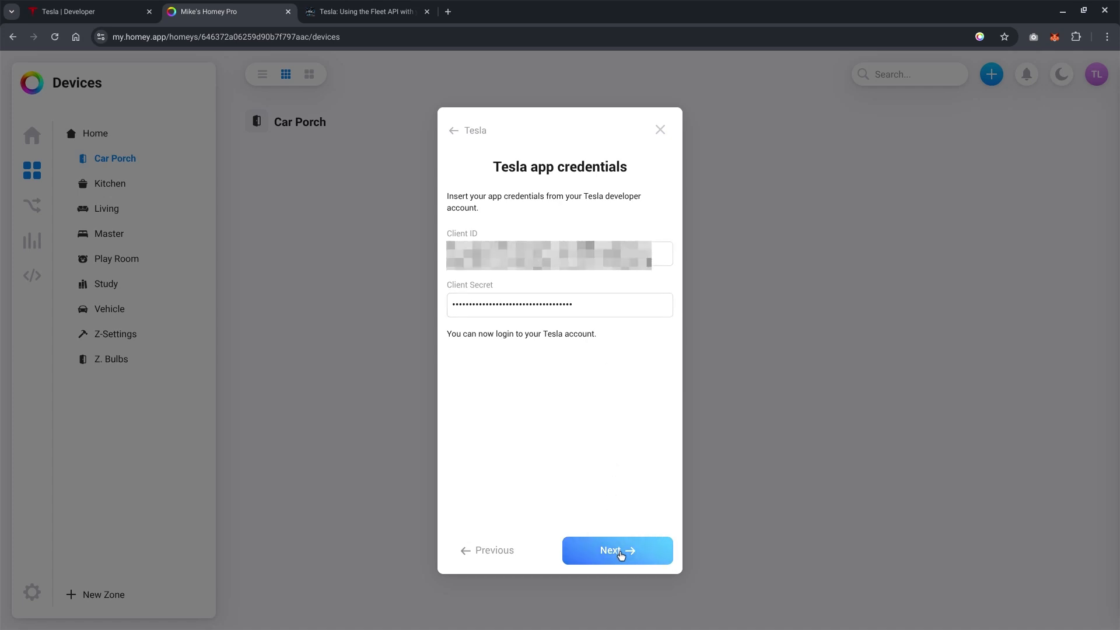
left_click(616, 551)
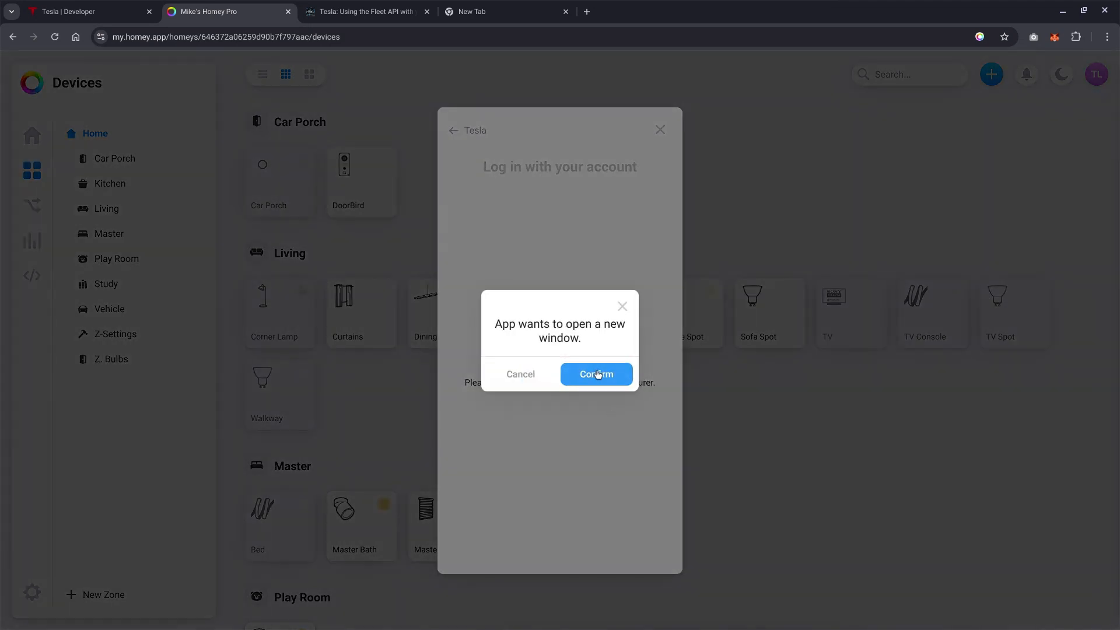
Allow the Tesla sign-in window and approve Homey Pro's vehicle, location, command and charging access.
left_click(596, 375)
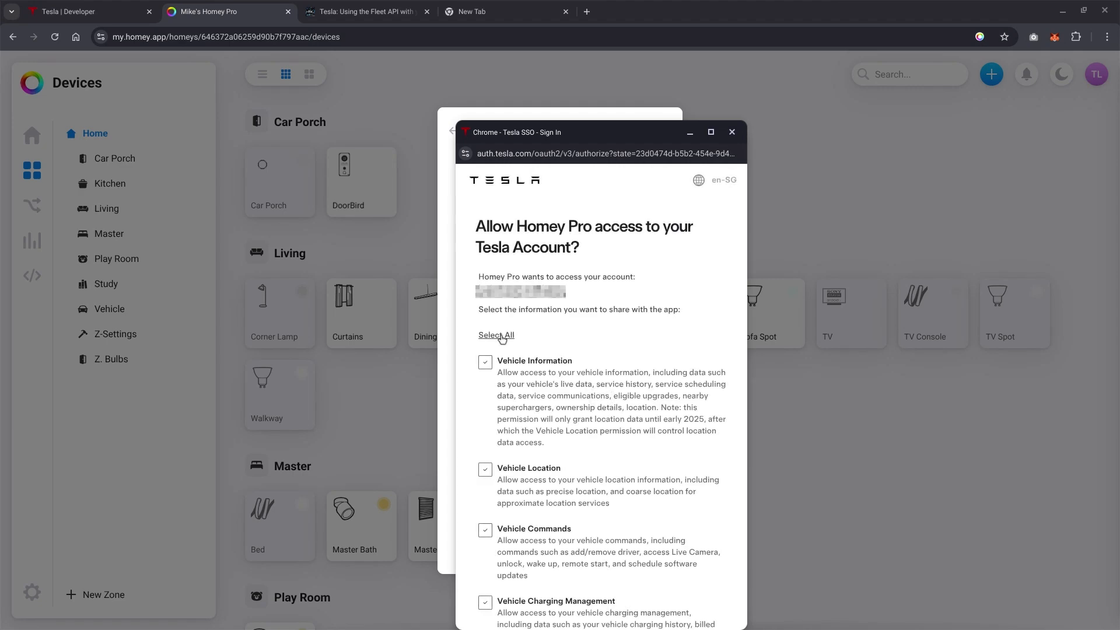
scroll("down", 3)
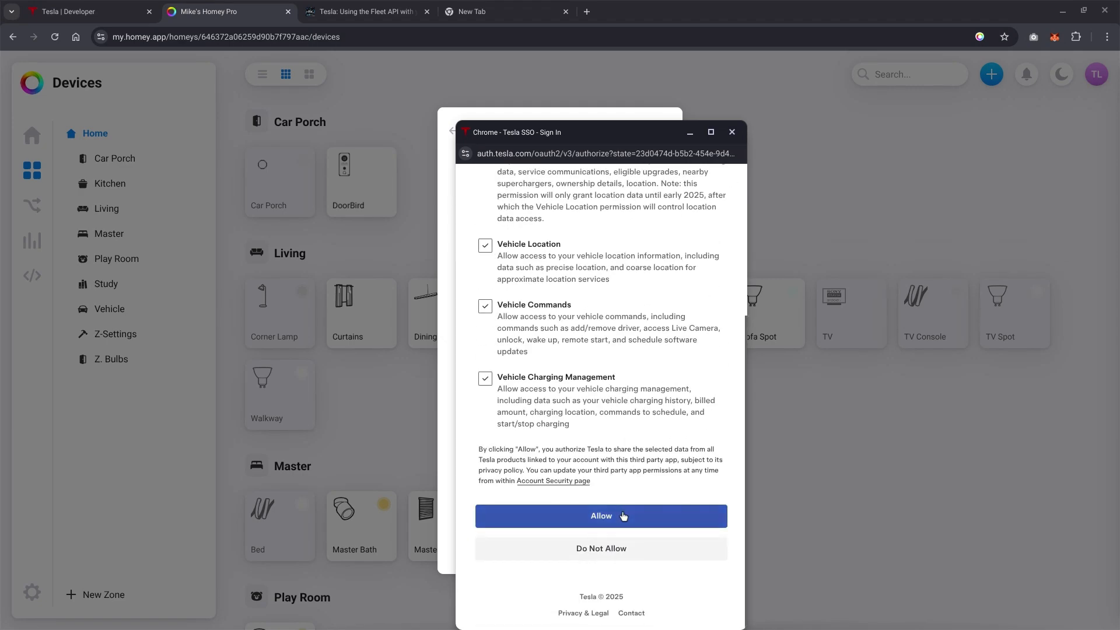
left_click(600, 516)
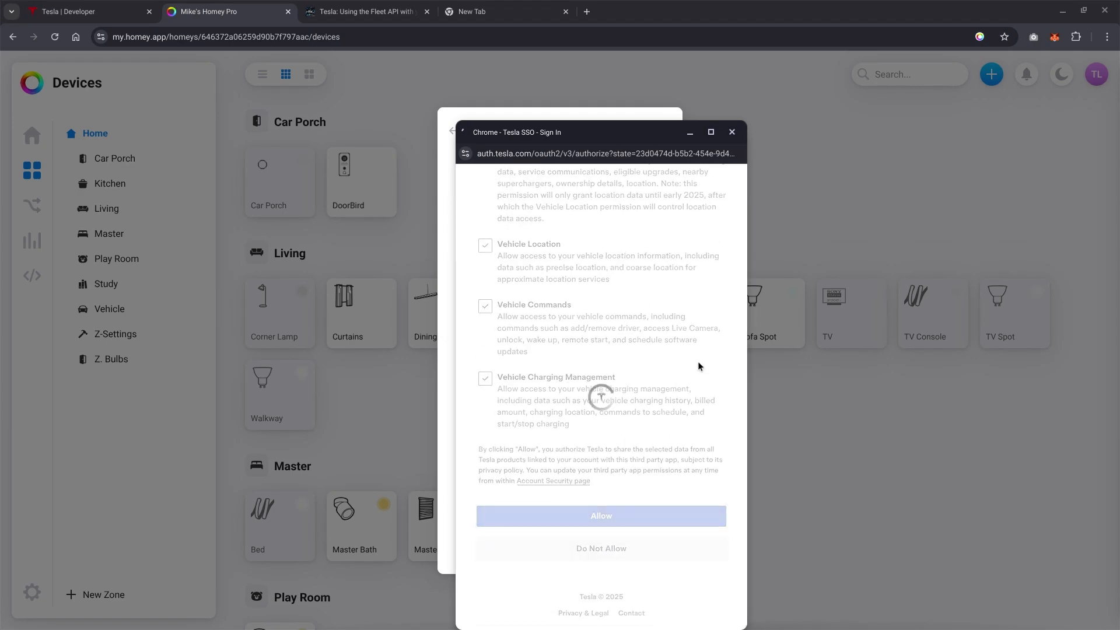
left_click(601, 516)
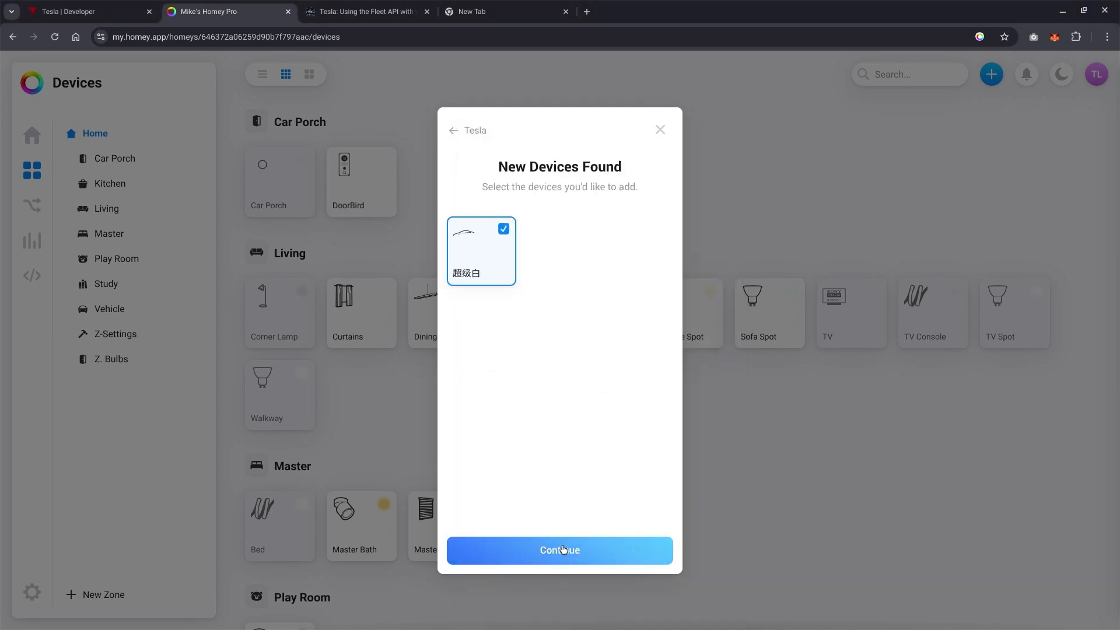
Add the found car 超级白 and finish pairing without registering a car key.
left_click(559, 550)
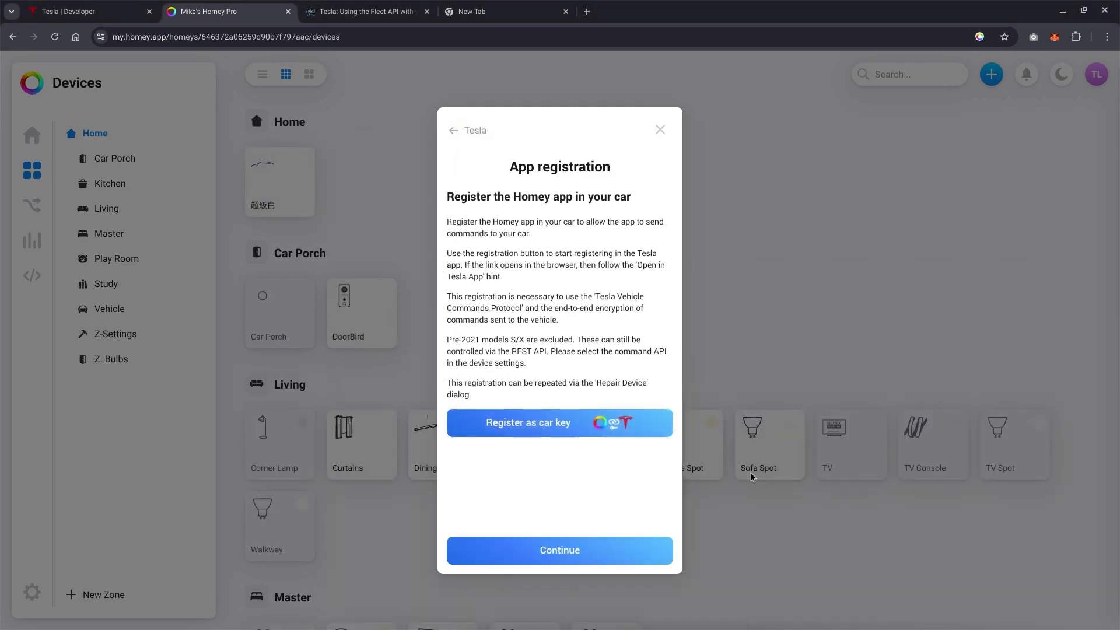
mouse_move(722, 495)
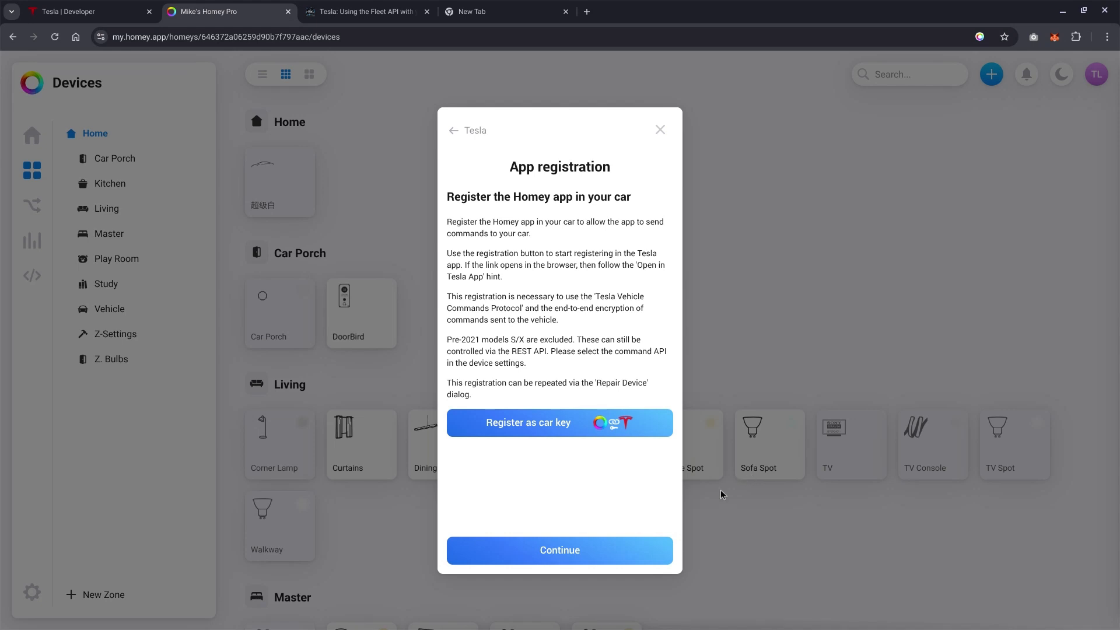
left_click(559, 550)
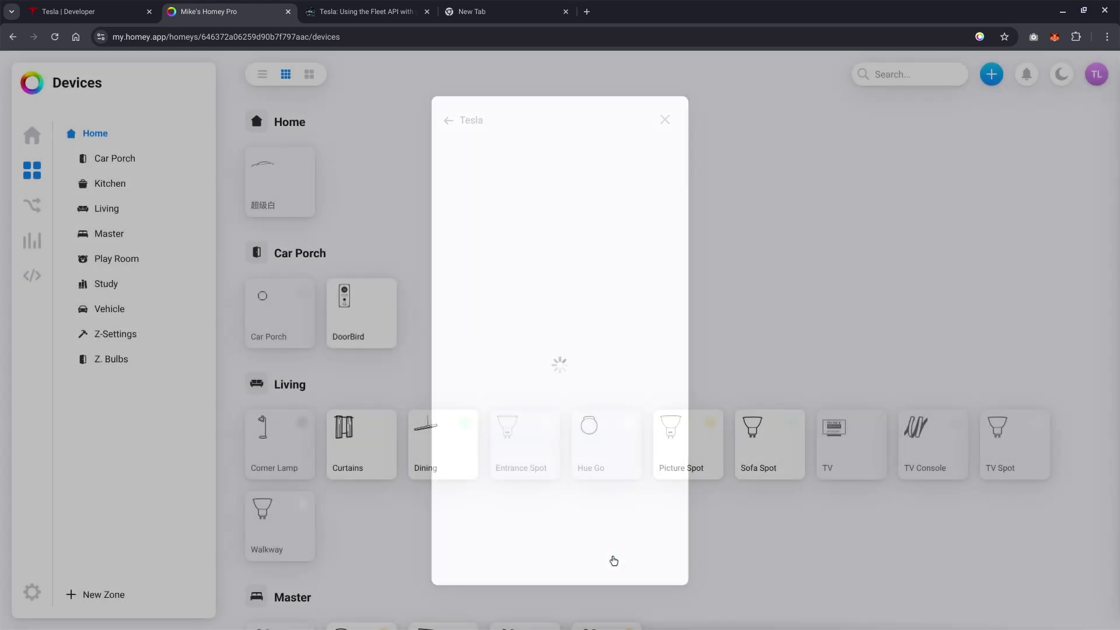
left_click(664, 119)
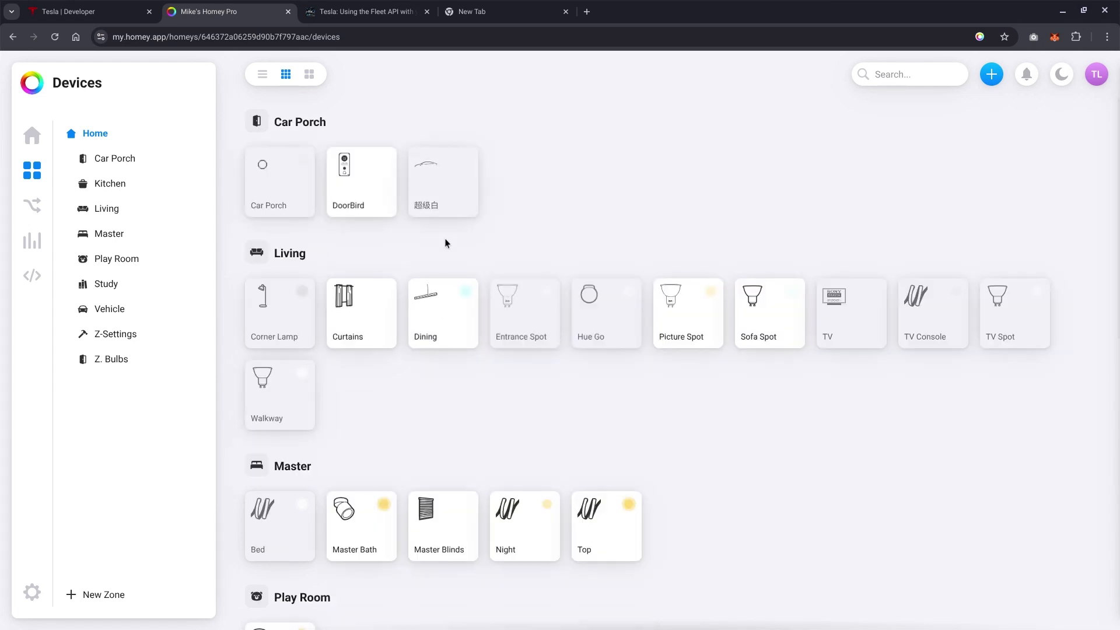
mouse_move(815, 164)
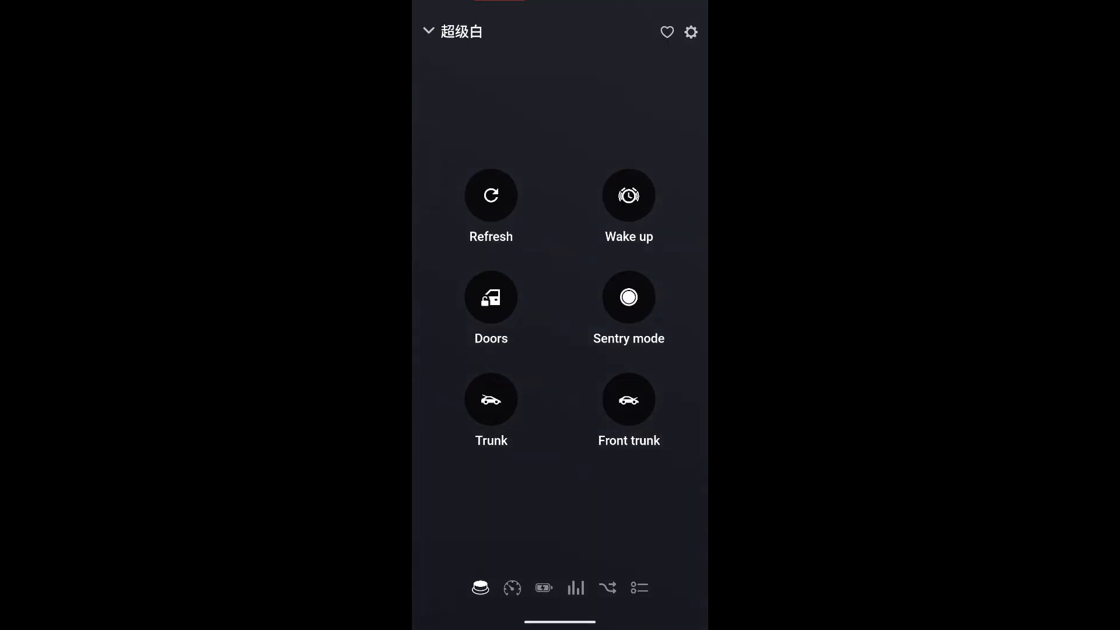
Open 超级白's Maintenance options, try repairing, and choose Register app in car.
left_click(690, 32)
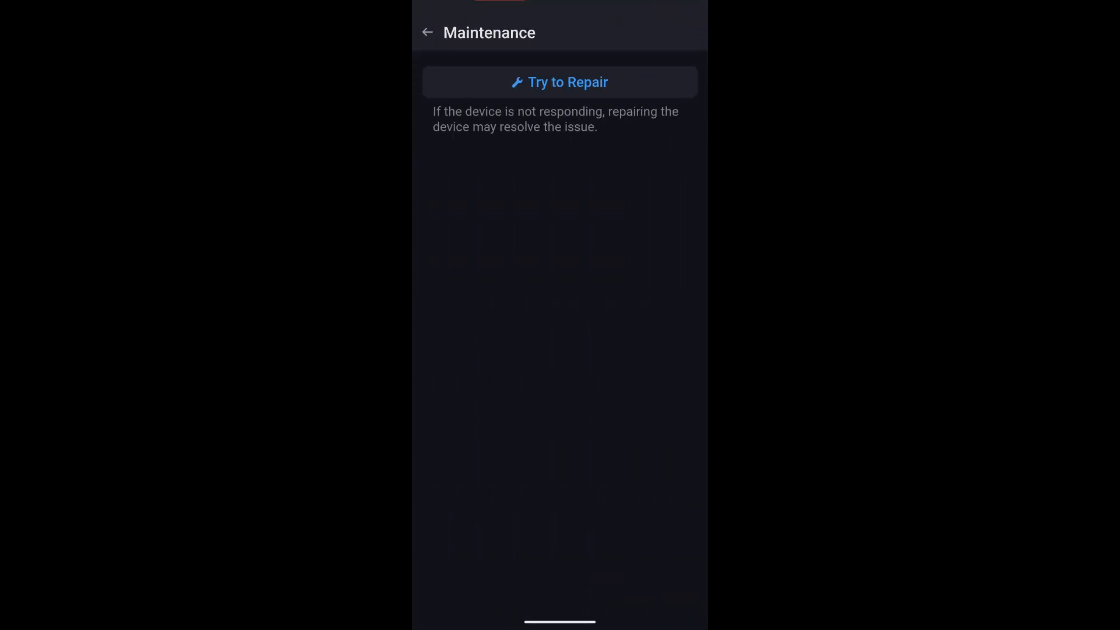
left_click(560, 82)
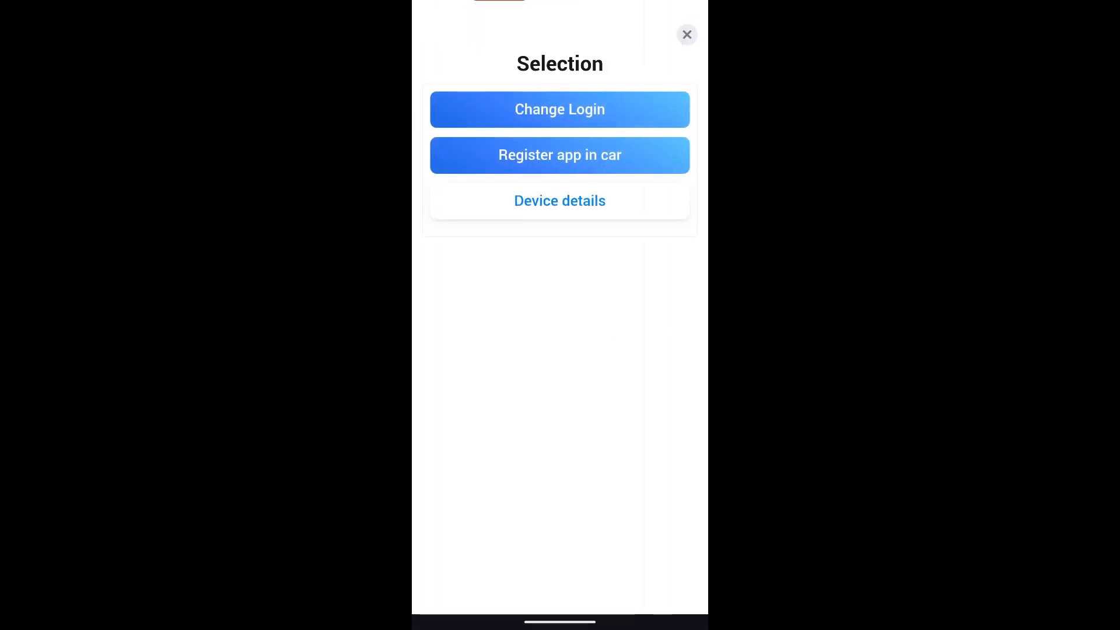
left_click(559, 156)
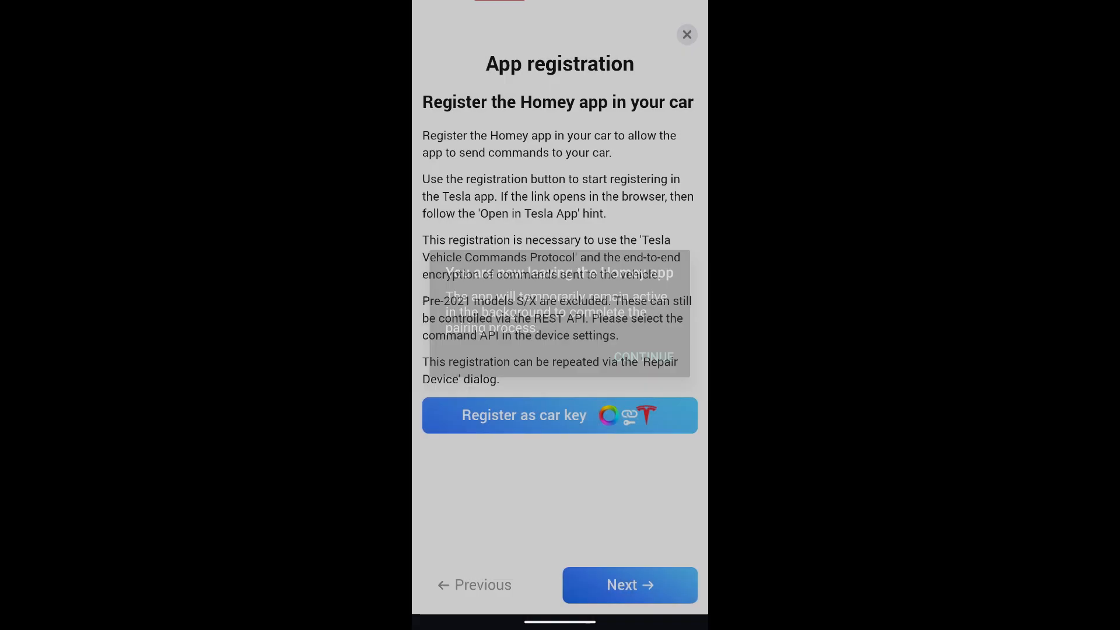
Register Homey as a car key, finish setup on tesla.com, and approve access in Tesla.
left_click(559, 415)
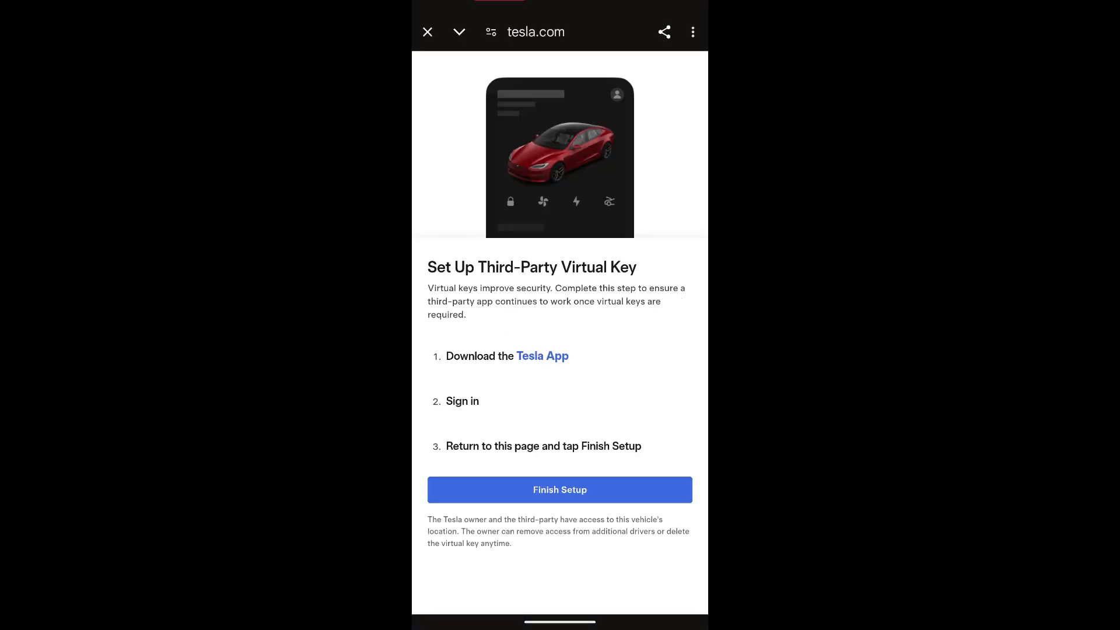
left_click(560, 489)
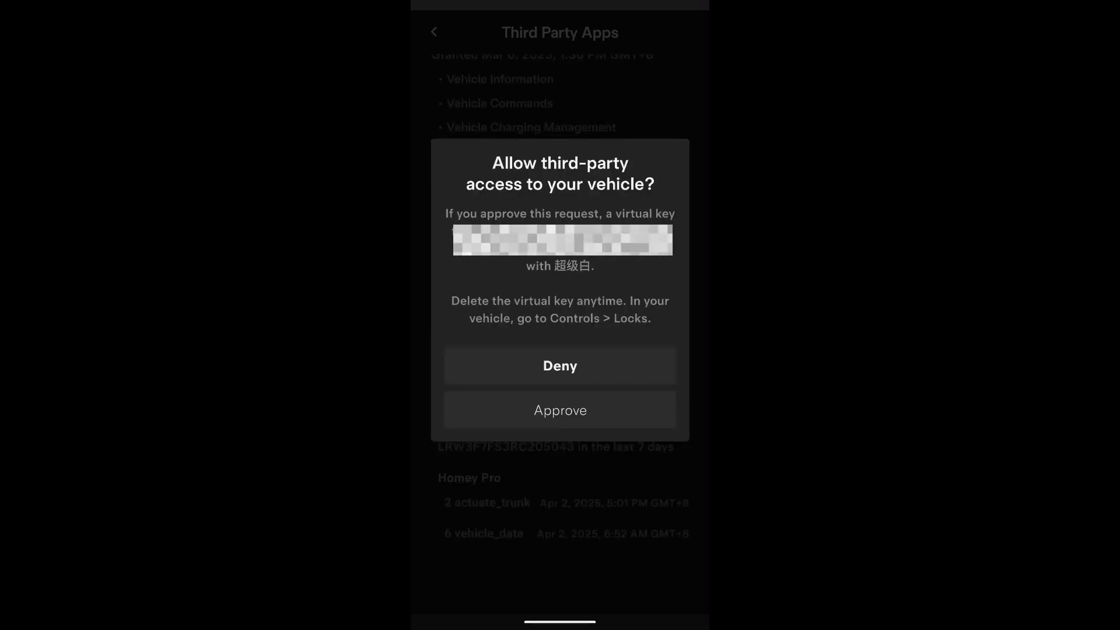
left_click(560, 410)
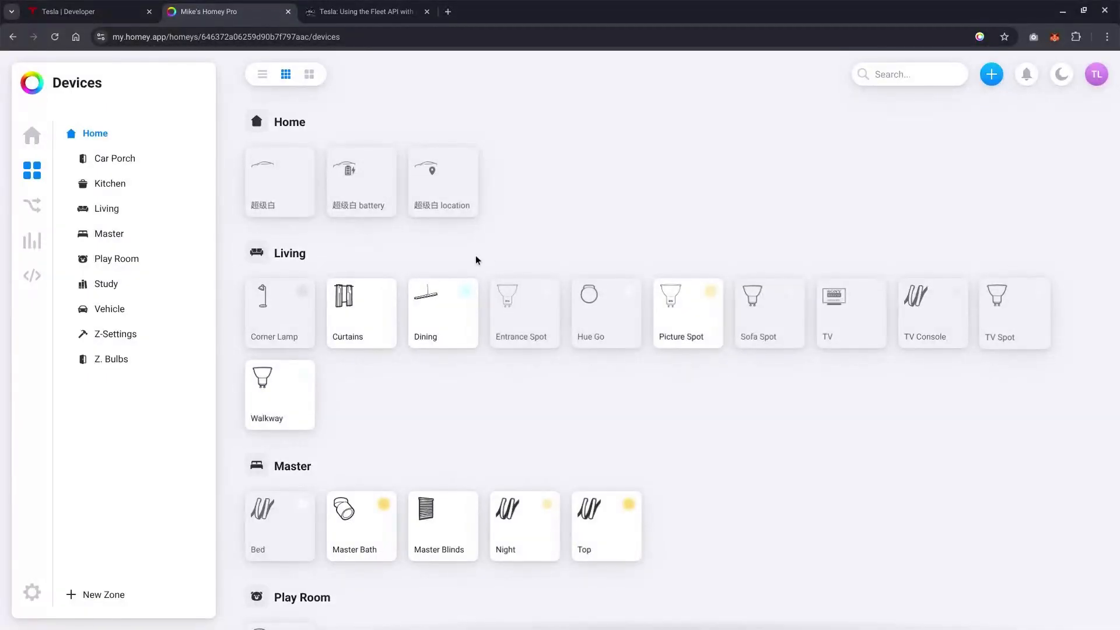
mouse_move(320, 194)
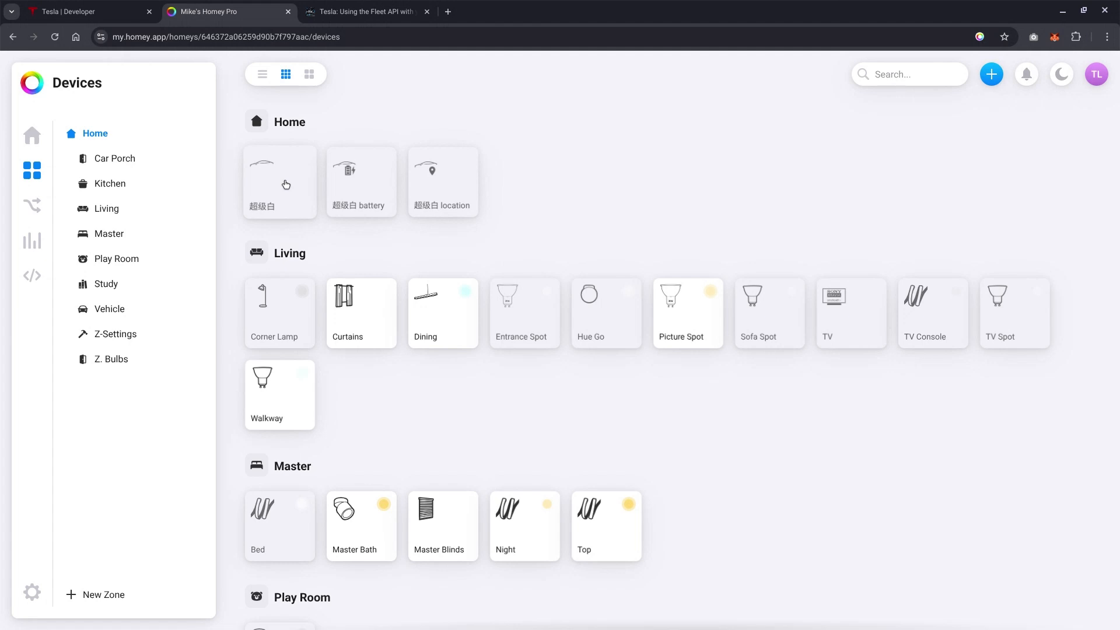
Open the 超级白 car panel and scroll through odometer, speed and tyre pressure readings.
left_click(280, 181)
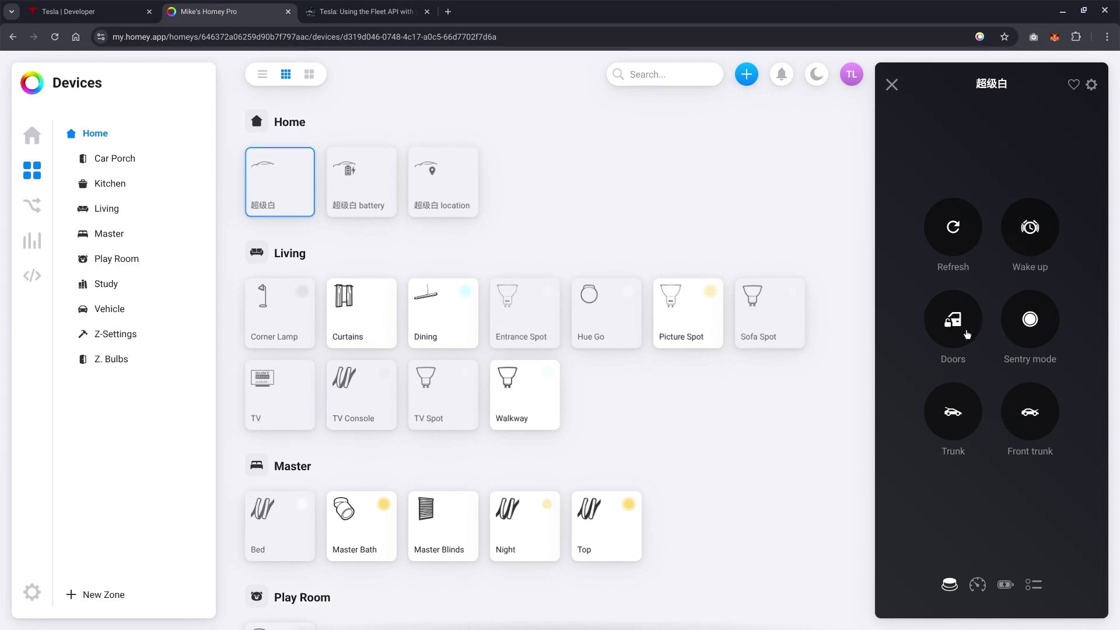
mouse_move(999, 538)
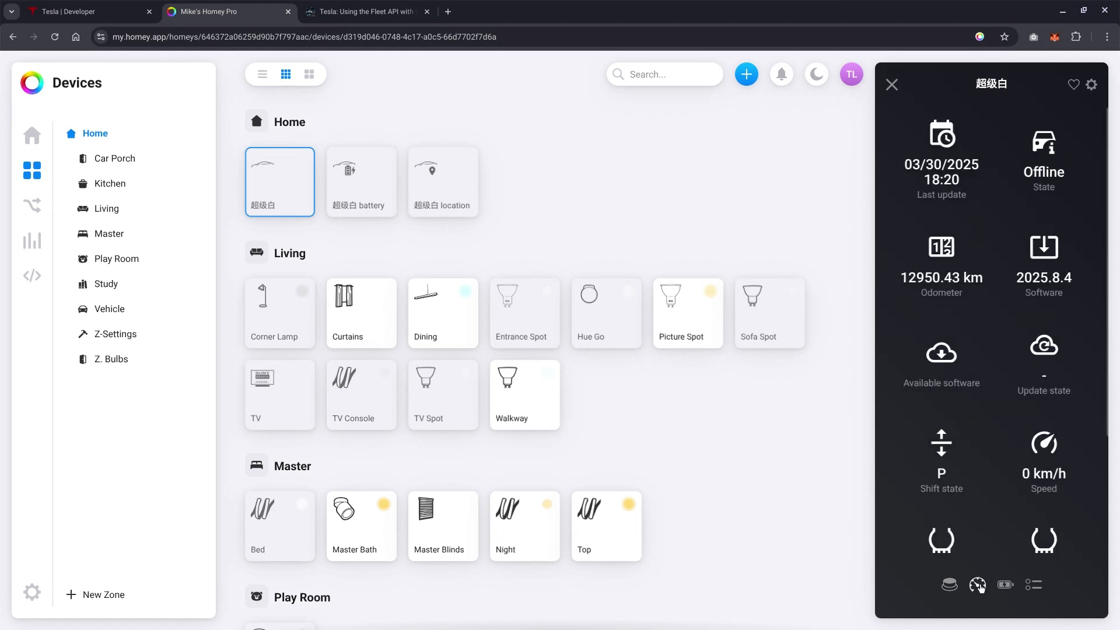
scroll("down", 3)
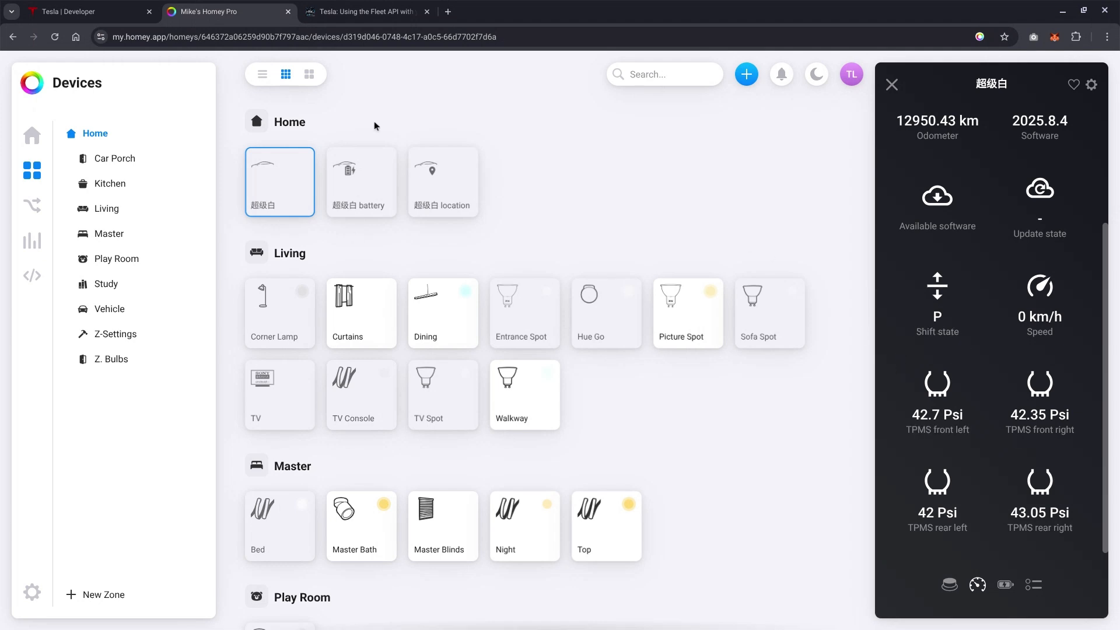
View the 超级白 battery panel at 85%, then its Singapore location panel.
left_click(360, 181)
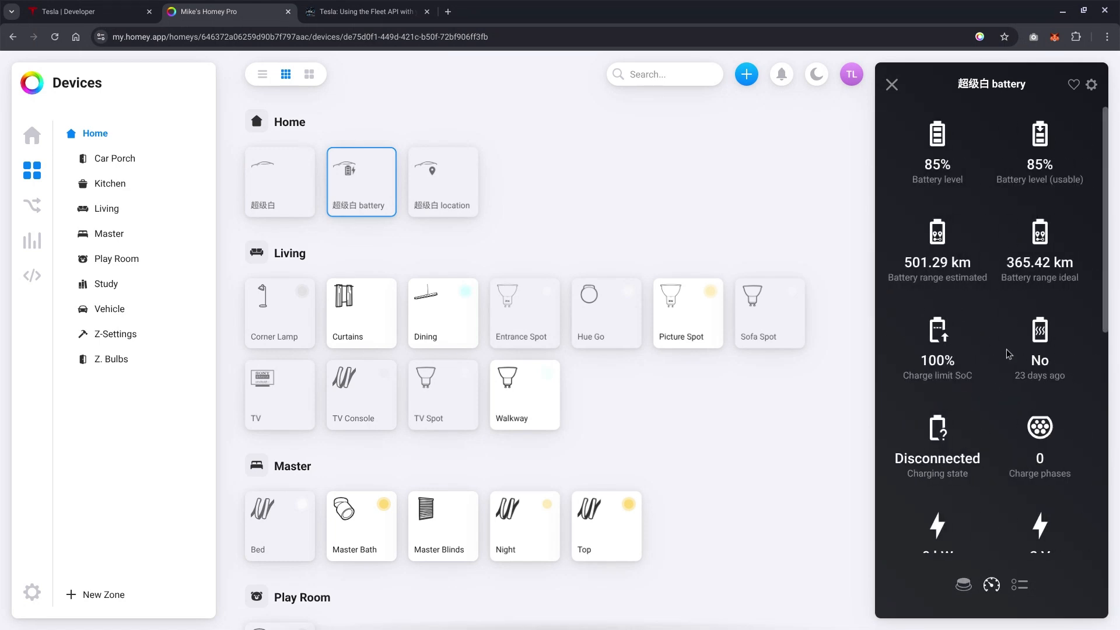
scroll("down", 3)
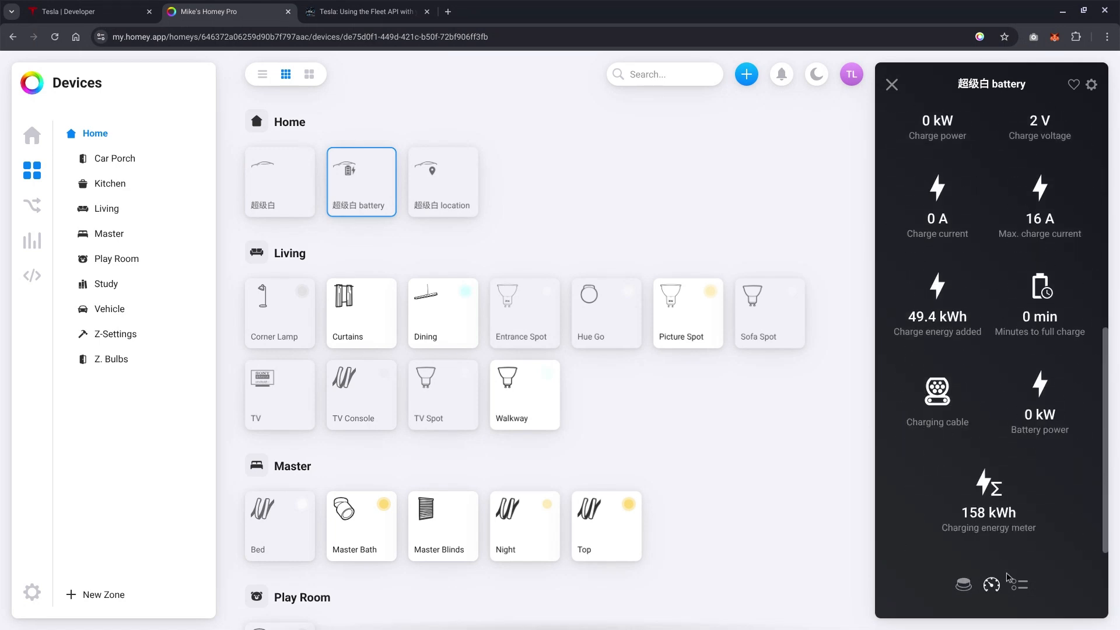
left_click(442, 181)
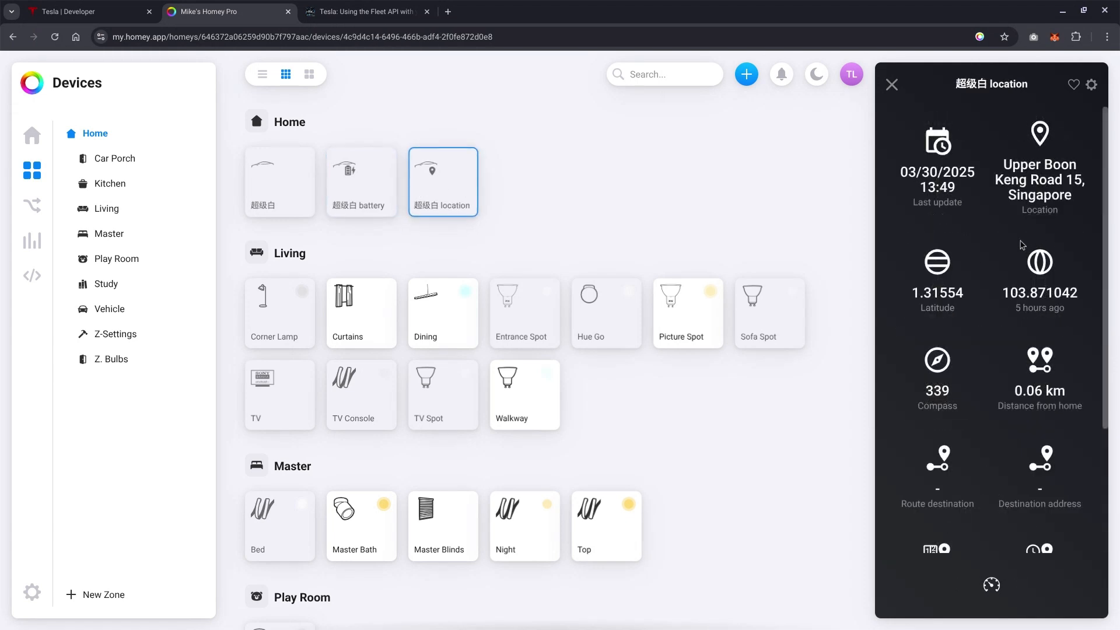
scroll("down", 3)
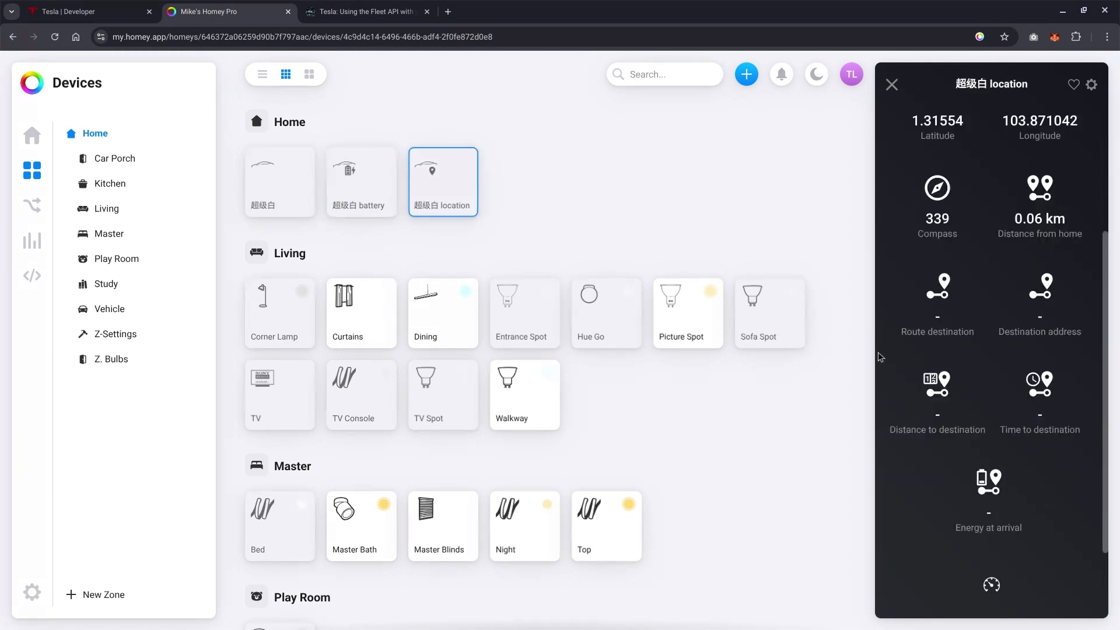